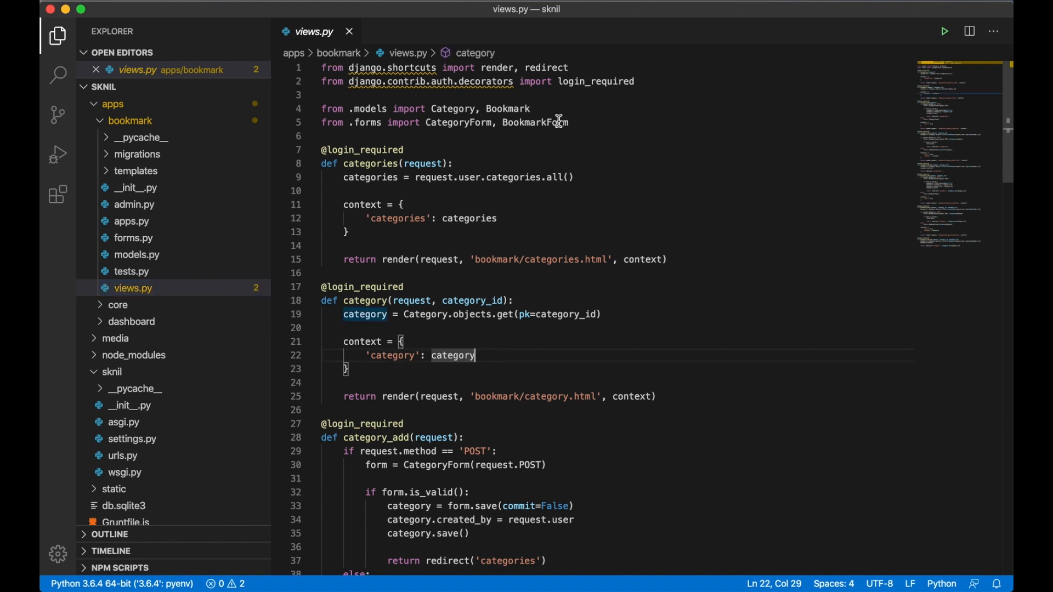
- Add 'from django.contrib import messages' as a new first line of views.py
left_click(633, 81)
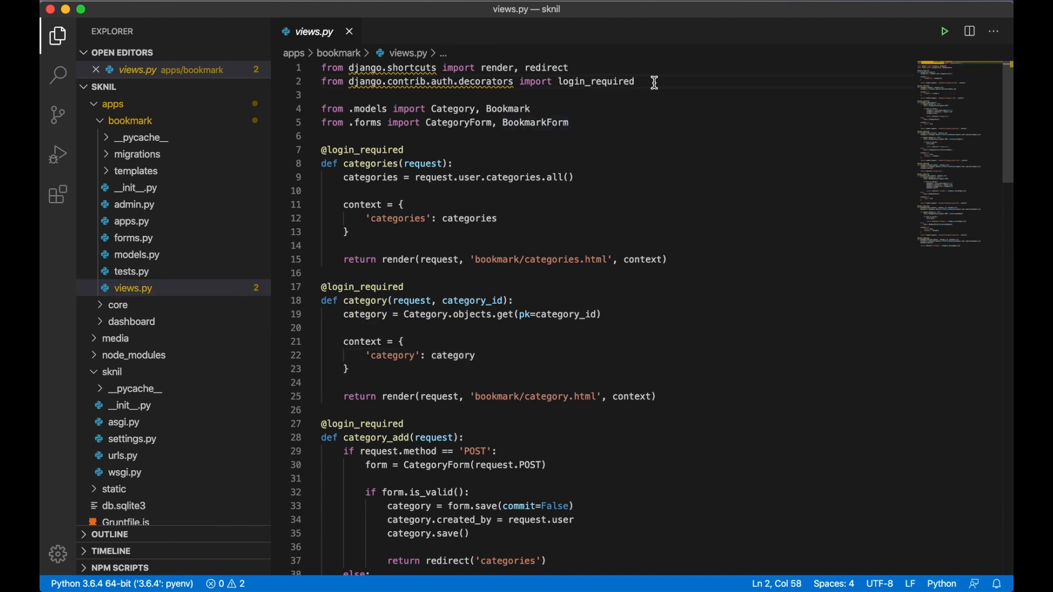
left_click(349, 67)
type("from")
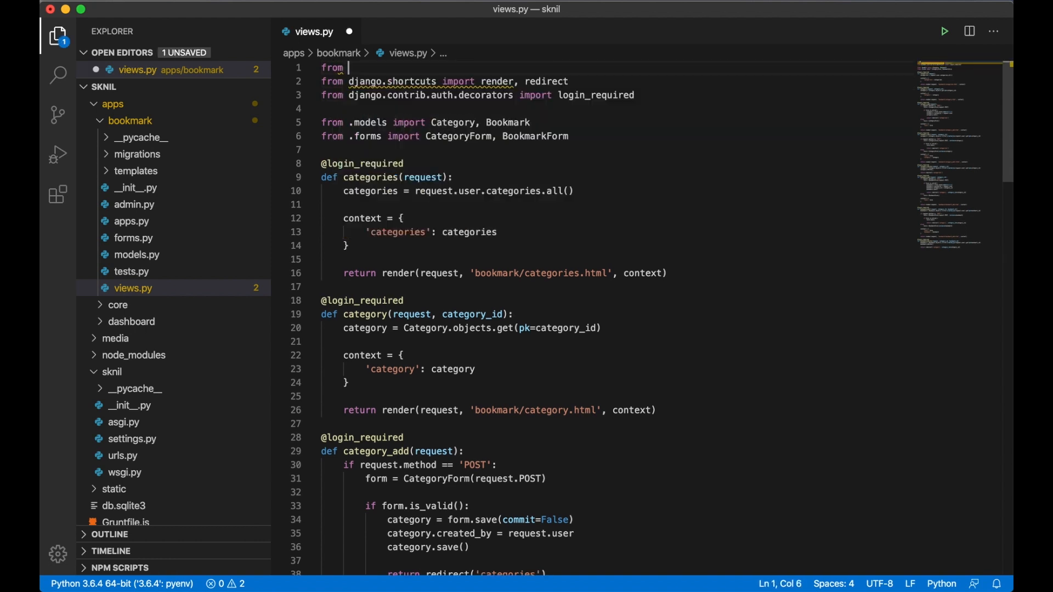
type("django.contrib import")
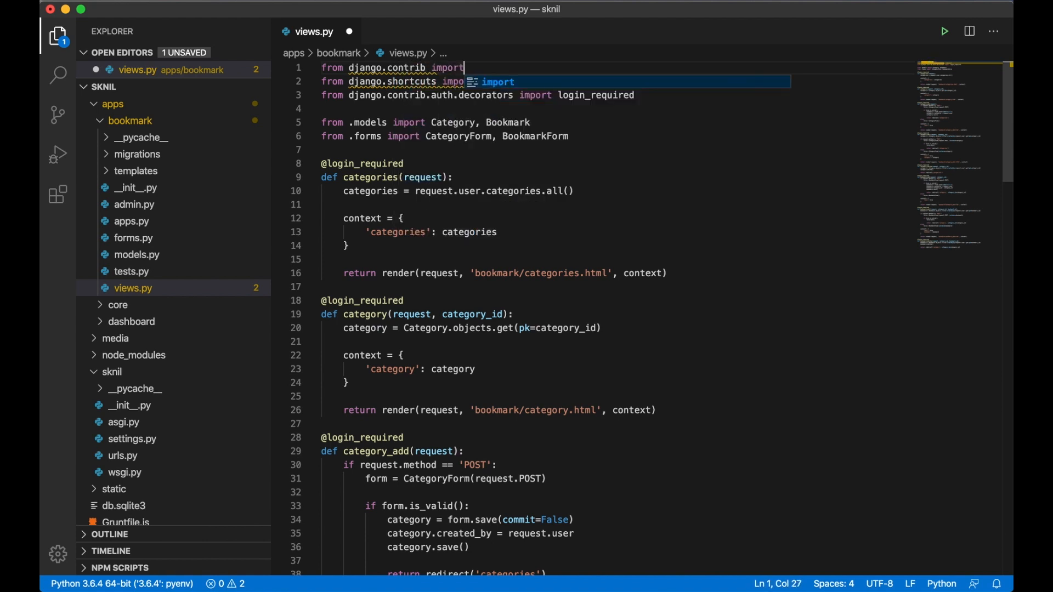
type("messages")
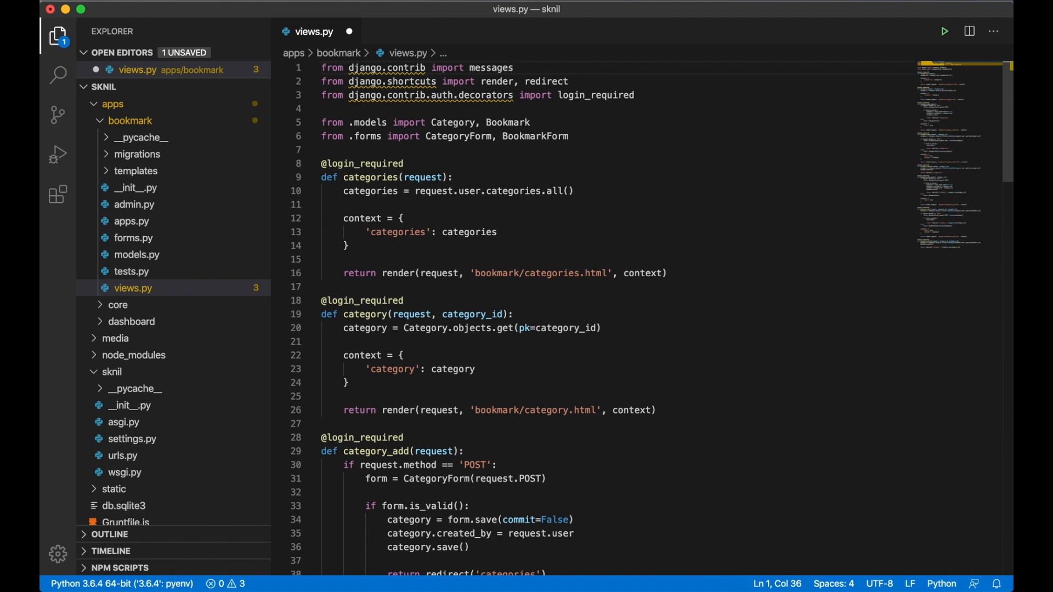
- After category.save(), add messages.success(request, 'The category has been added!')
scroll("down", 3)
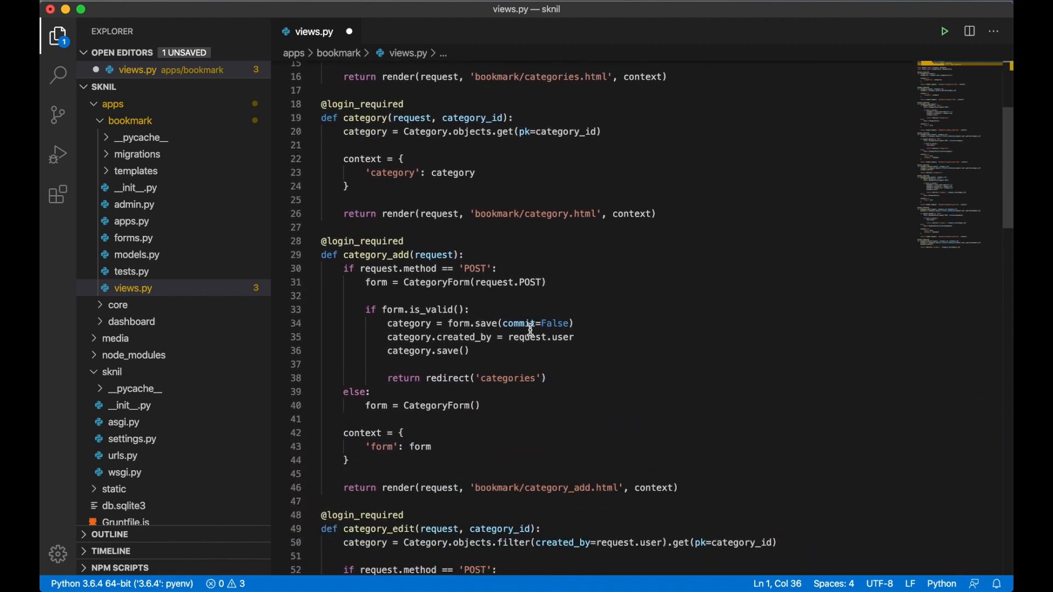
left_click(470, 351)
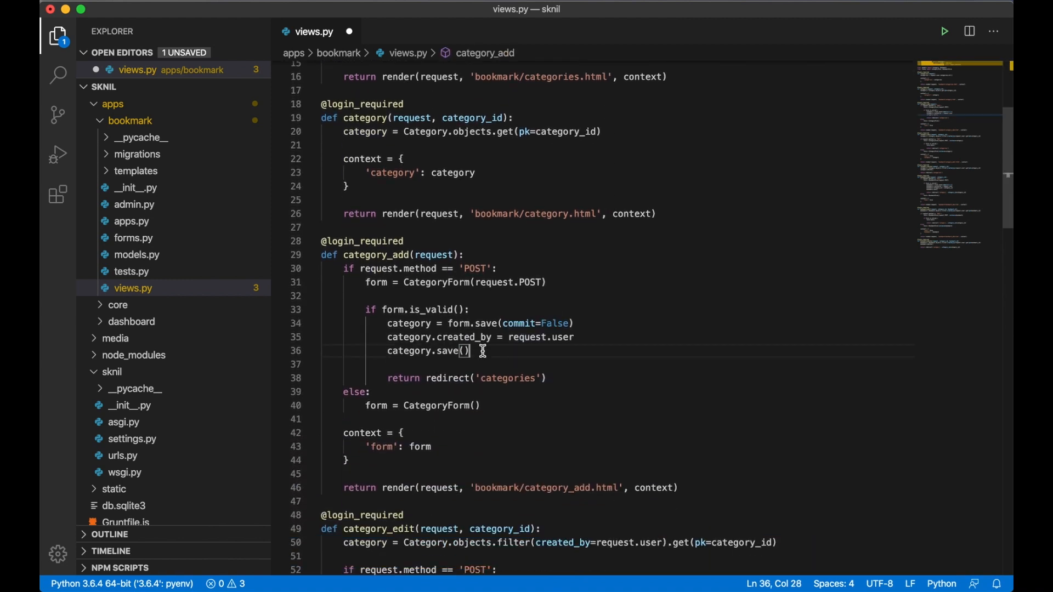
type("messages")
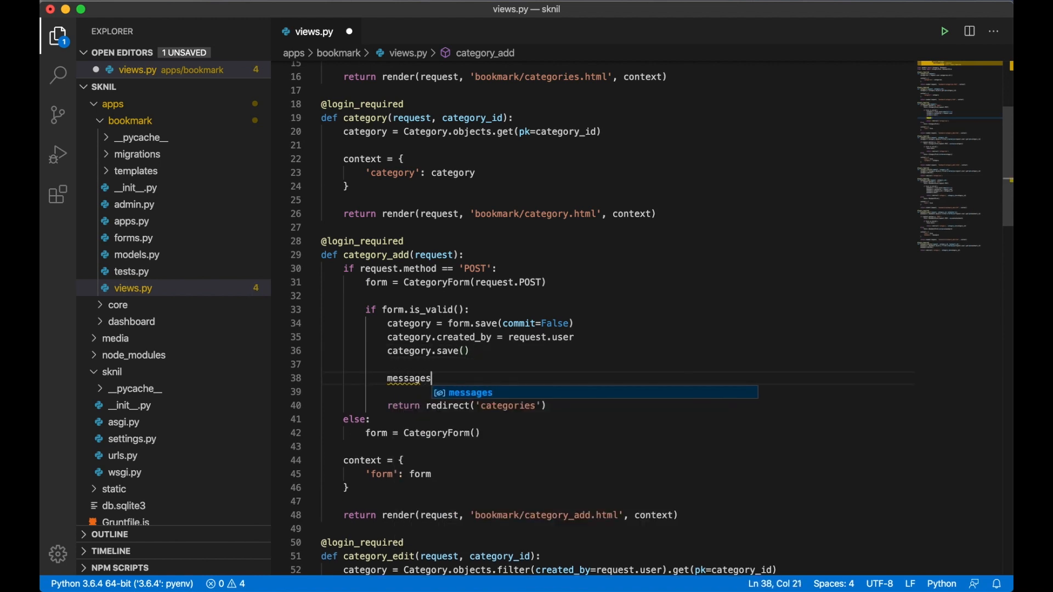
type(".")
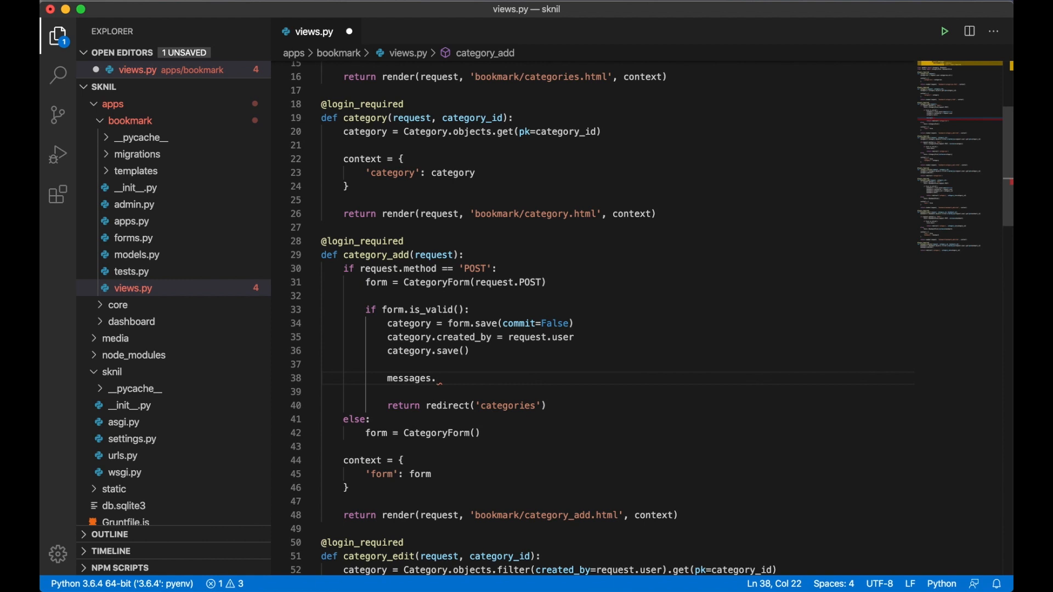
type("succes")
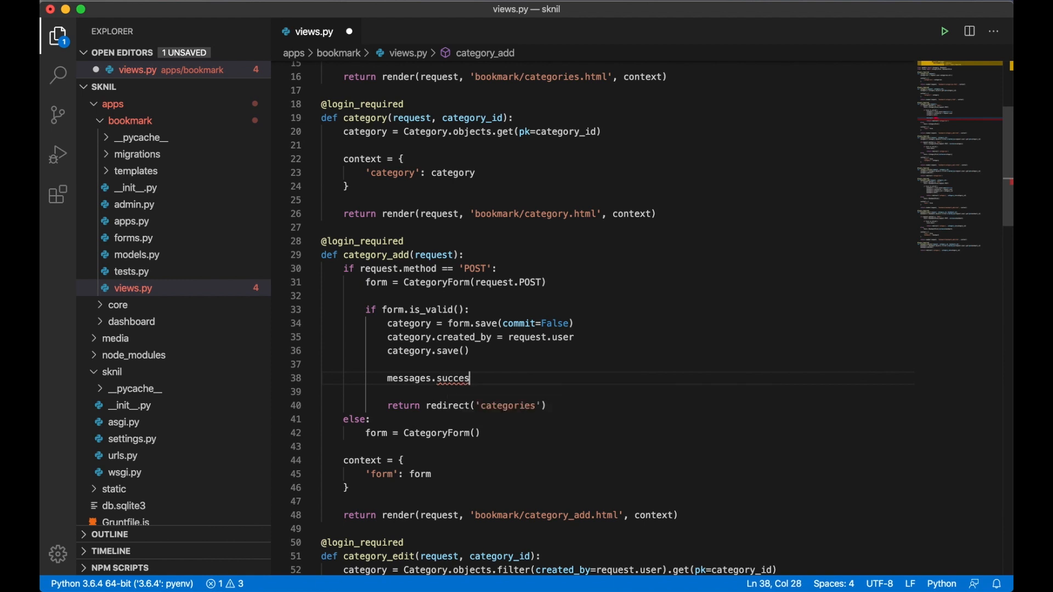
type("()")
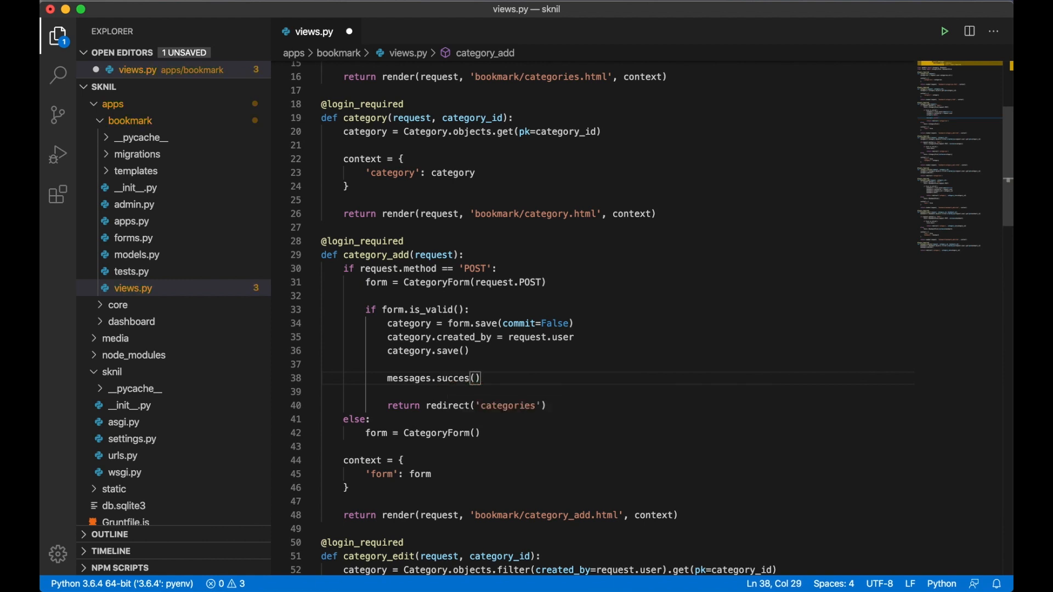
type("s")
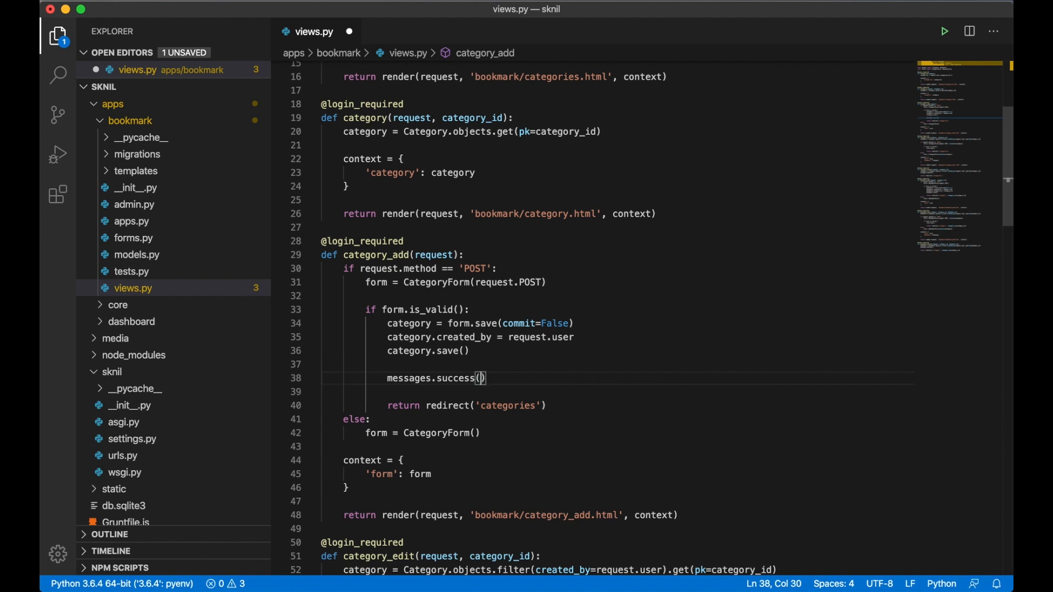
type("request,")
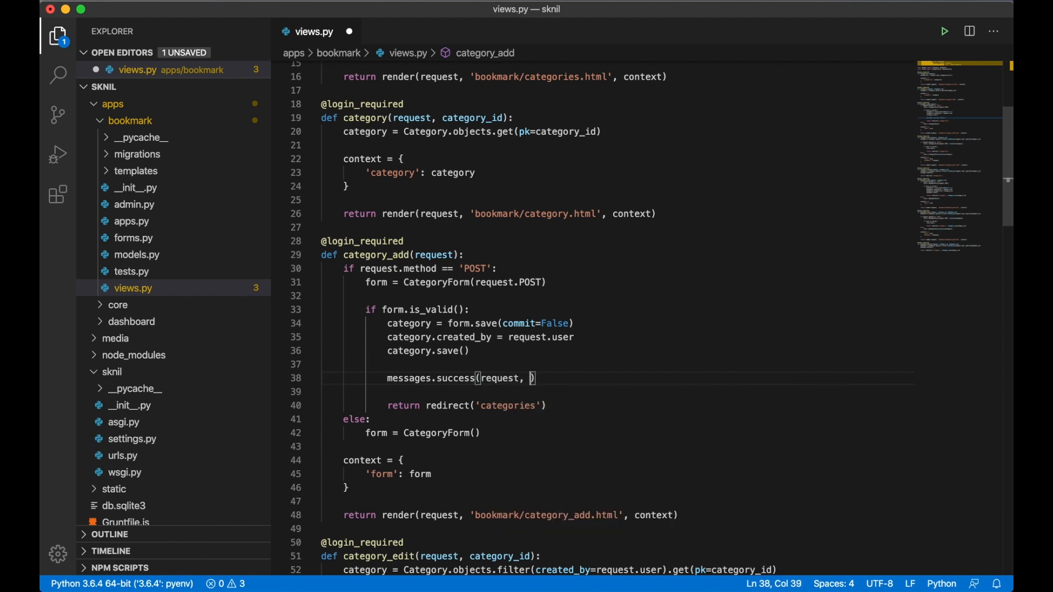
type("'")
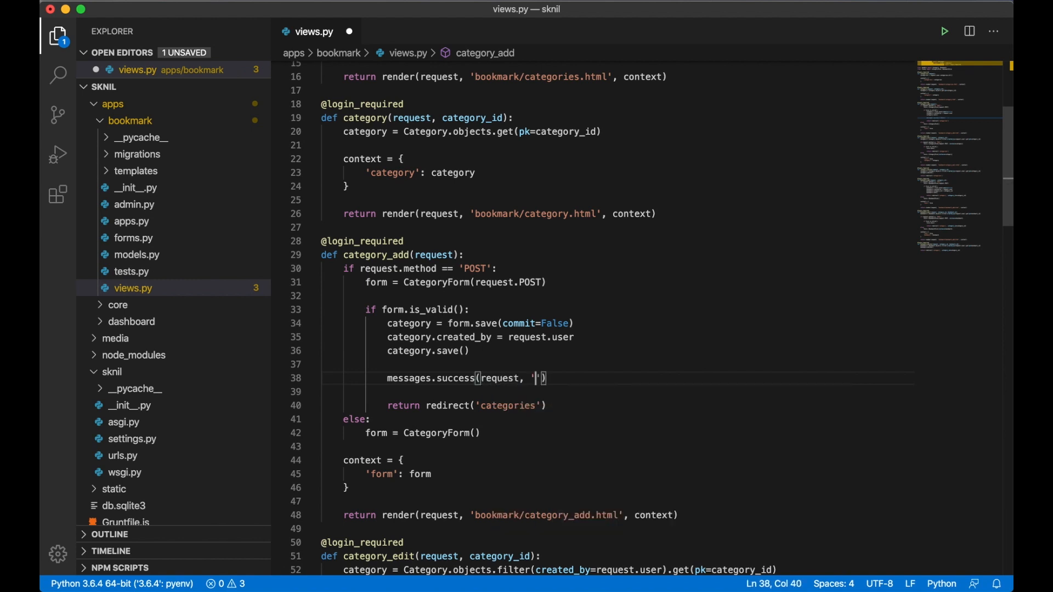
type("The")
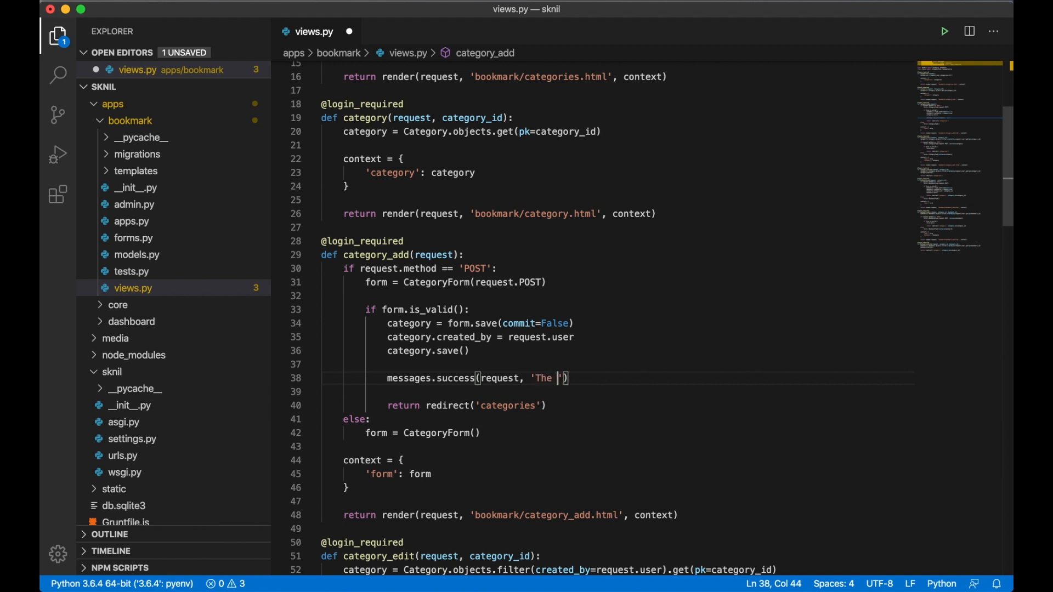
type("categor")
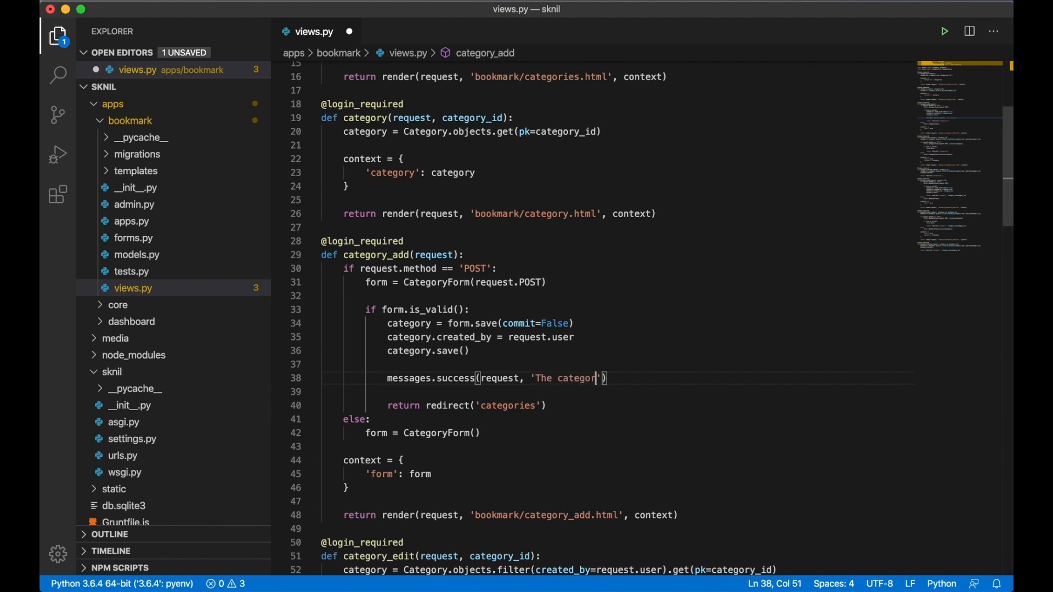
type("has been add")
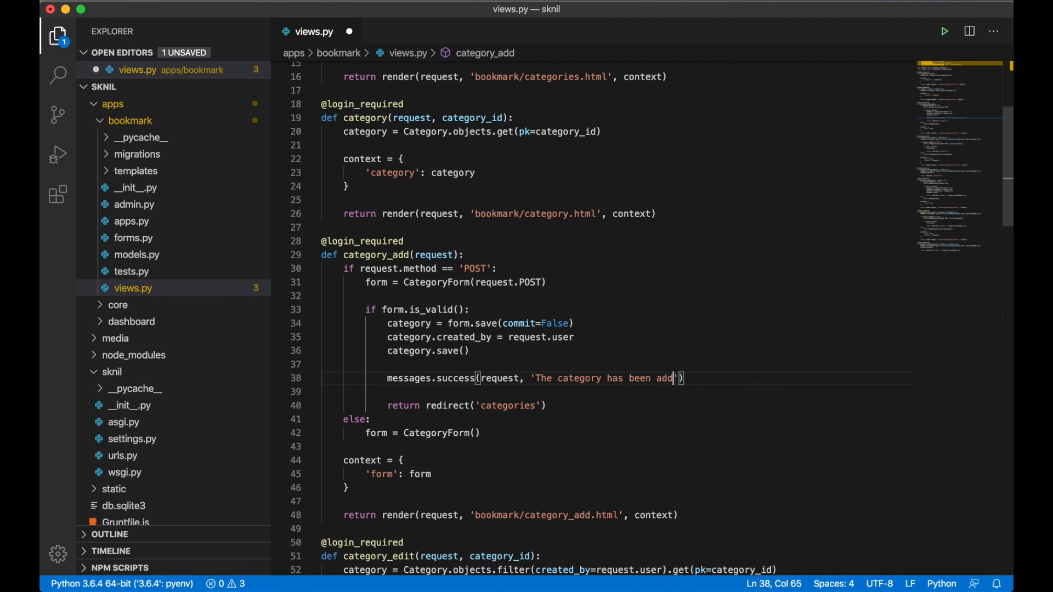
type("ed!")
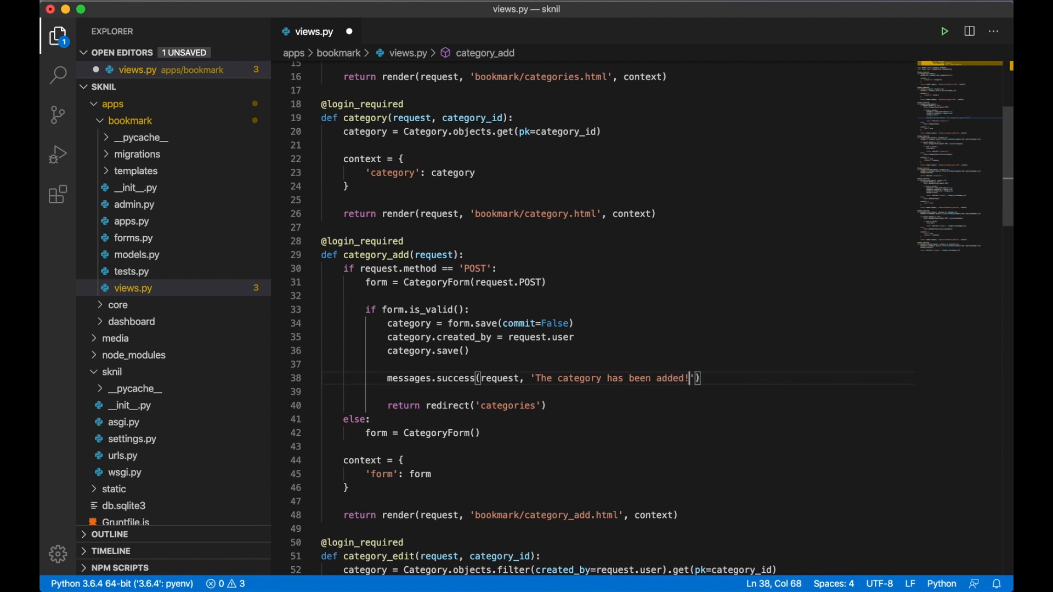
mouse_move(453, 379)
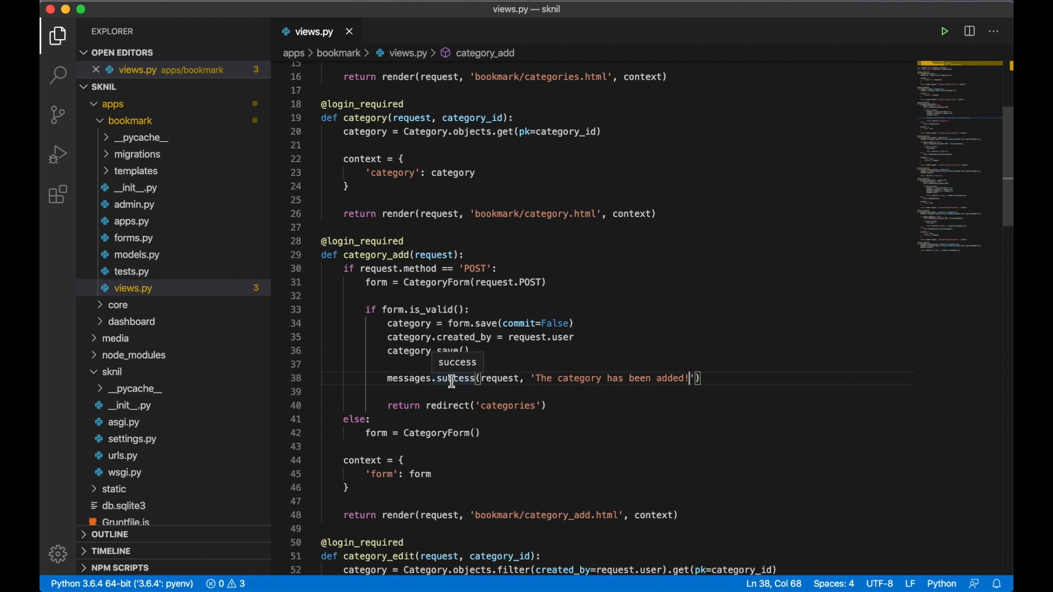
mouse_move(109, 175)
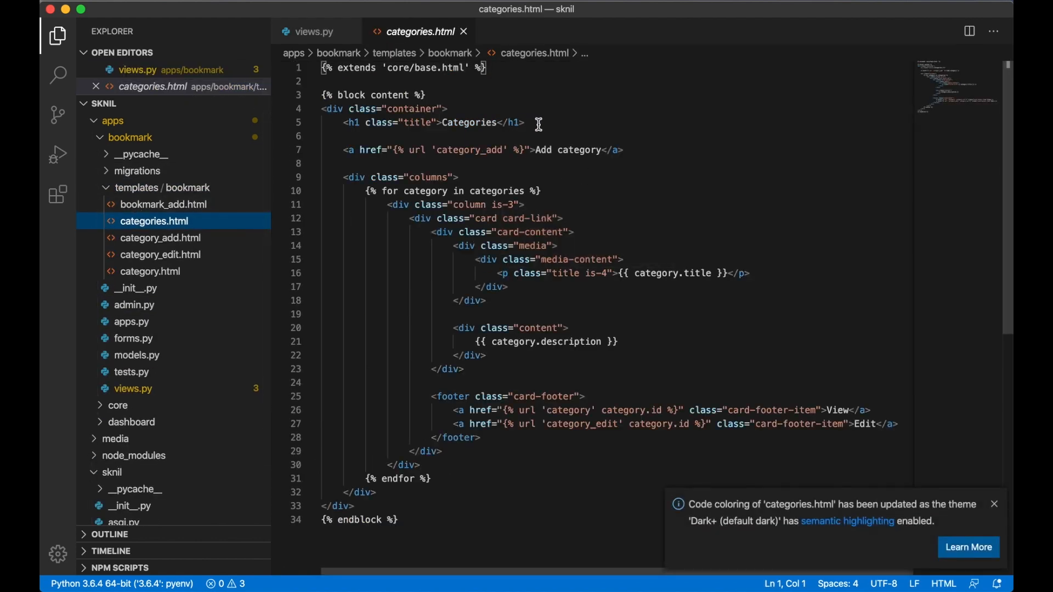
- Below the Categories h1, add {% if messages %} wrapping a {% for message in messages %} loop
left_click(500, 121)
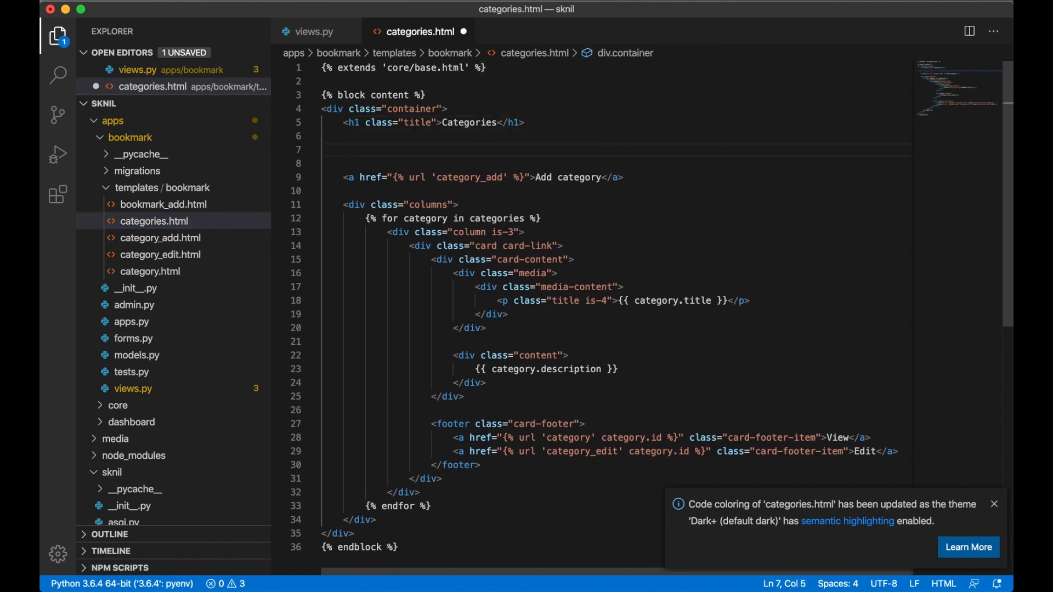
type("{}")
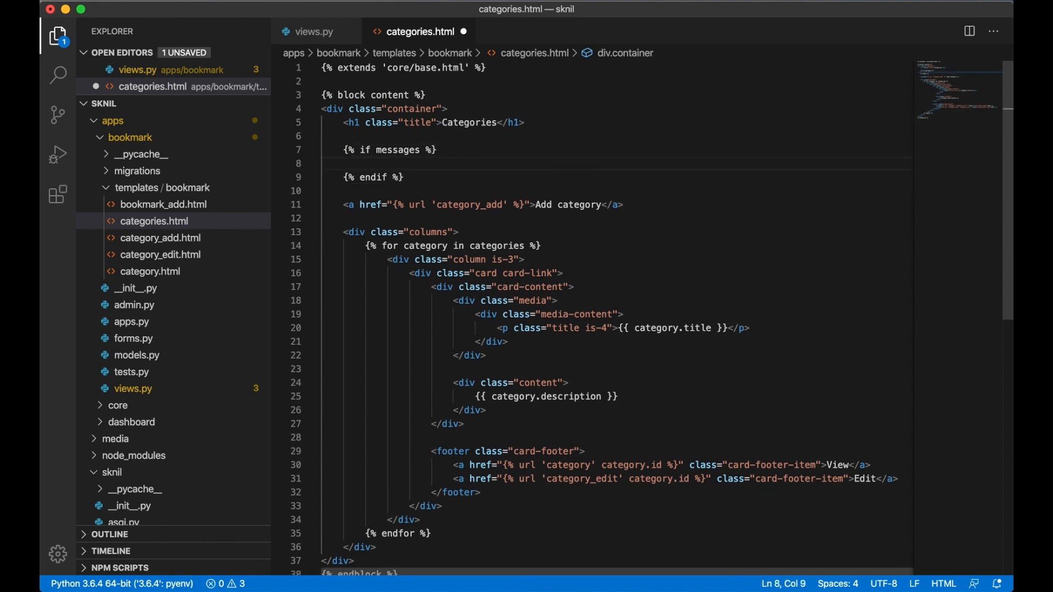
type("{% }")
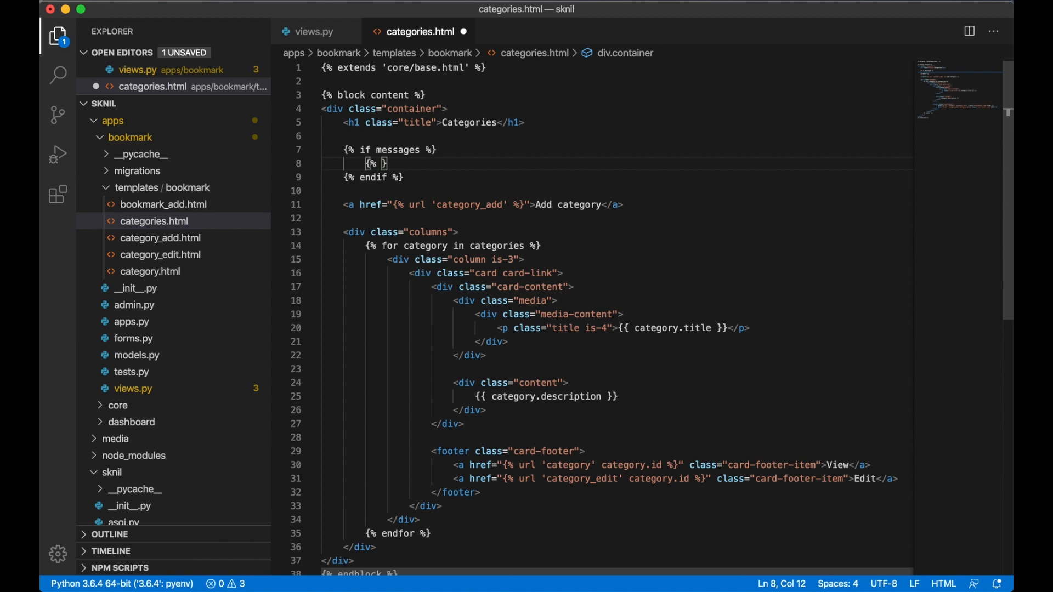
type("for message in messages %")
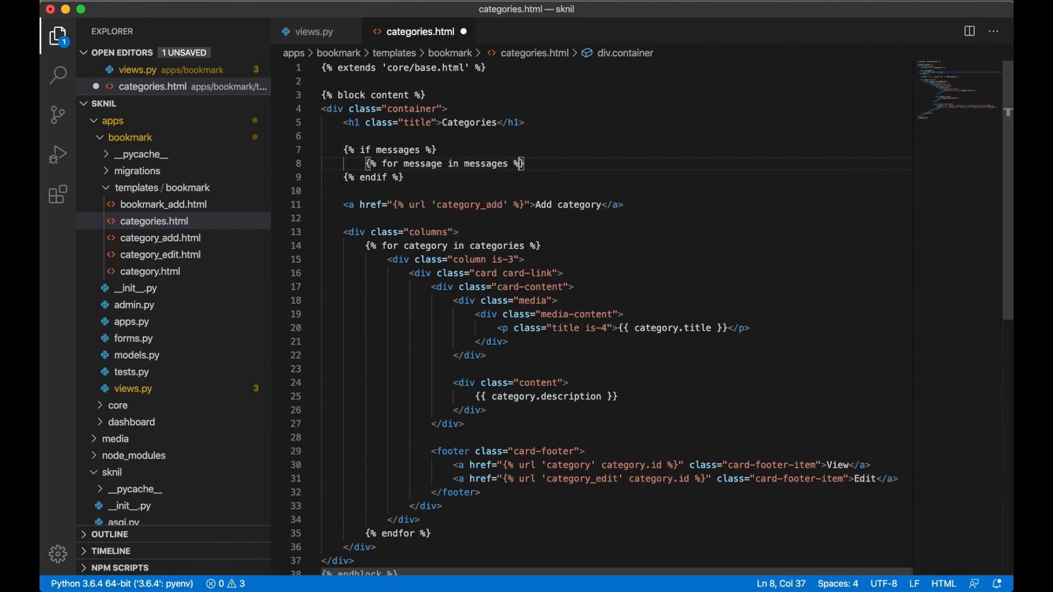
key("enter")
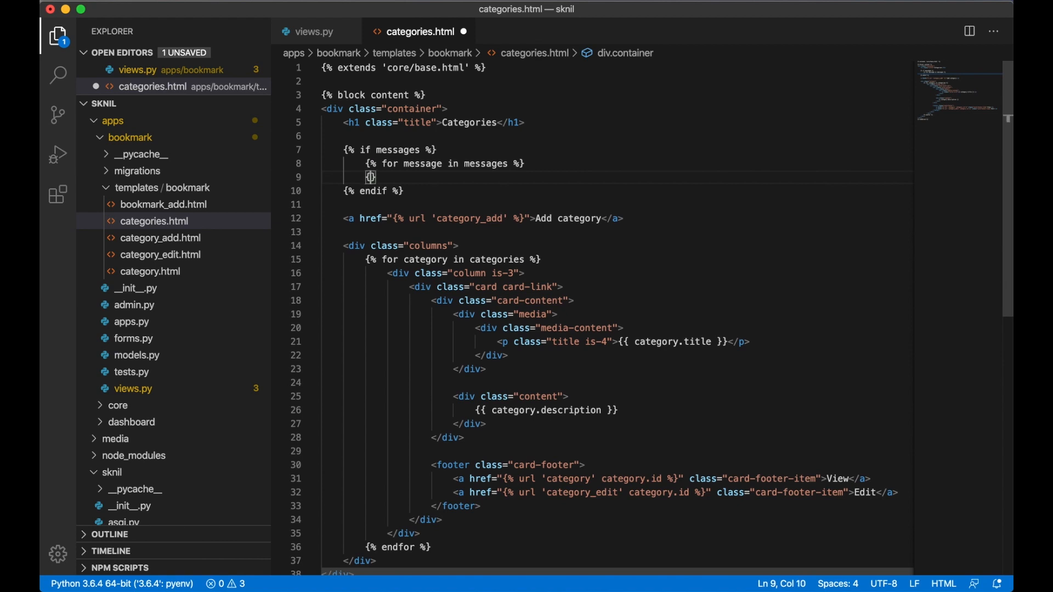
type("% endfor %")
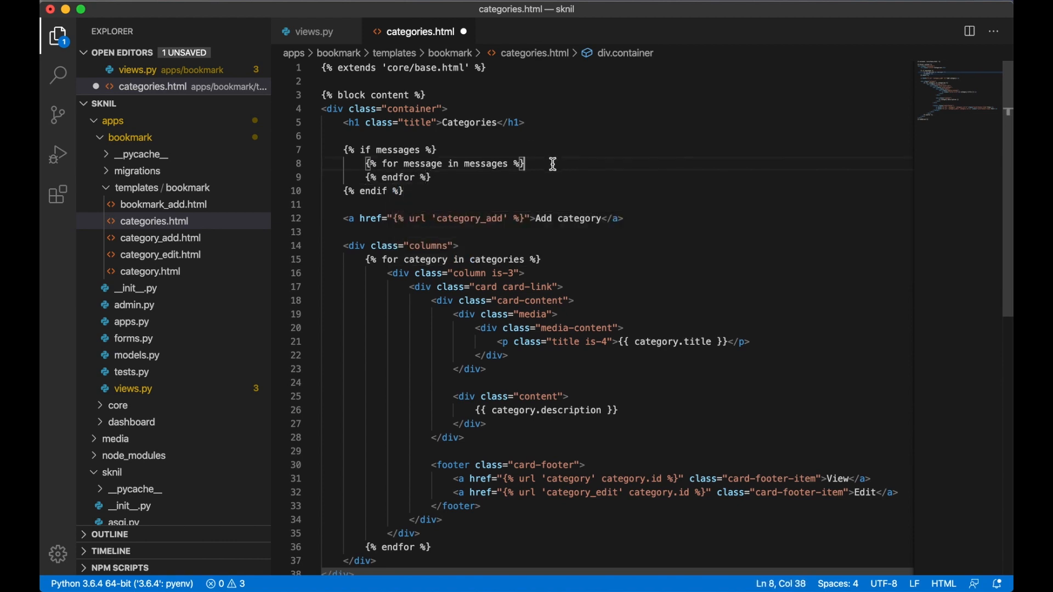
- Inside the loop, add an article with class 'message is-{% message.tags %}'
type("<")
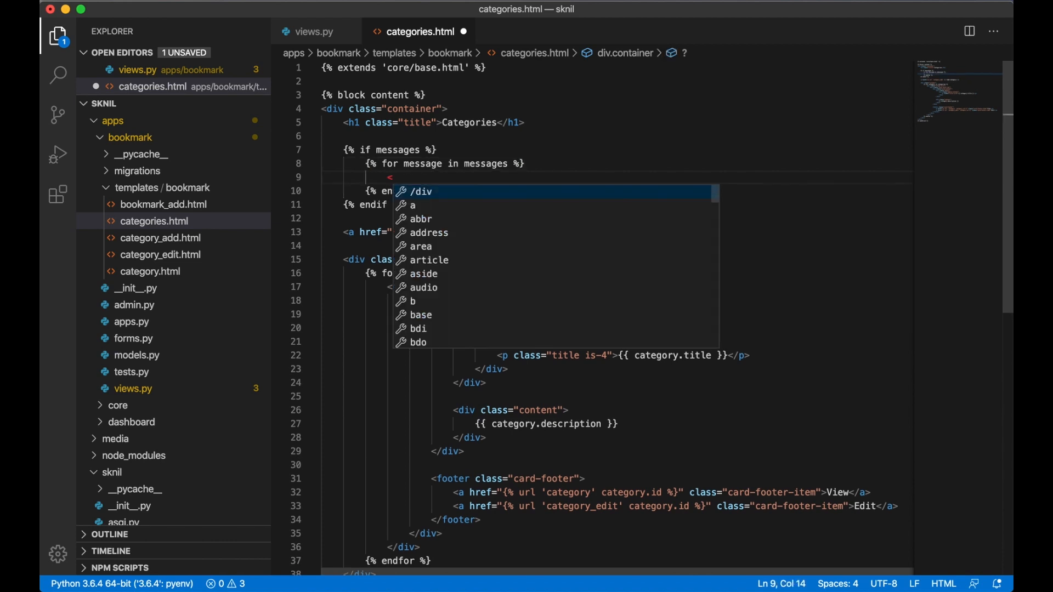
type("article class")
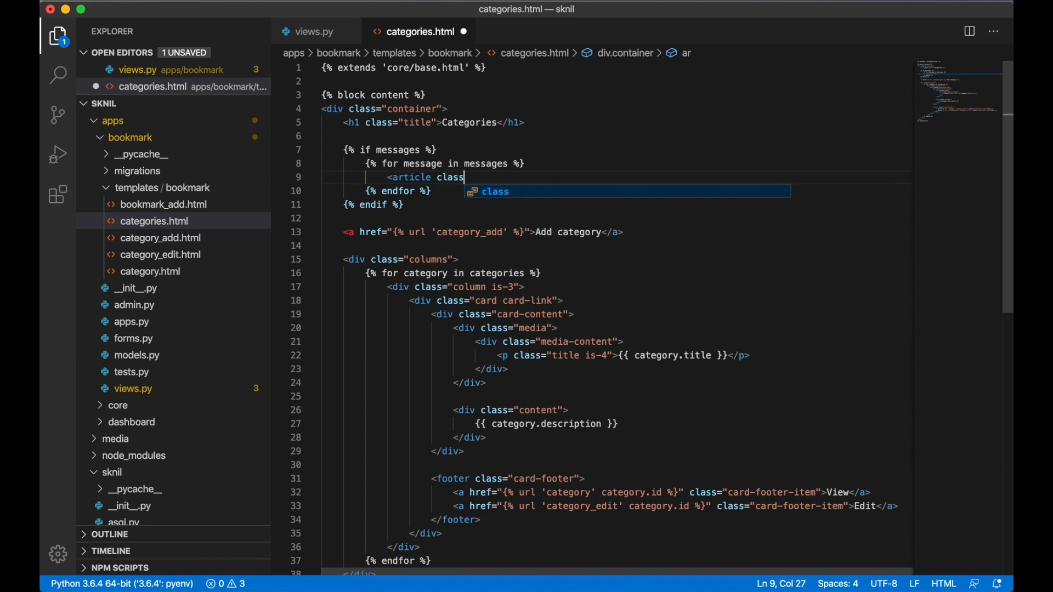
type("=\"message\"")
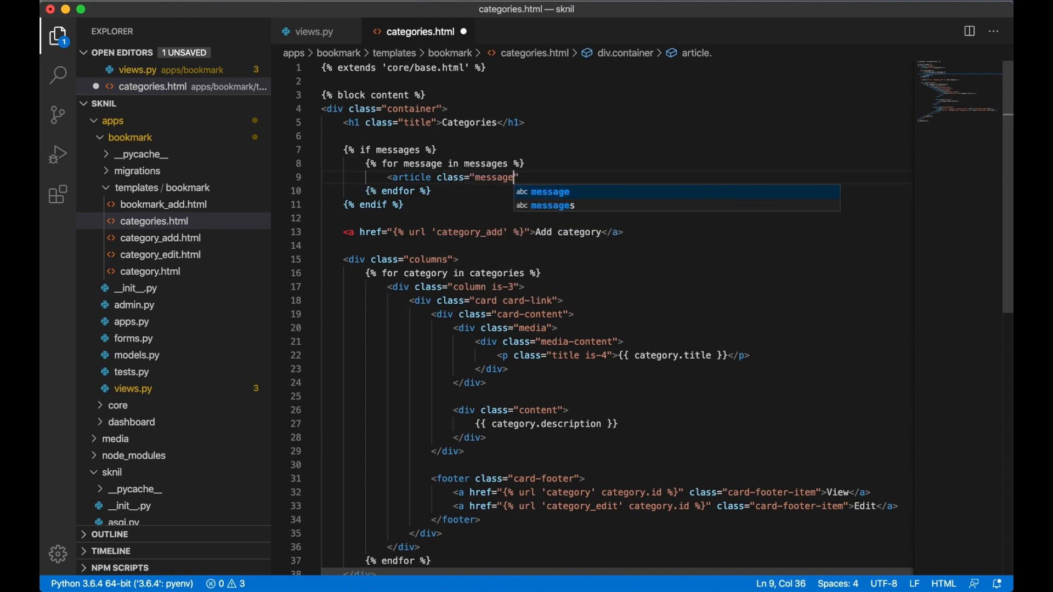
type("is-")
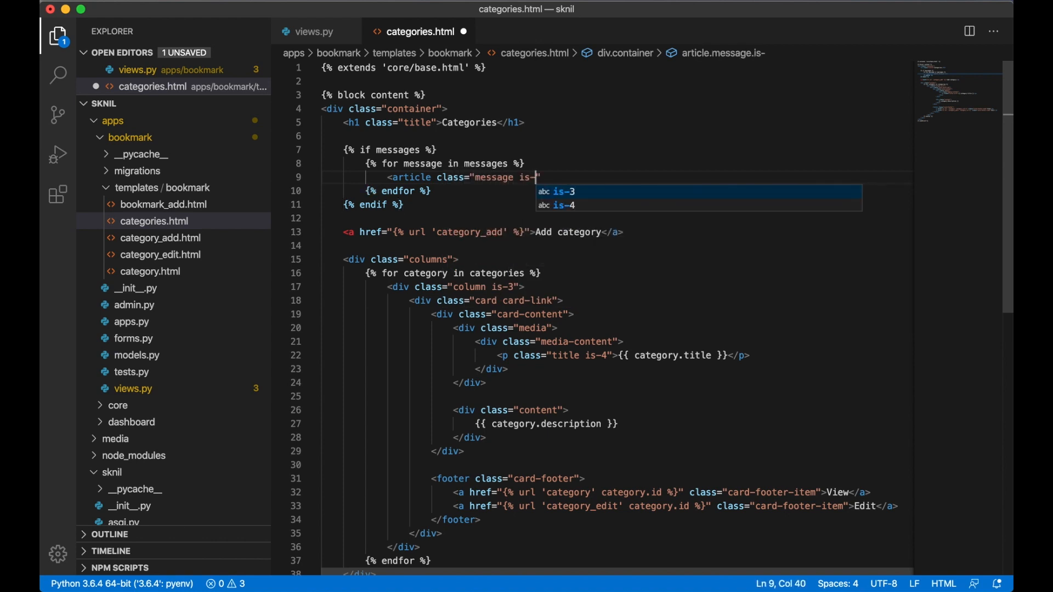
type("{% m")
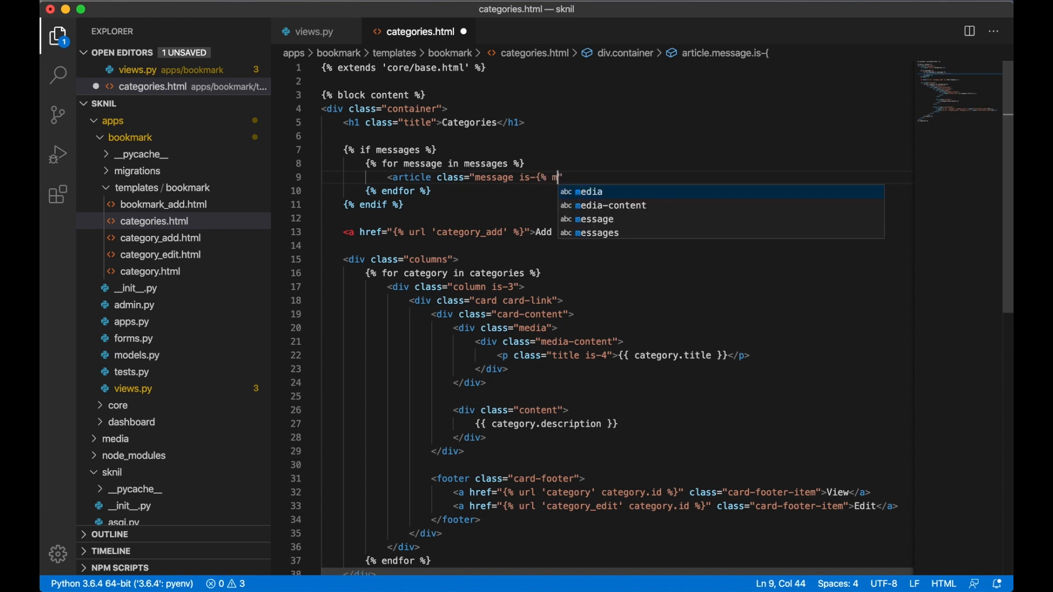
type("essage")
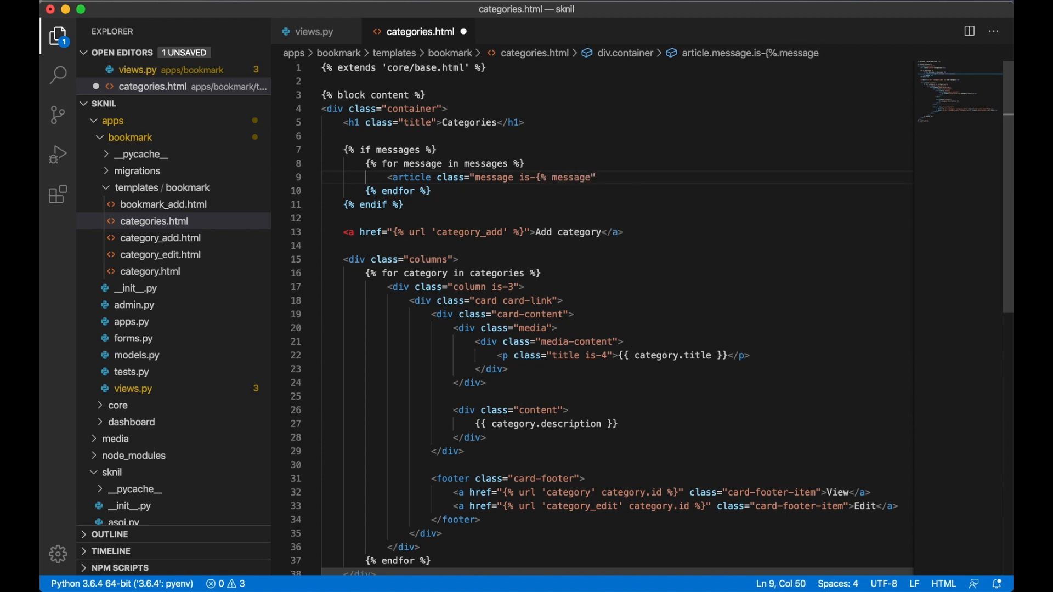
type(".ta")
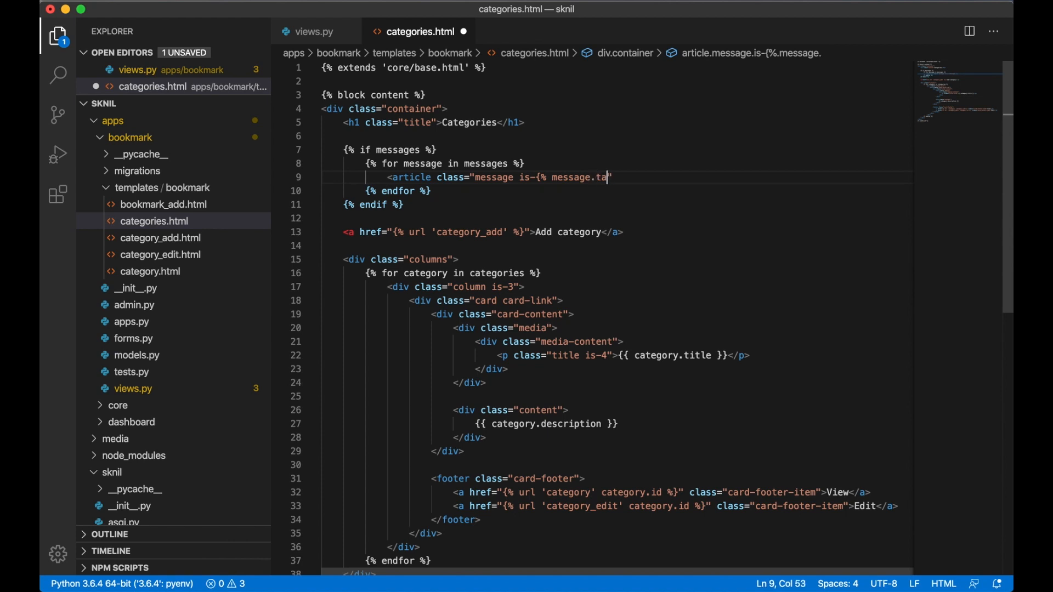
type("gs")
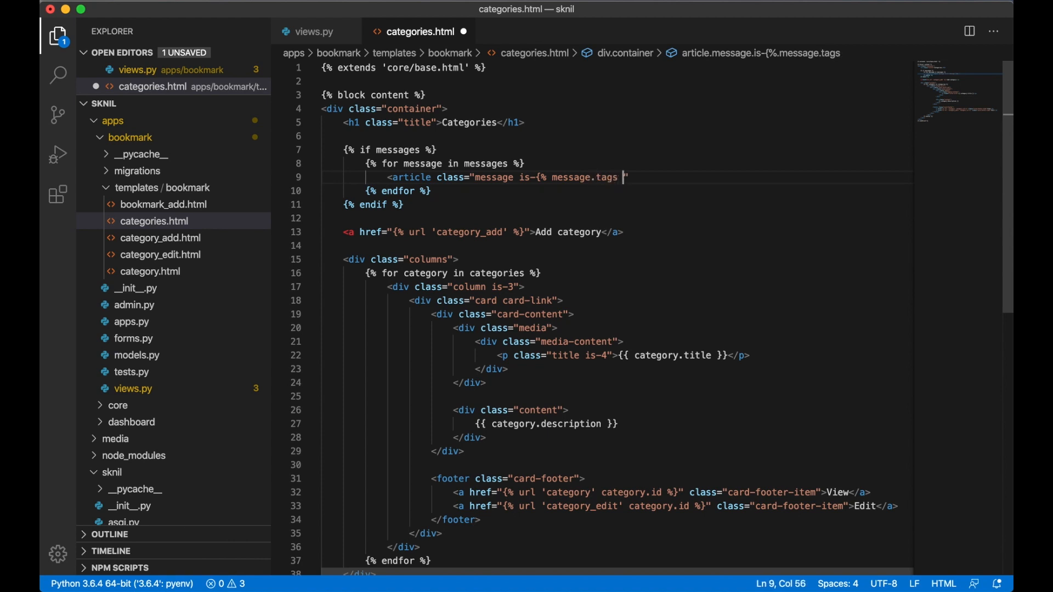
type("%}")
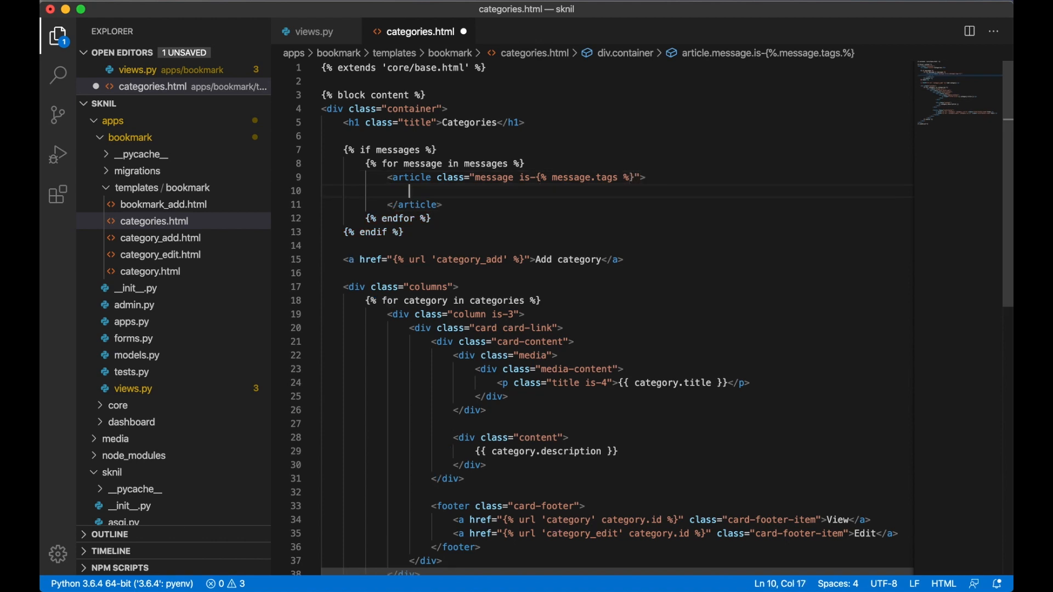
- Add a message-body div rendering {{ message }}, then load the categories page, which raises a TemplateSyntaxError
type("<div")
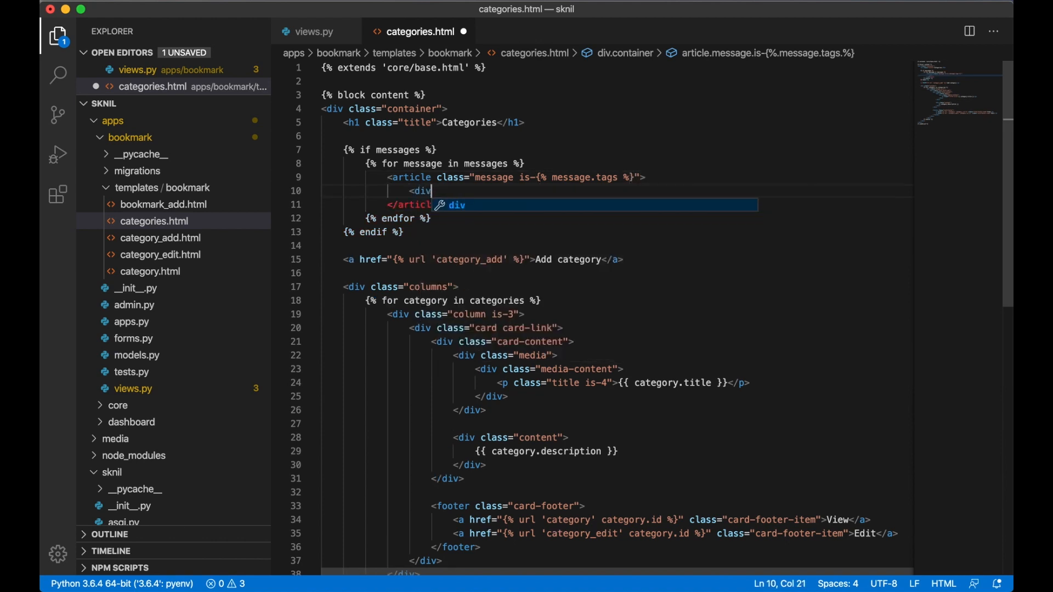
type("class=\"message-body\">")
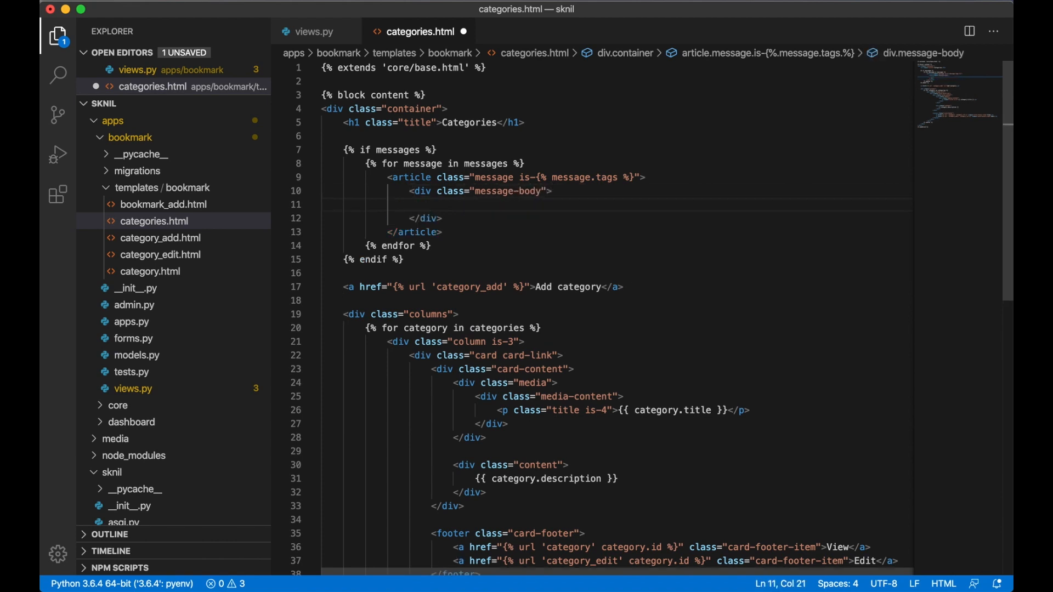
type("{{}}")
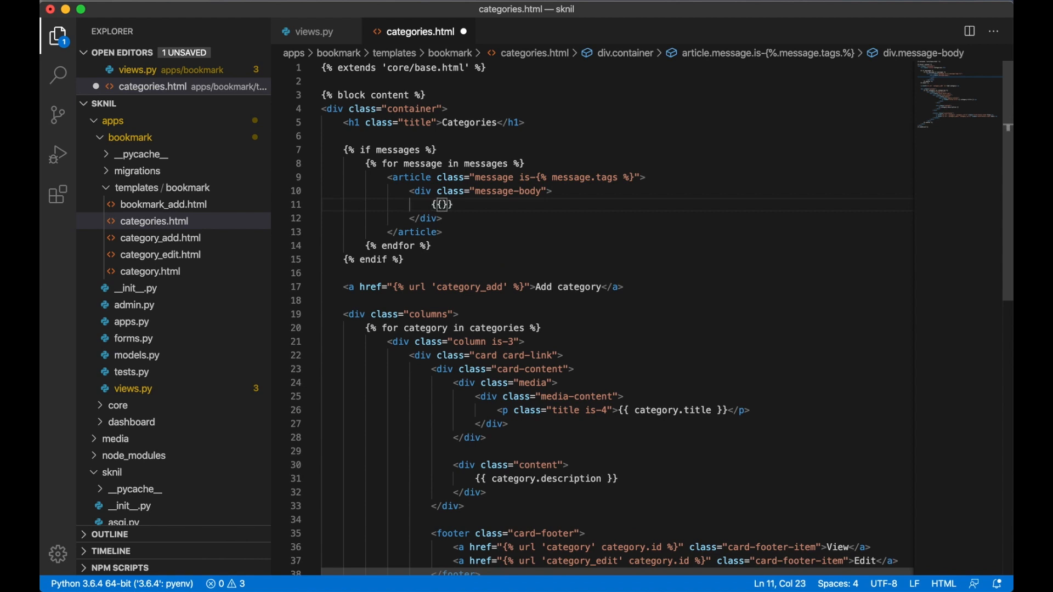
type("message")
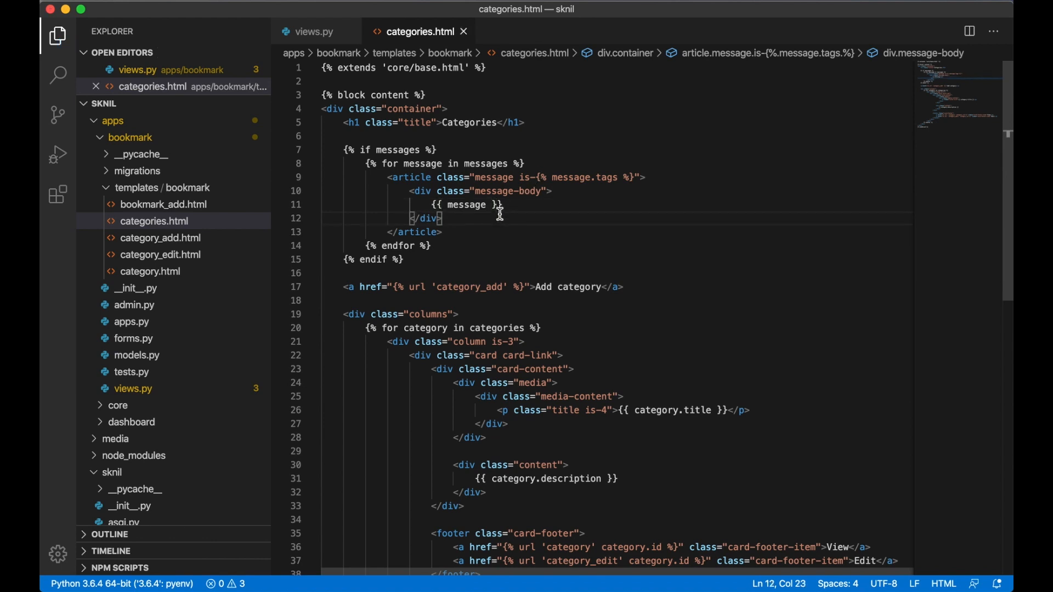
mouse_move(457, 572)
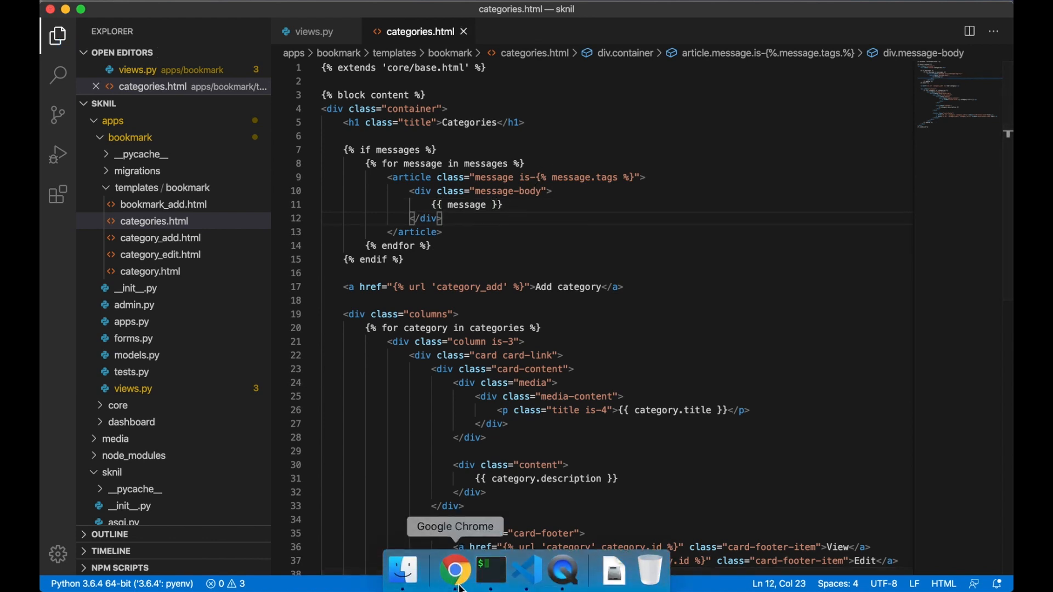
left_click(455, 570)
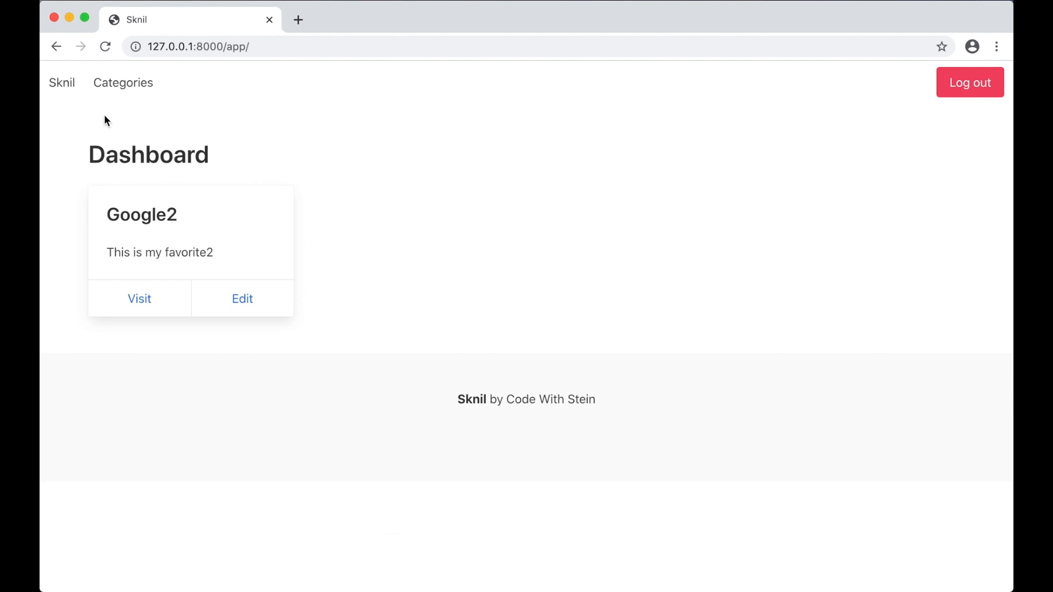
left_click(123, 82)
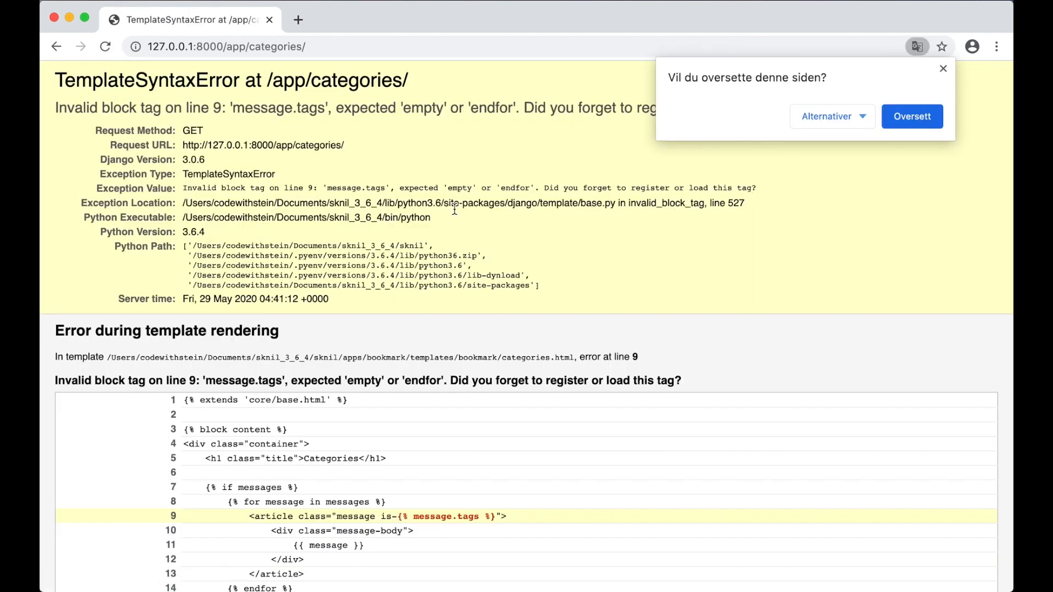
left_click(943, 68)
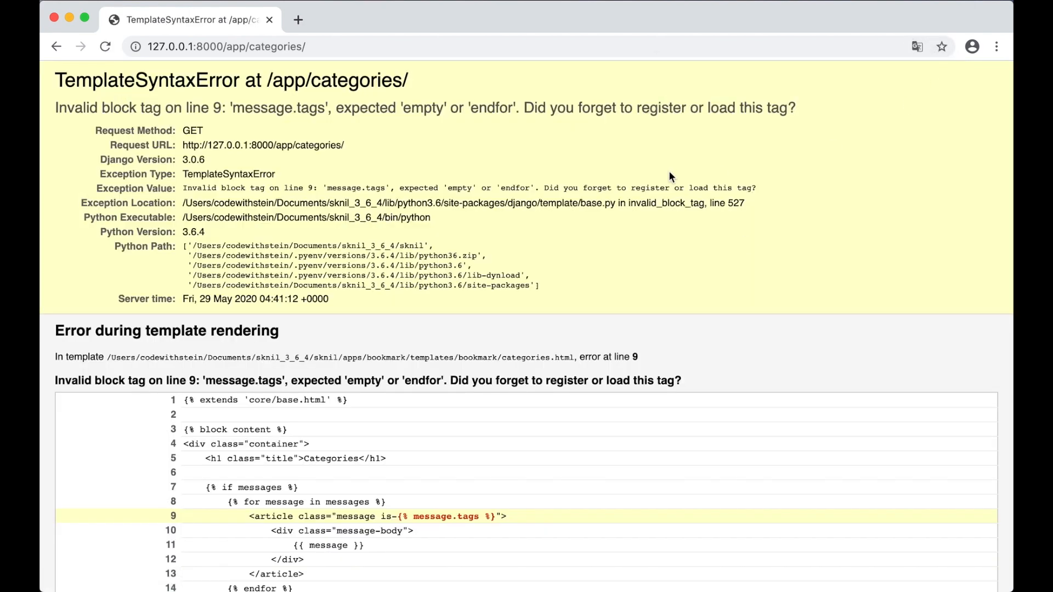
mouse_move(443, 218)
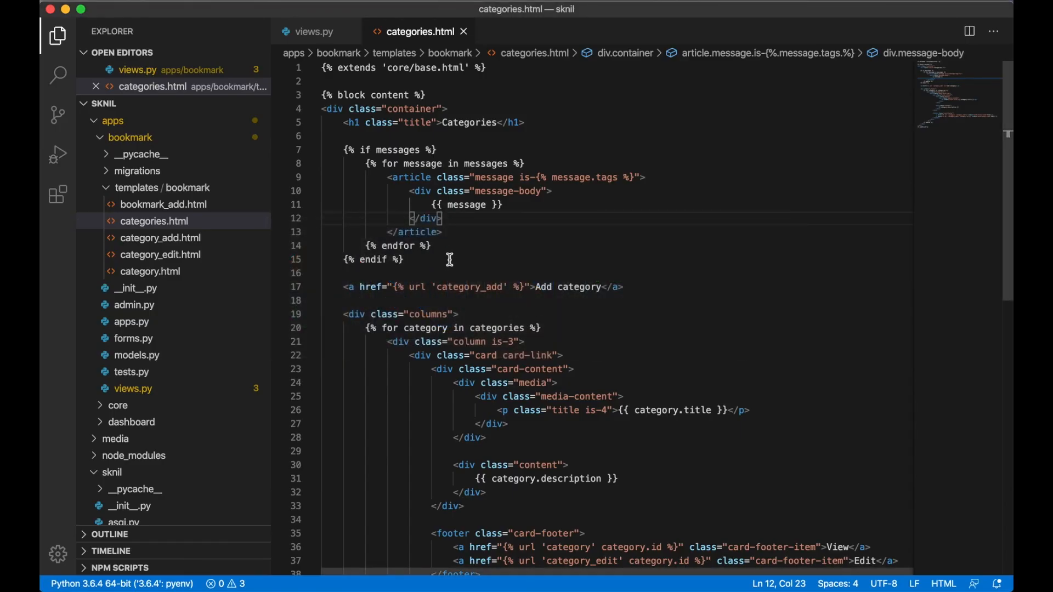
mouse_move(385, 222)
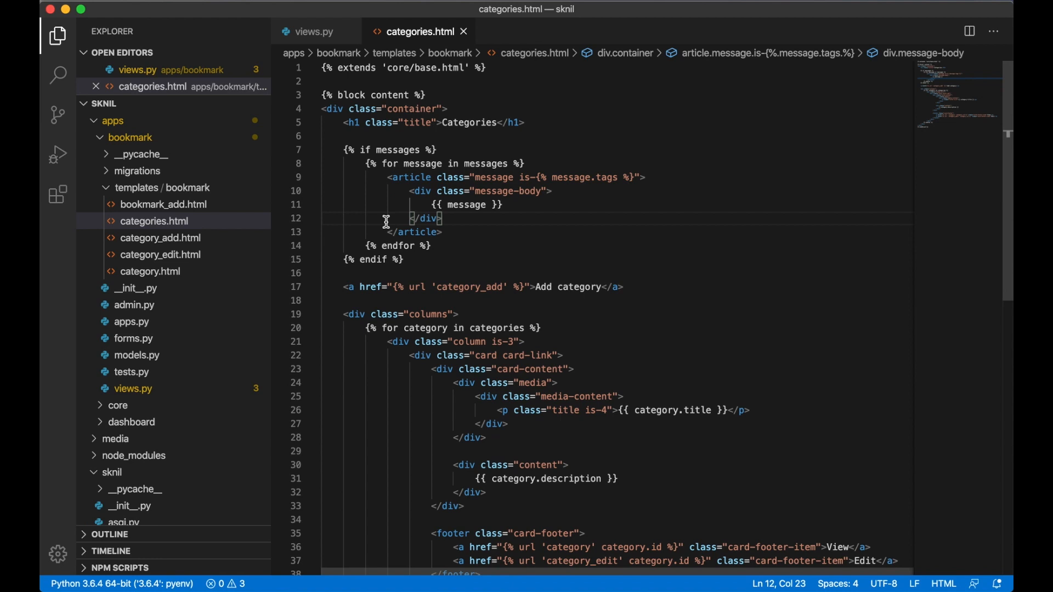
- Change {% message.tags %} on line 9 to {{ message.tags }} so the tag outputs as a variable
left_click(544, 178)
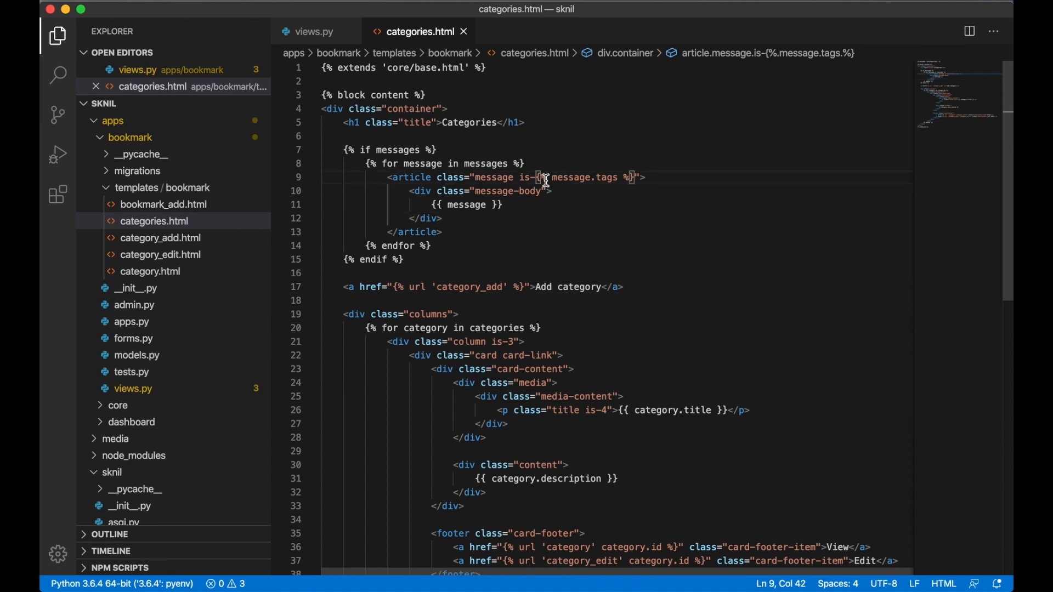
key("Backspace")
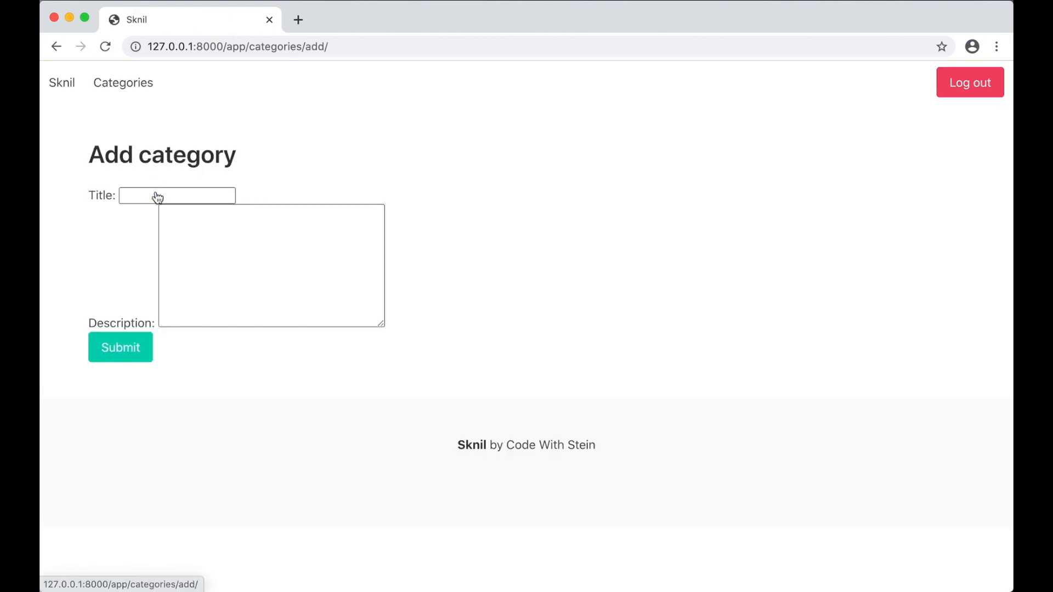
- Submit a new category titled Category with description test and see 'The category has been added!'
left_click(176, 195)
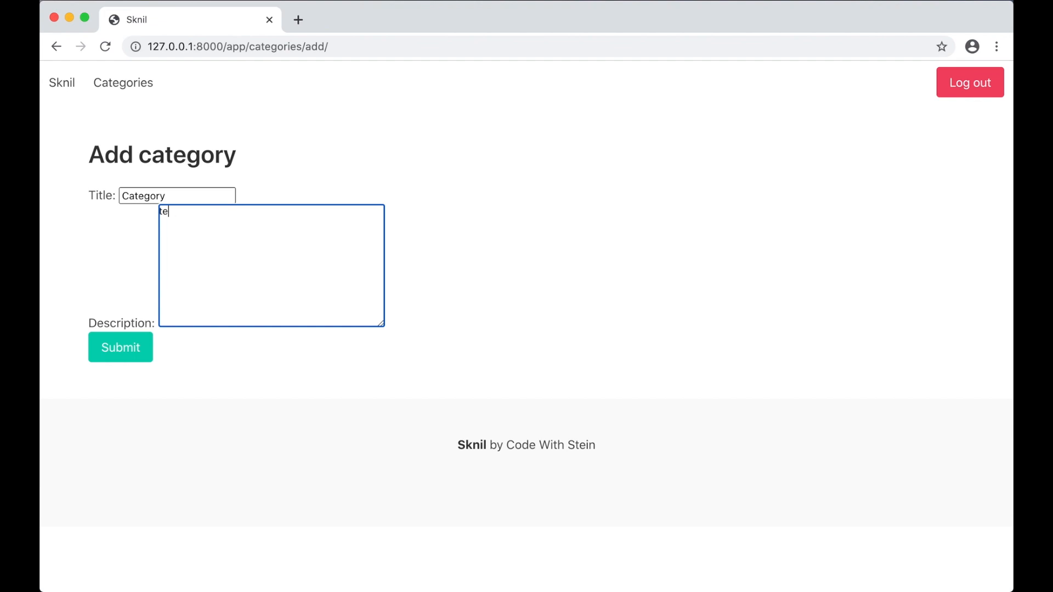
left_click(120, 347)
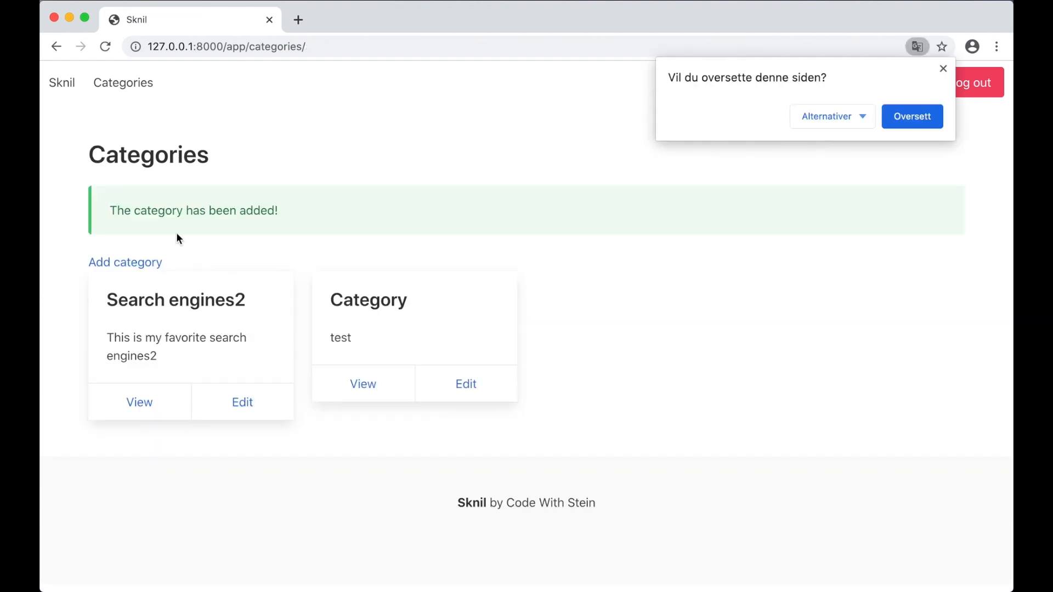
left_click(832, 116)
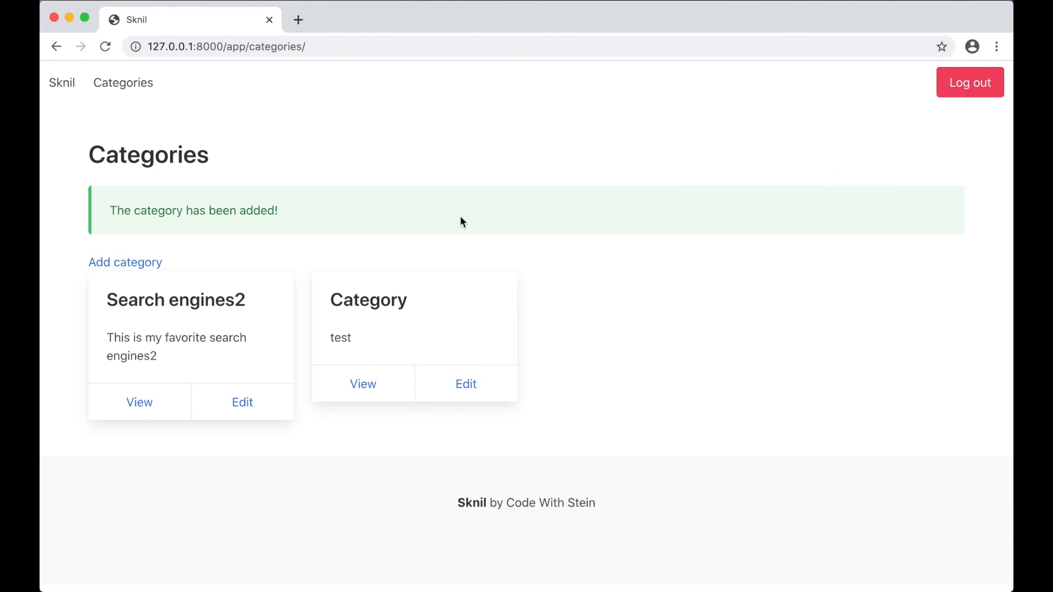
double_click(261, 211)
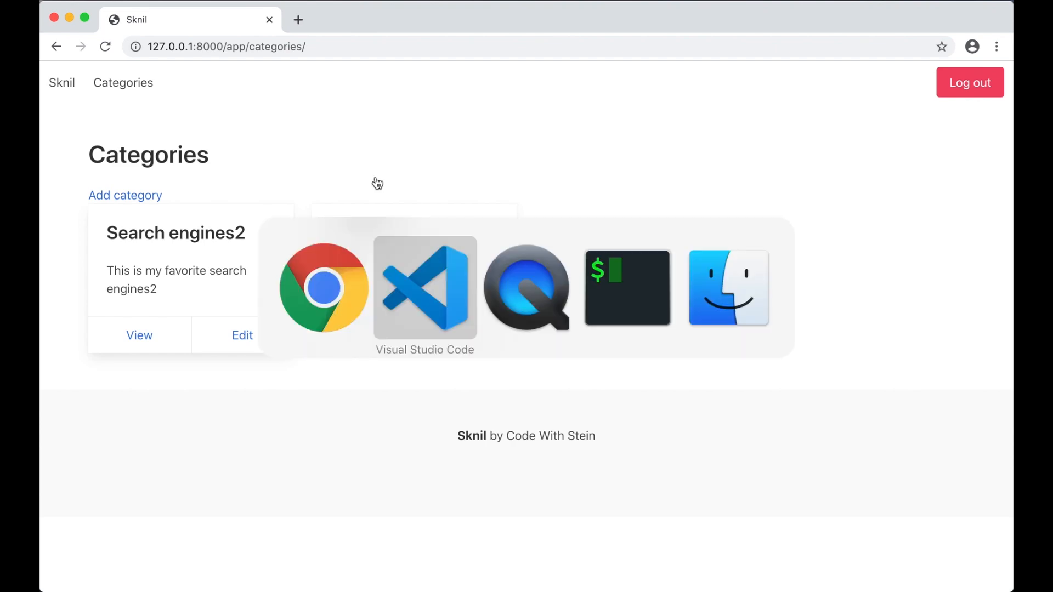
- In category_edit after form.save(), add messages.success(request, 'The changes was saved')
left_click(425, 288)
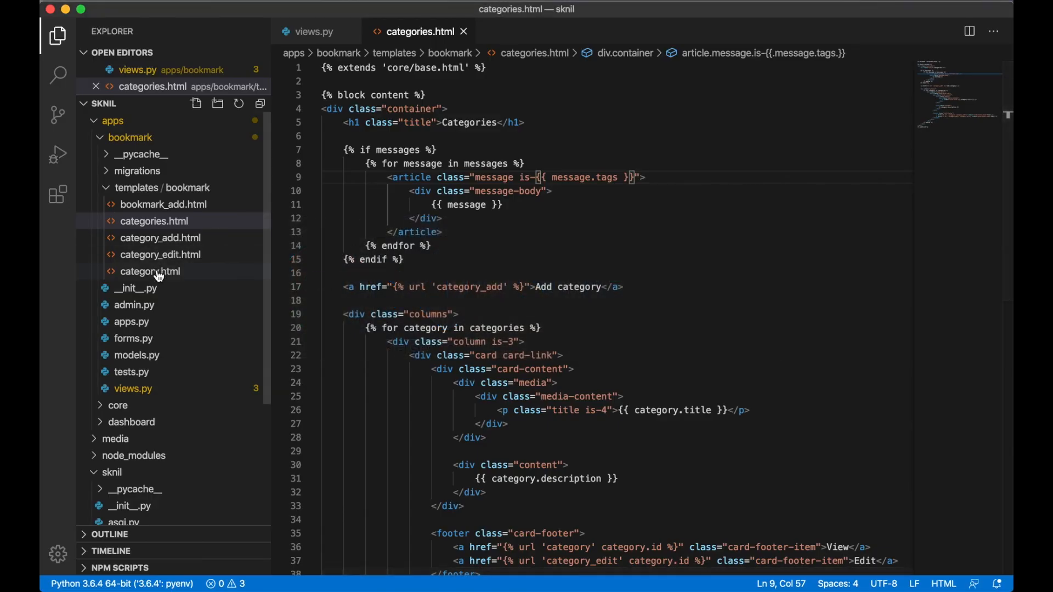
mouse_move(315, 32)
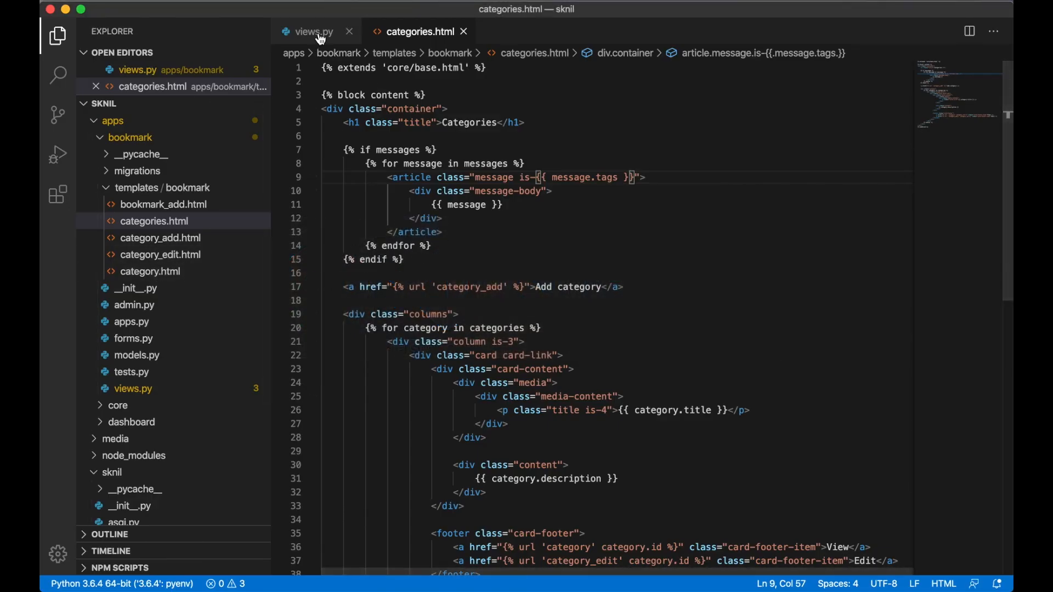
left_click(313, 32)
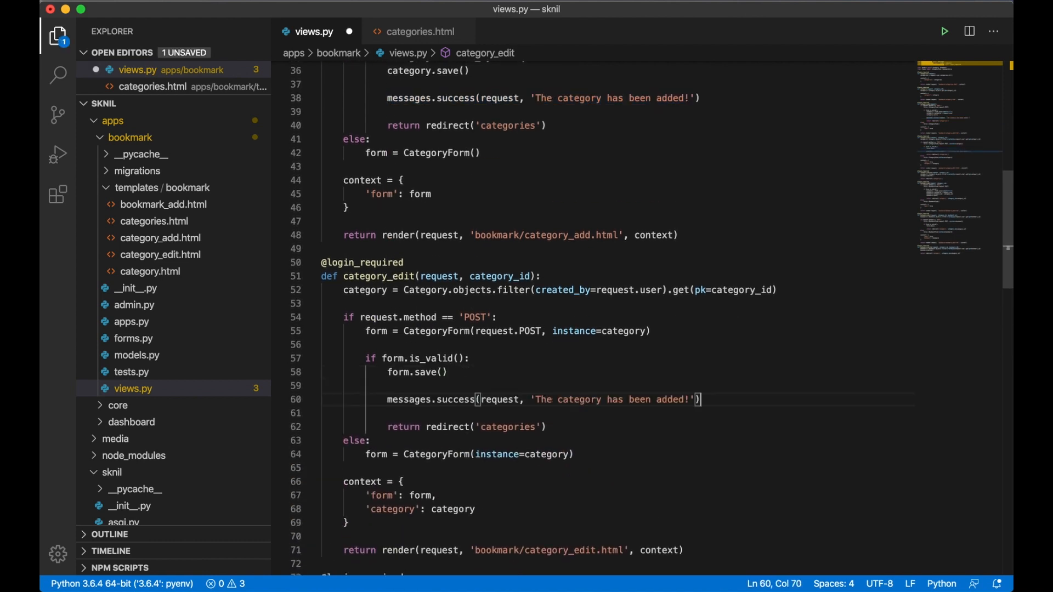
double_click(658, 399)
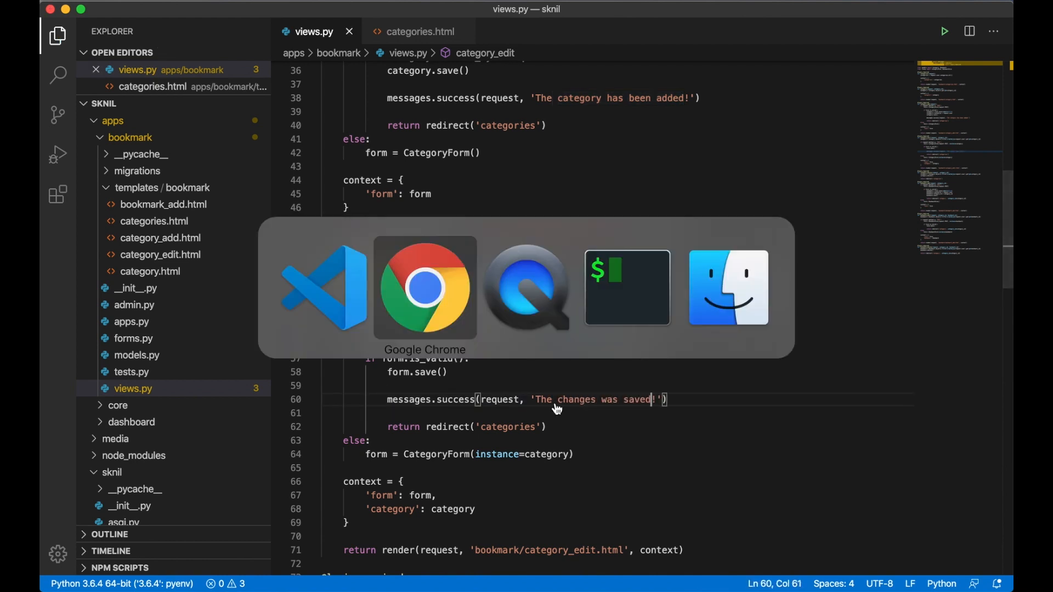
- Edit the Category card, rename it Category2 and save, confirming 'The changes was saved!' appears
left_click(424, 288)
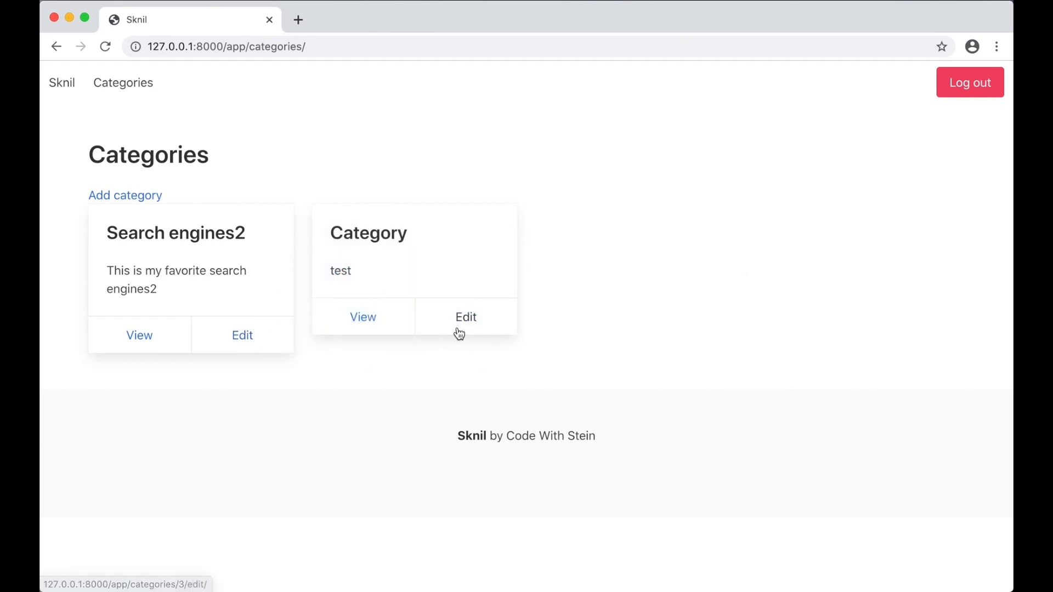
left_click(466, 317)
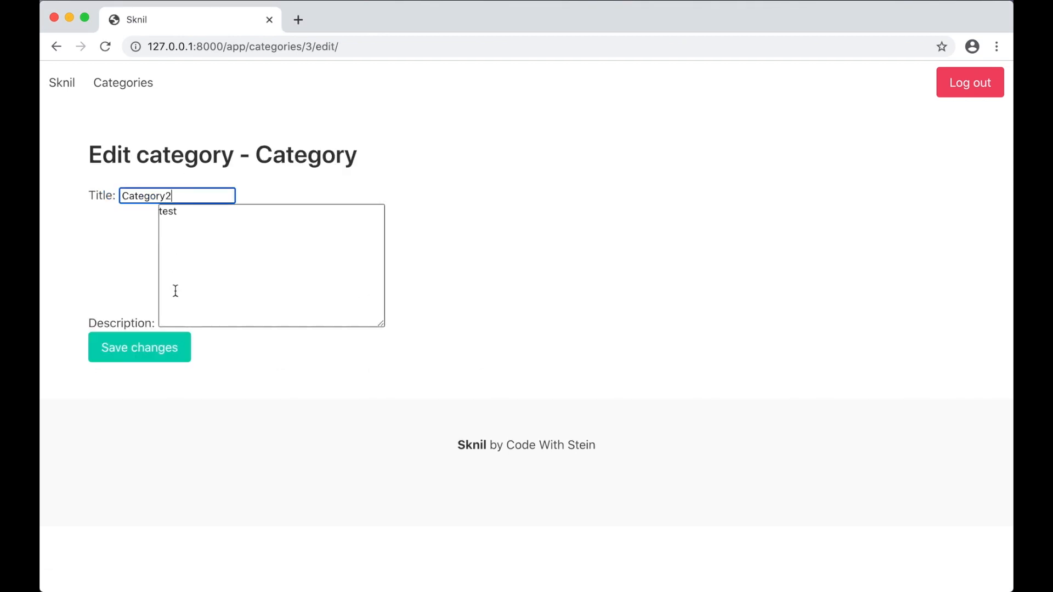
left_click(139, 348)
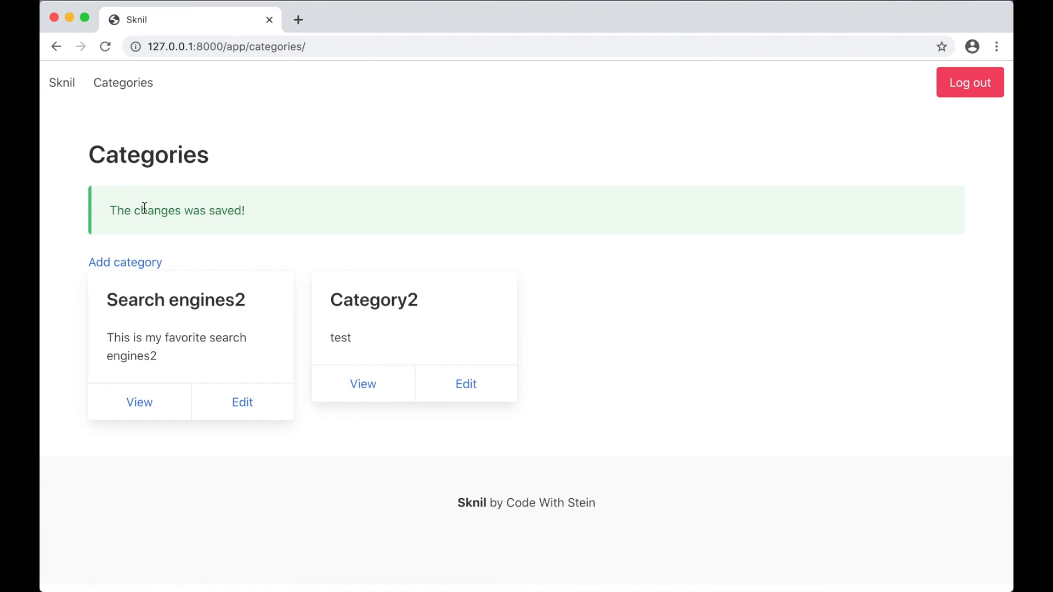
mouse_move(271, 214)
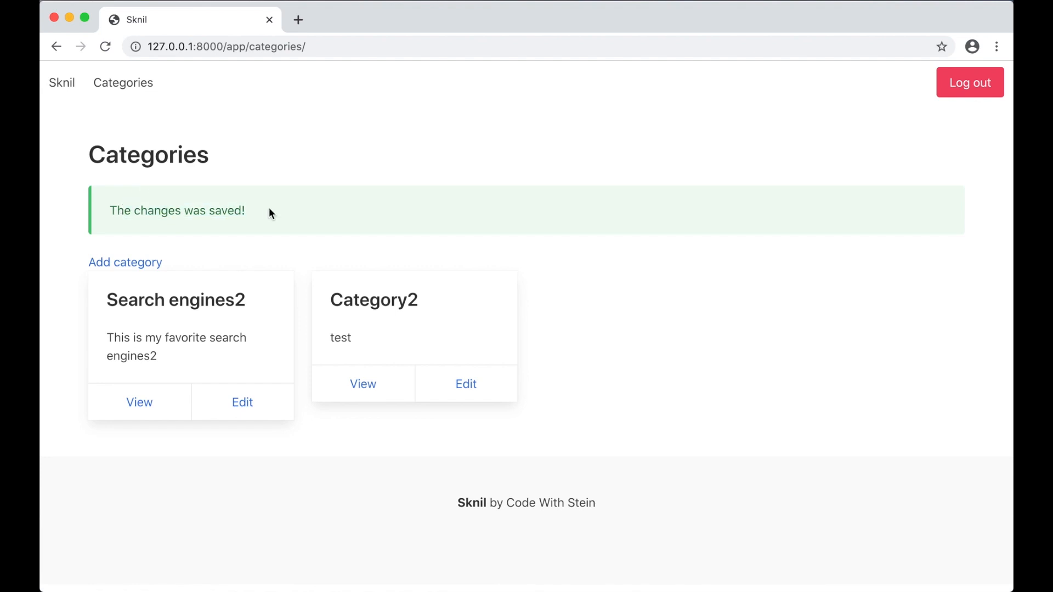
mouse_move(348, 186)
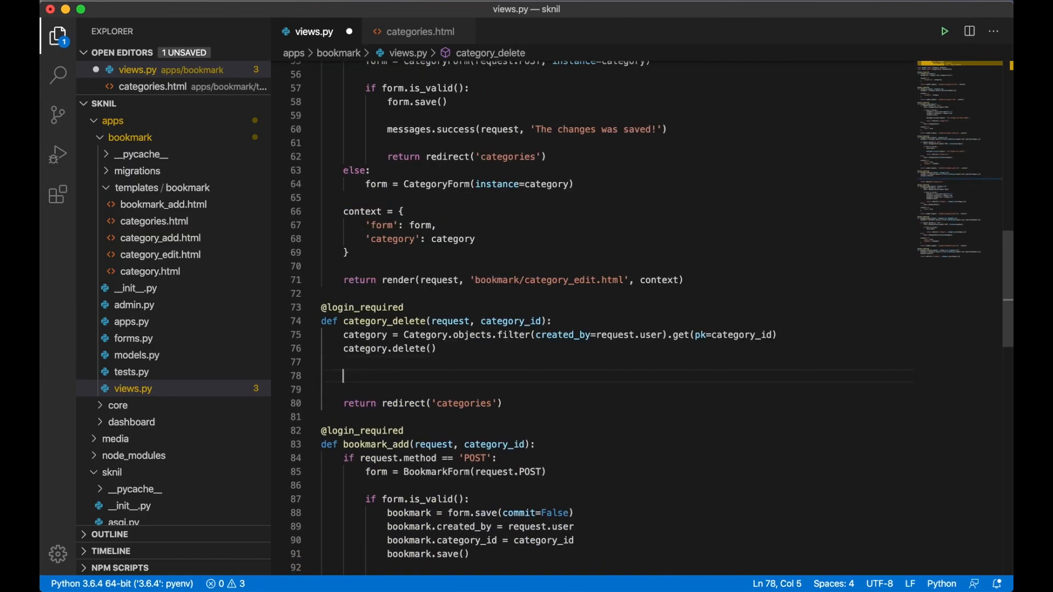
- After category.delete(), add messages.success(request, 'The category was deleted')
type("messages.success(request, 'The category was deleted')")
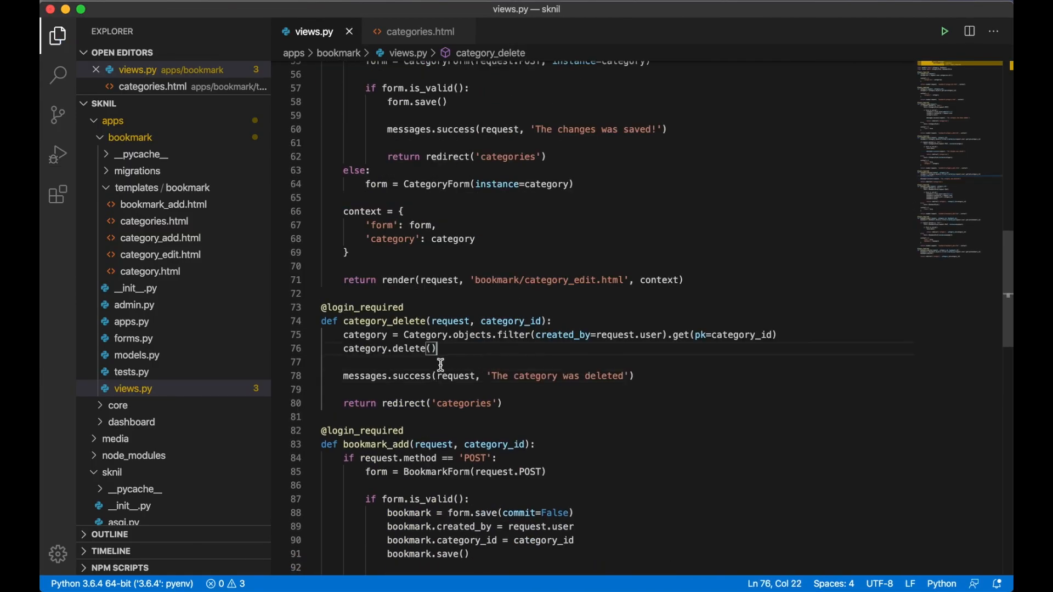
mouse_move(461, 356)
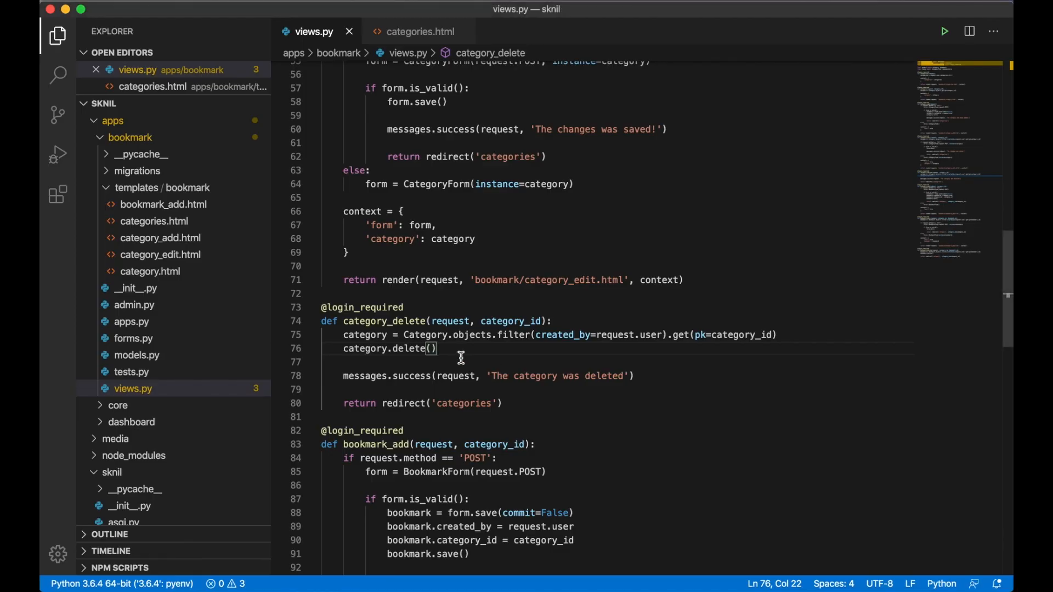
mouse_move(659, 376)
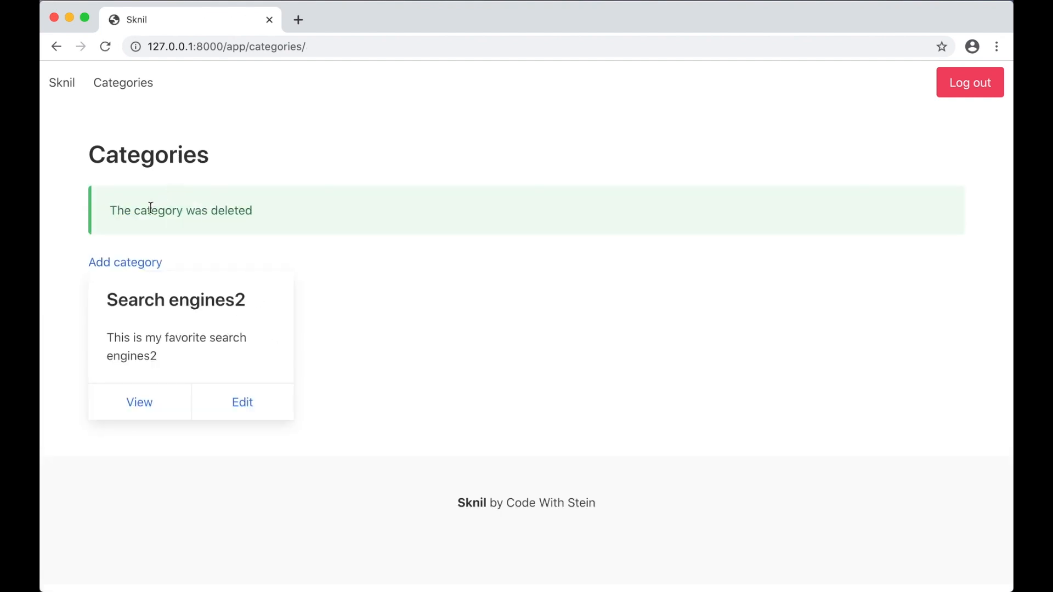
mouse_move(376, 262)
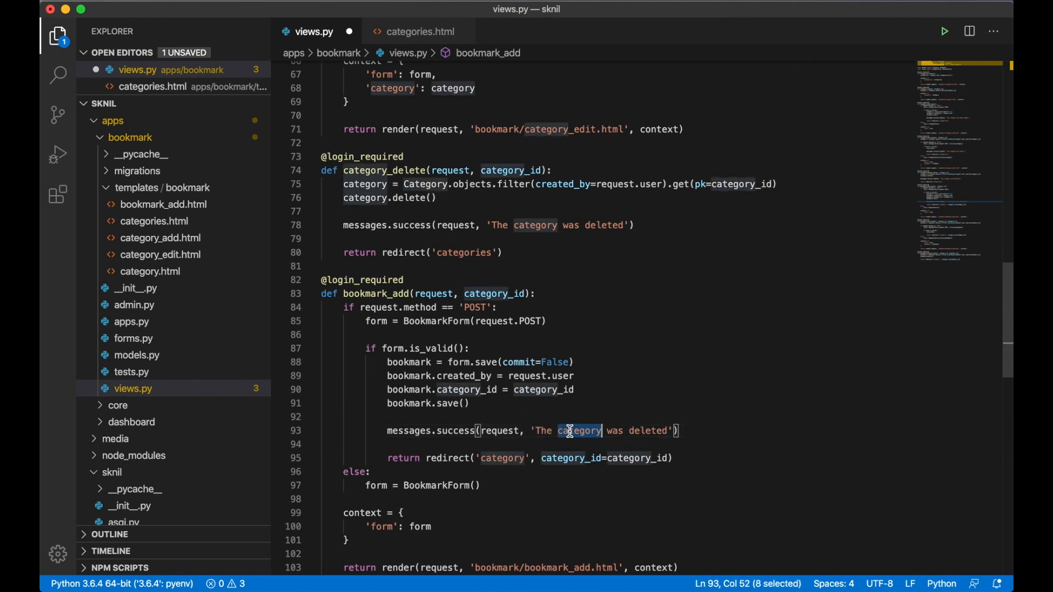
- Give bookmark_add 'The bookmark has been added!' and bookmark_edit 'The changes was saved' success messages
type("bookmark")
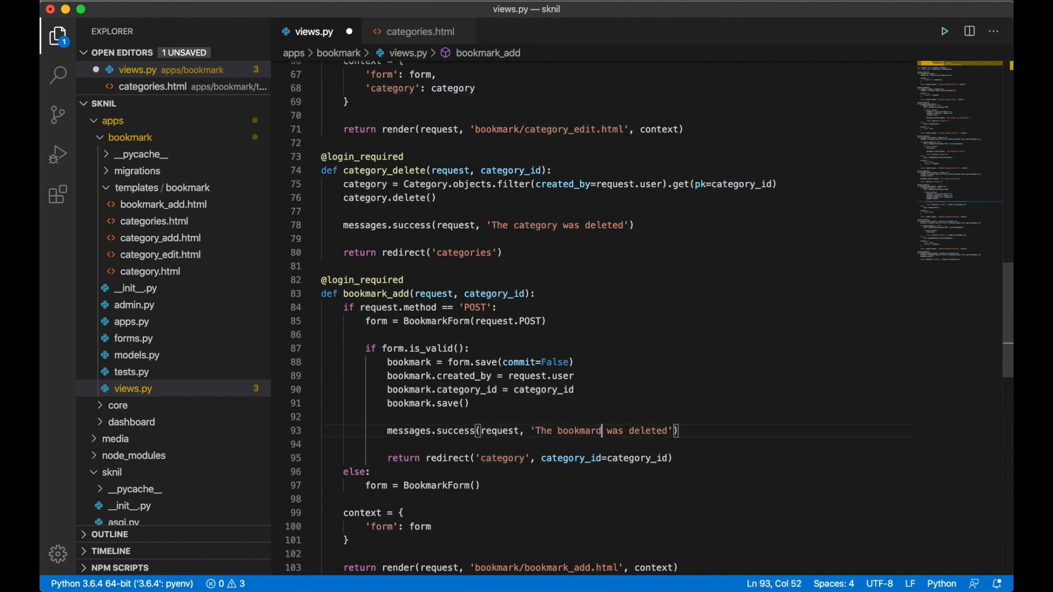
type("added")
type("messages.success(request, 'The cha")
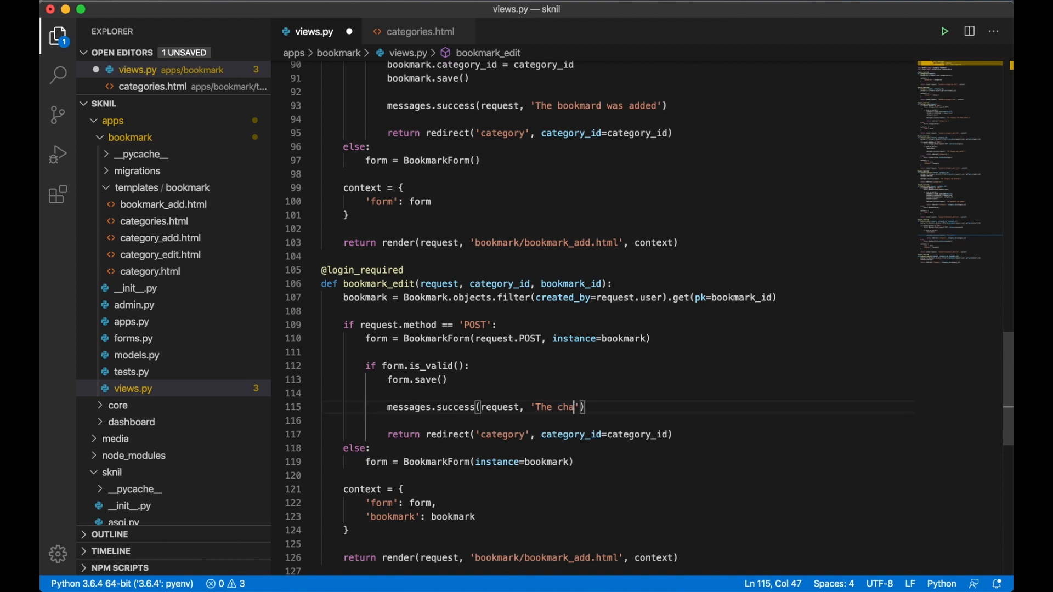
type("nges")
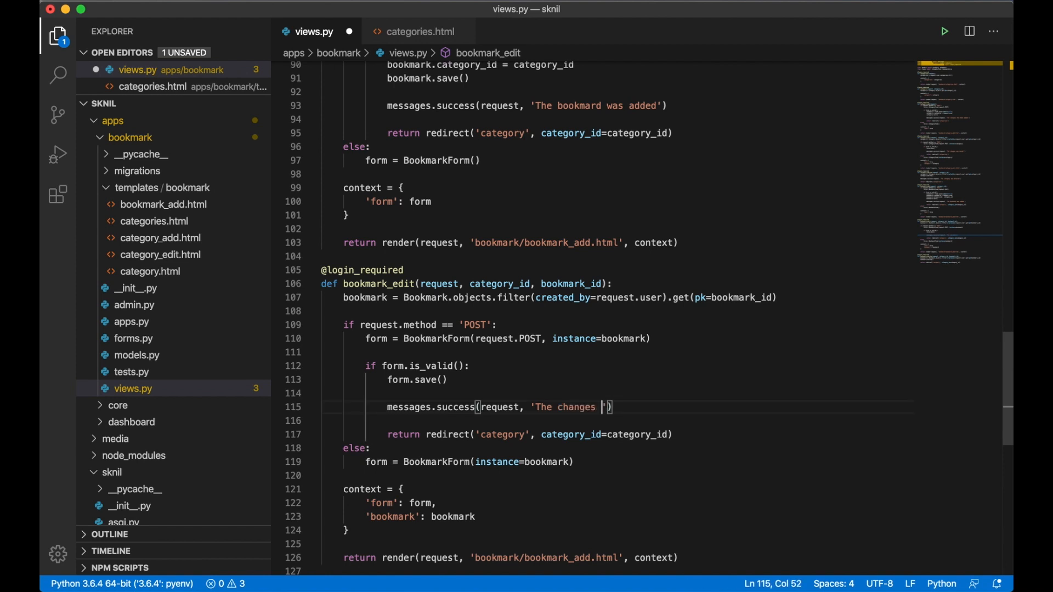
type("was")
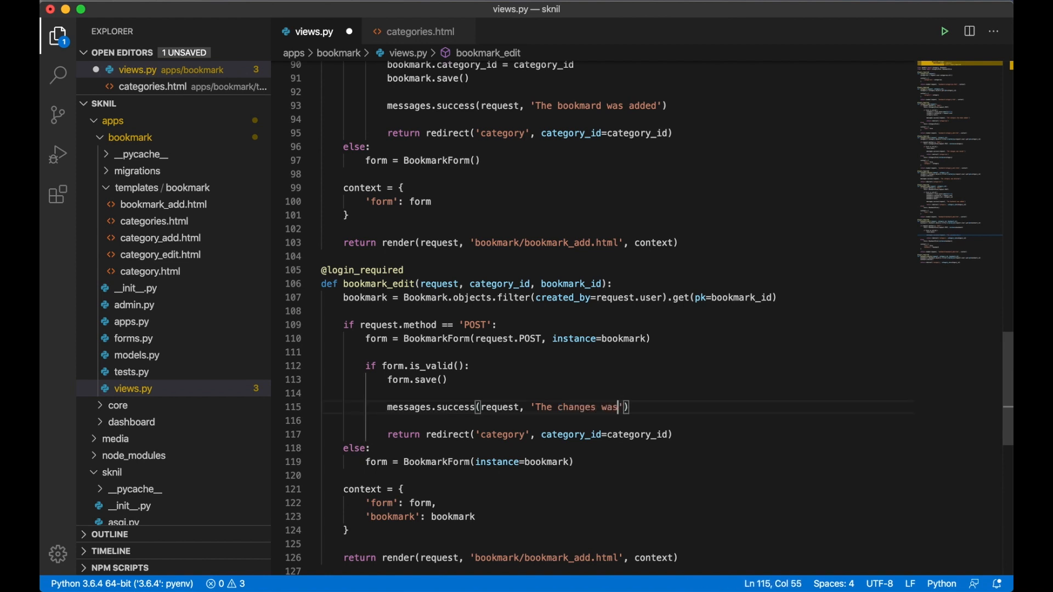
type("saved")
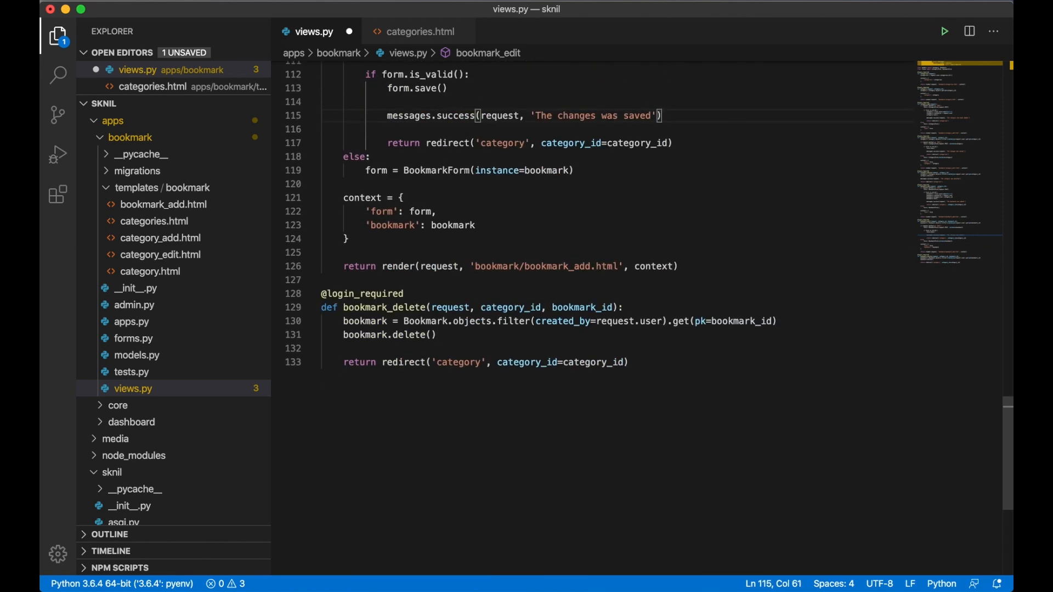
- Give bookmark_delete a messages.success call reading 'The bookmark was deleted'
type("messages.success(request, 'The category was deleted')")
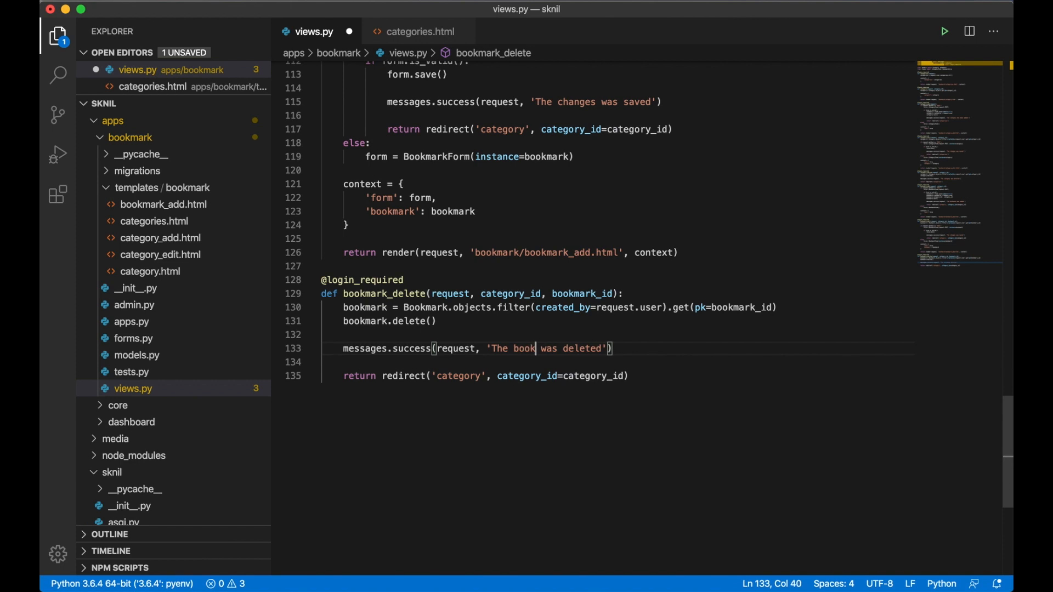
type("w")
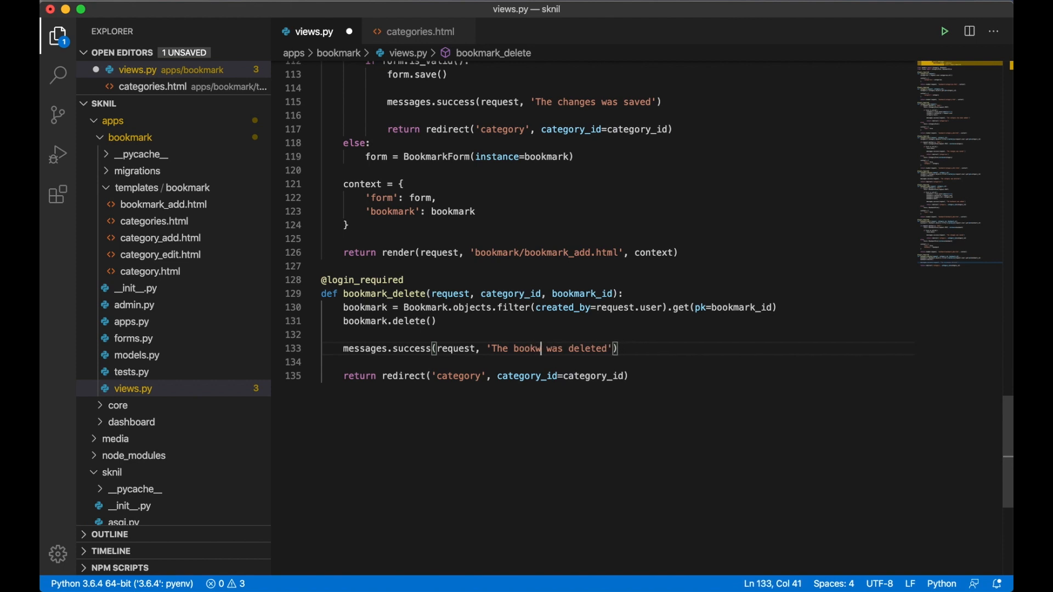
type("ark")
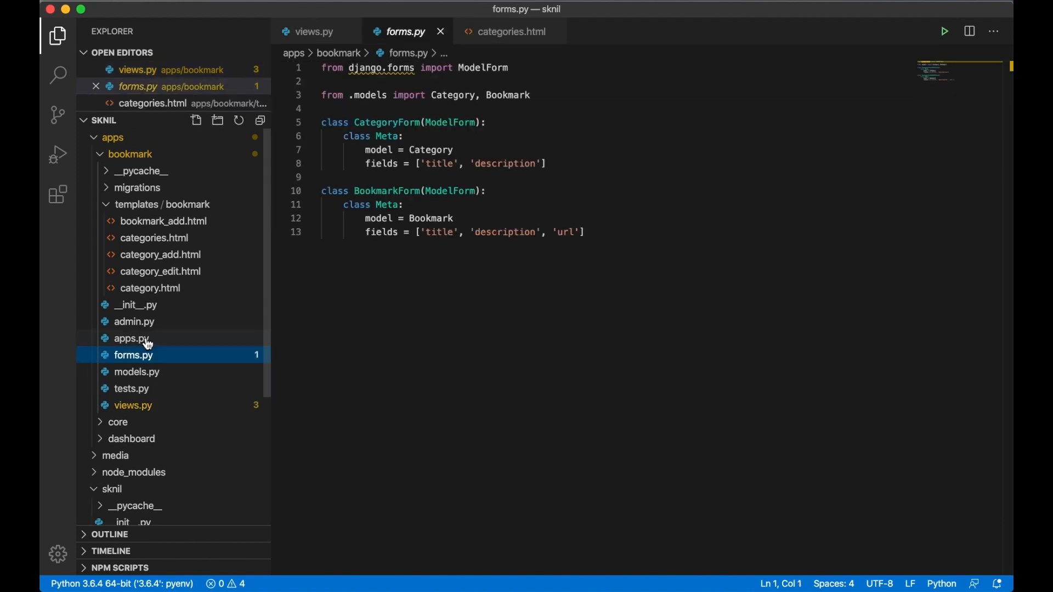
mouse_move(509, 94)
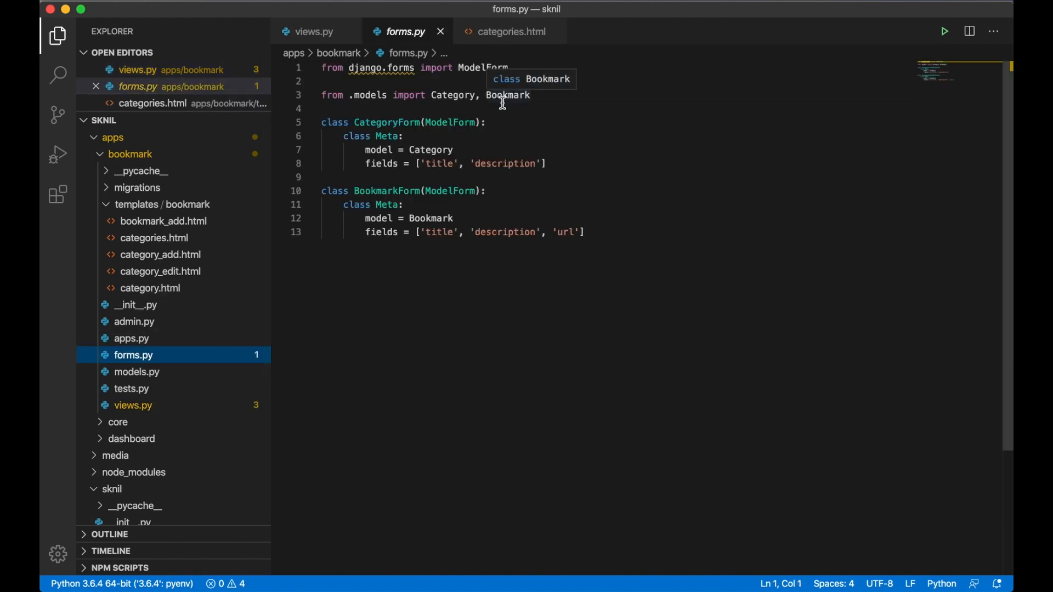
- Add a CategoryForm __init__(self, *args, **kwargs) that calls super().__init__
left_click(547, 163)
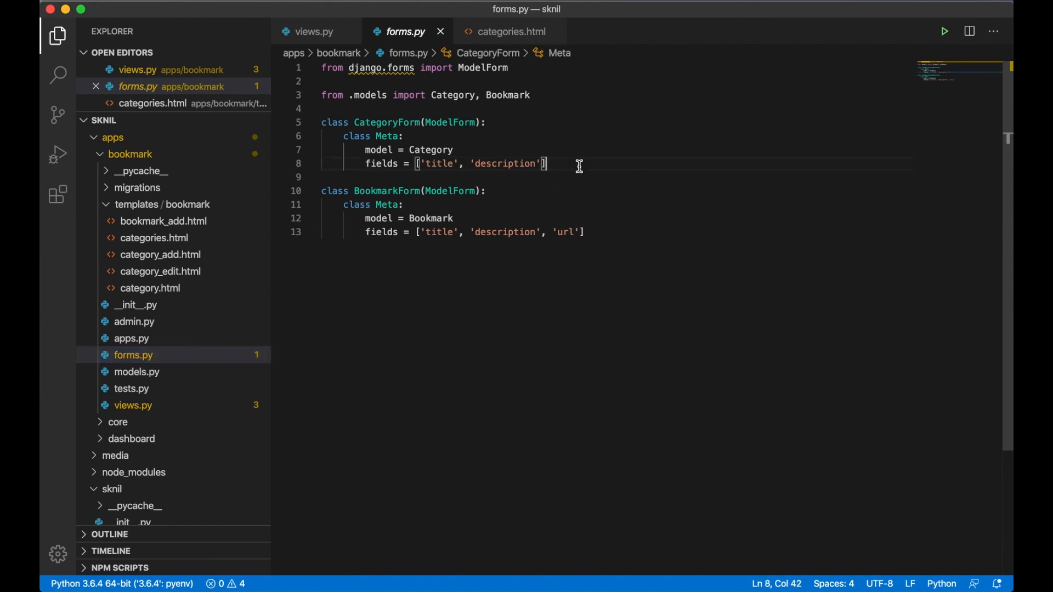
key("enter")
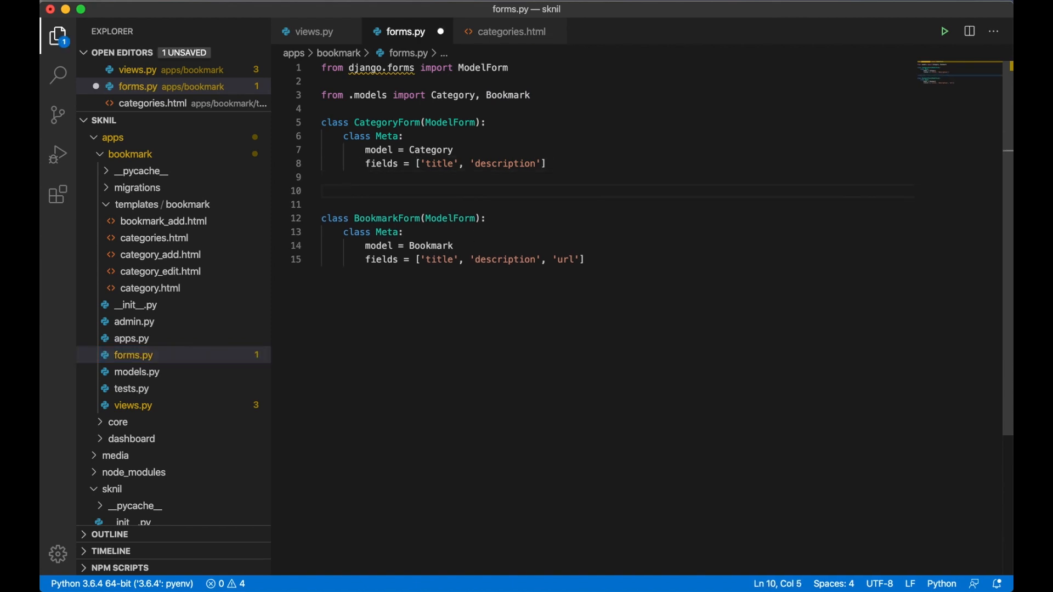
type("def __init__(sel")
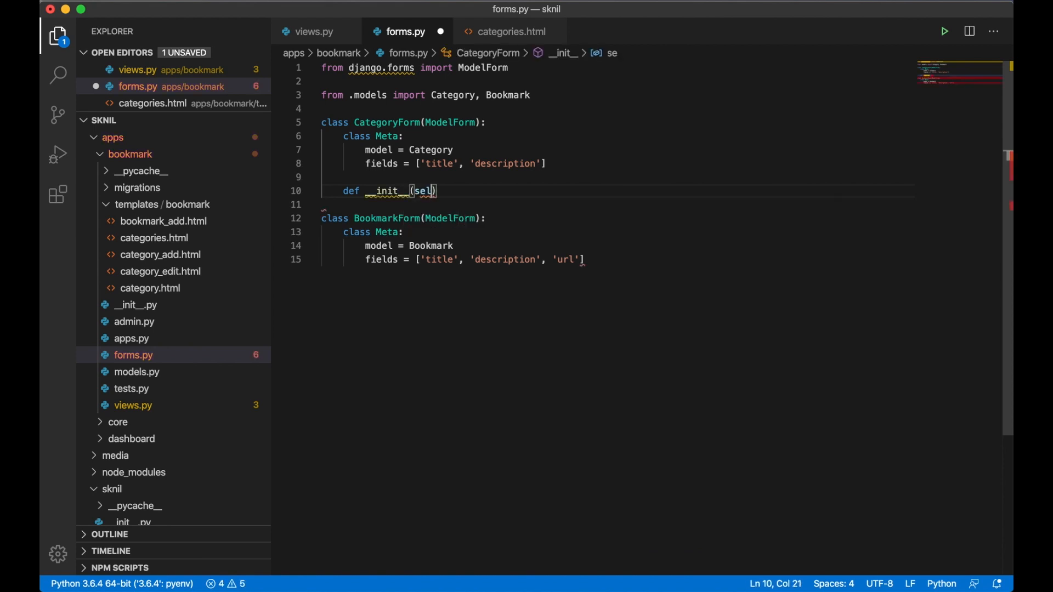
type(", *args, **")
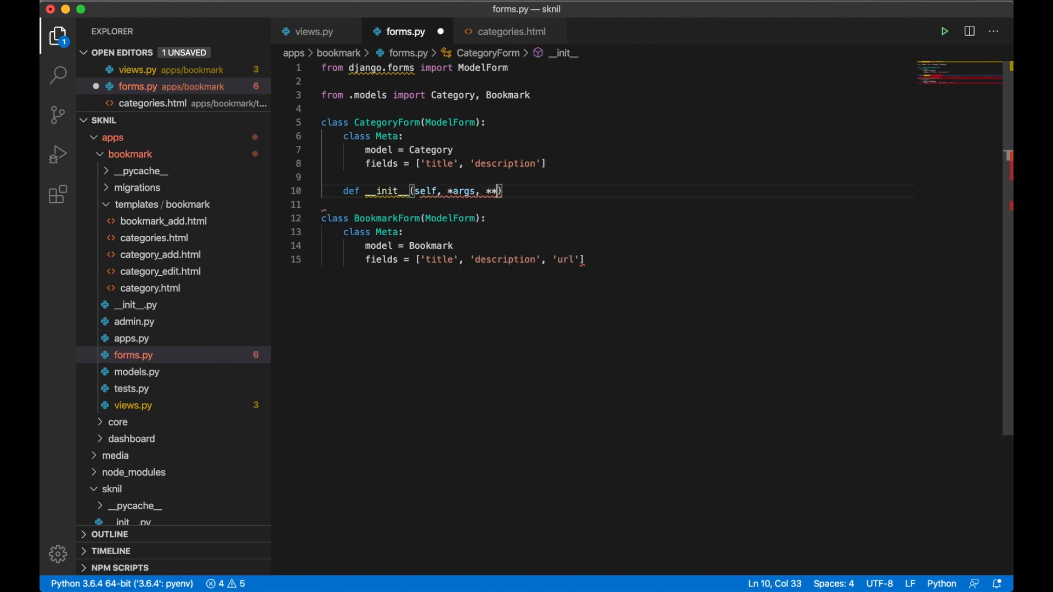
type("kwarg")
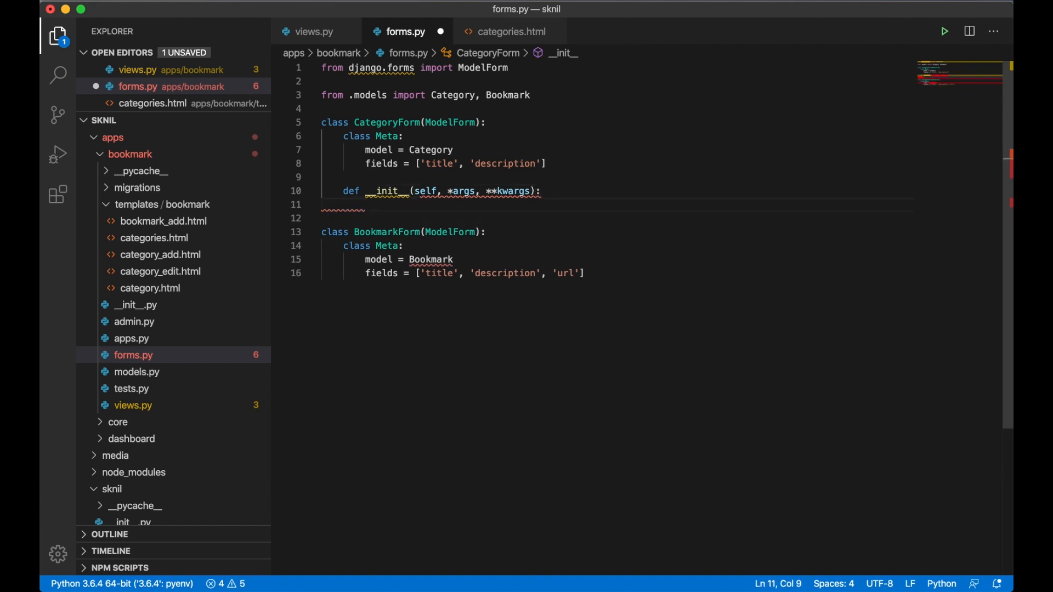
type("super()")
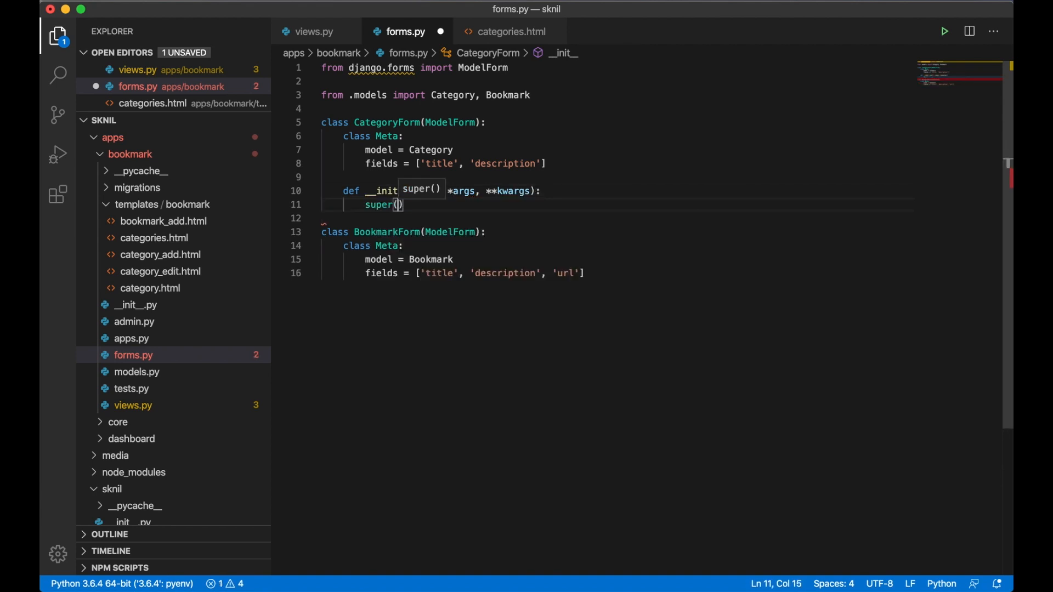
type("CategoryForm")
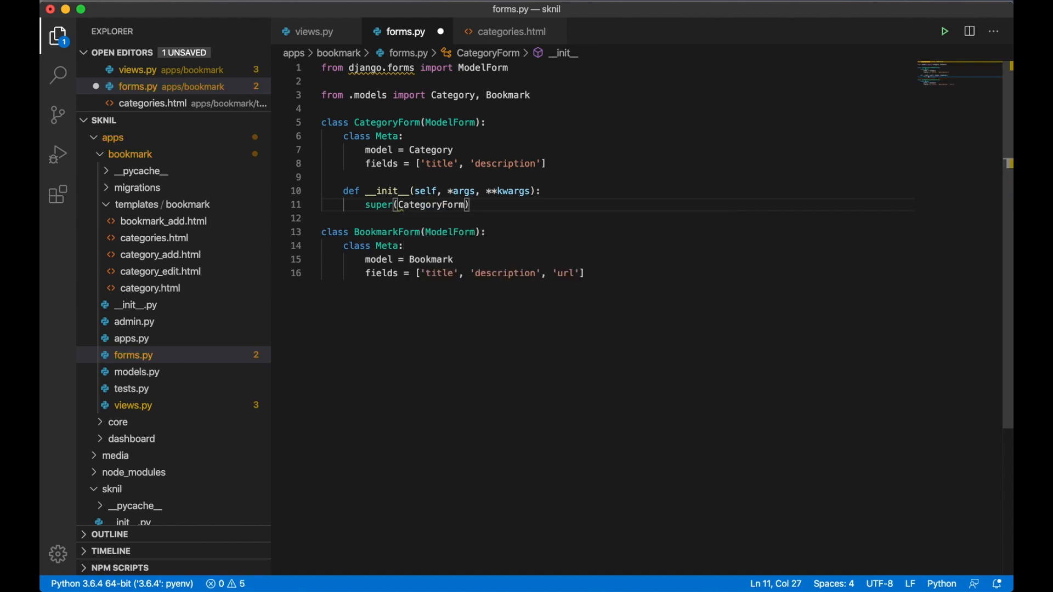
type(", self")
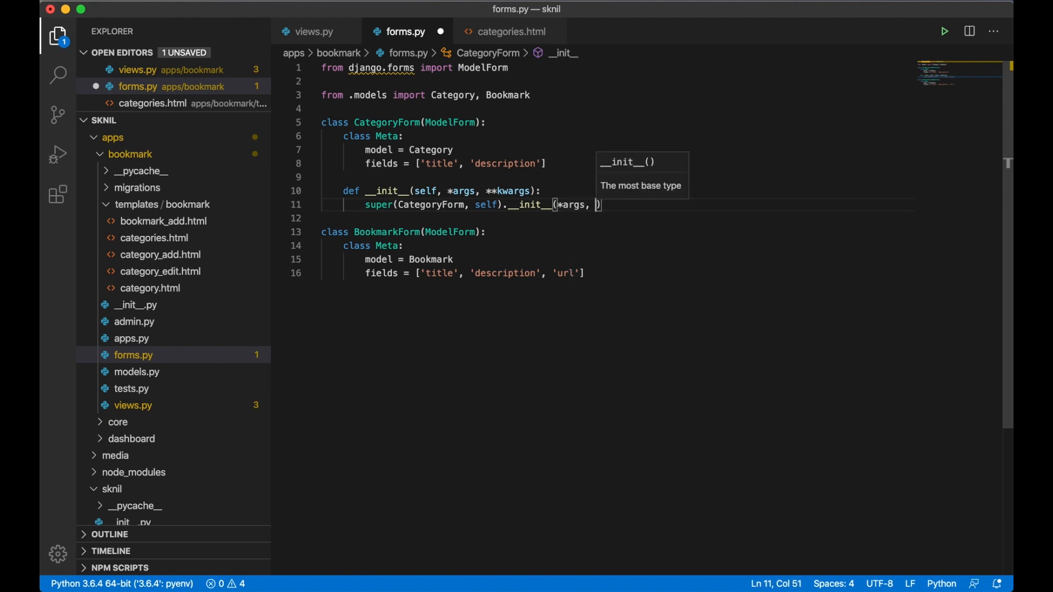
type("**kwargs")
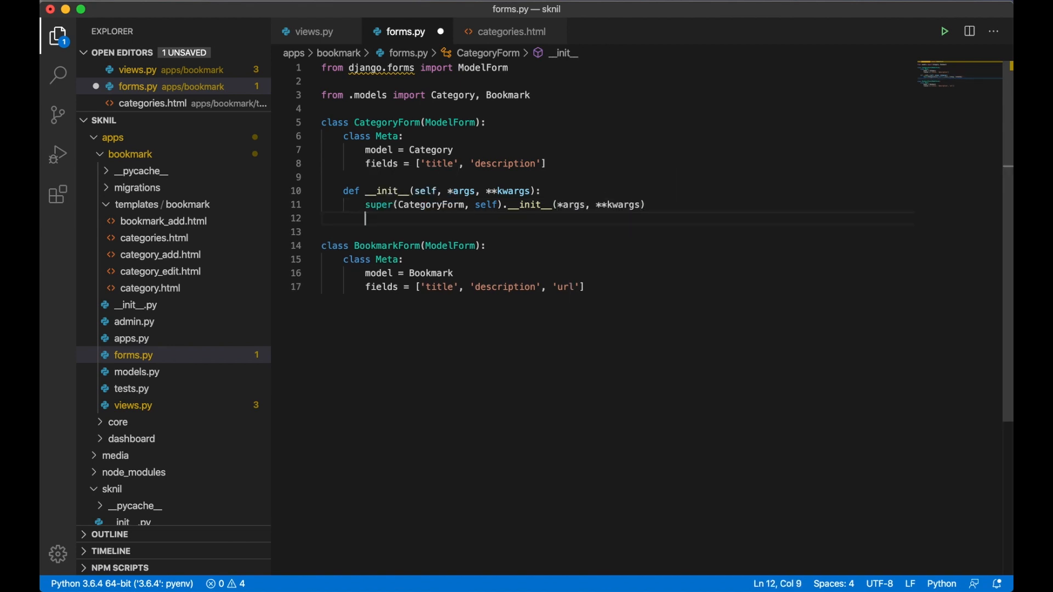
- Set the title widget's class attr to 'input' and description's to 'textarea'
type("self.fi")
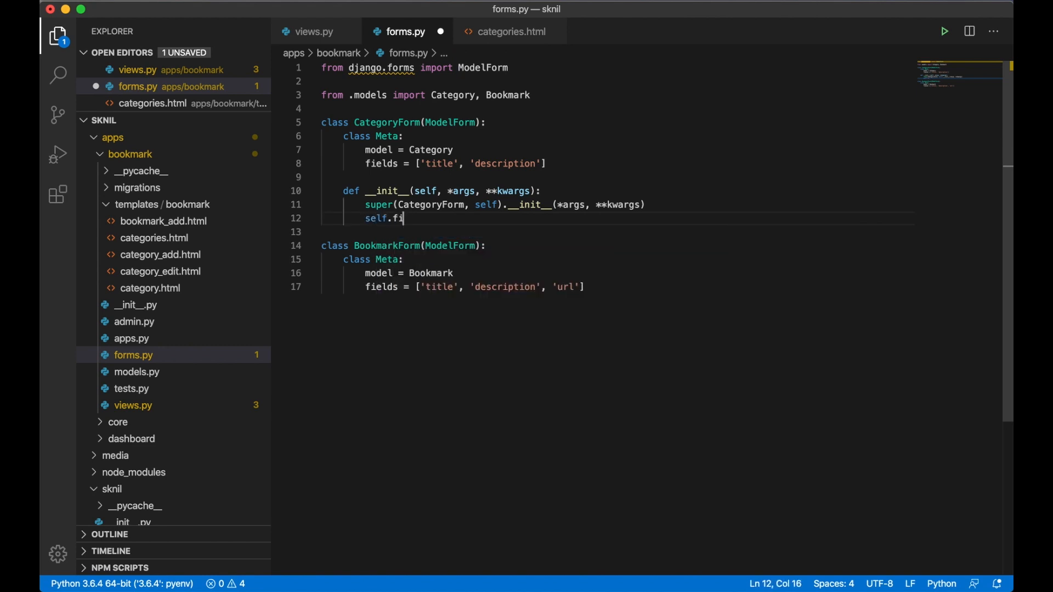
type("elds")
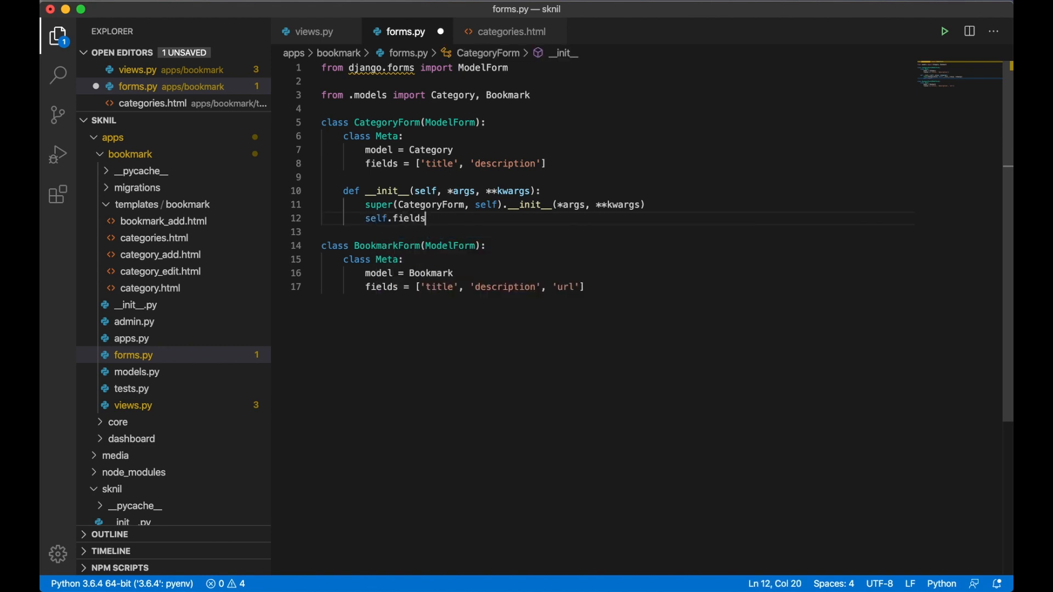
type("['']")
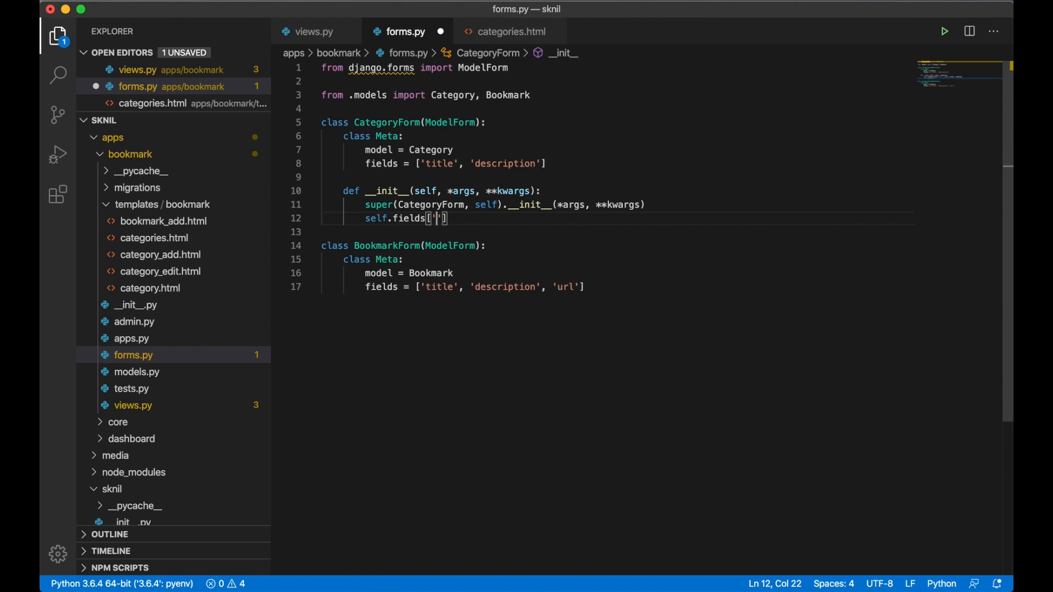
type("title")
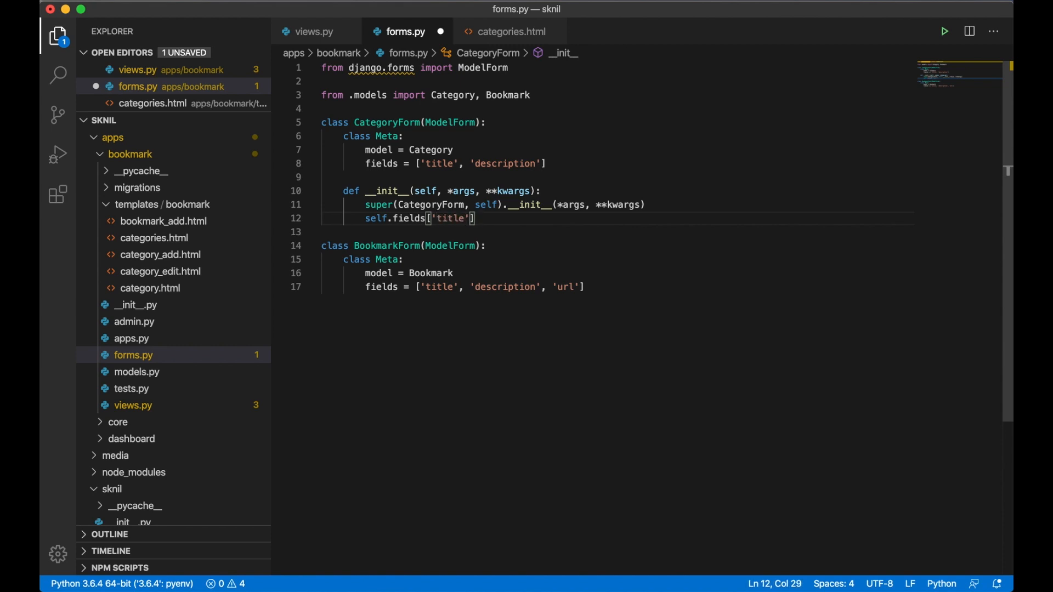
type(".widget")
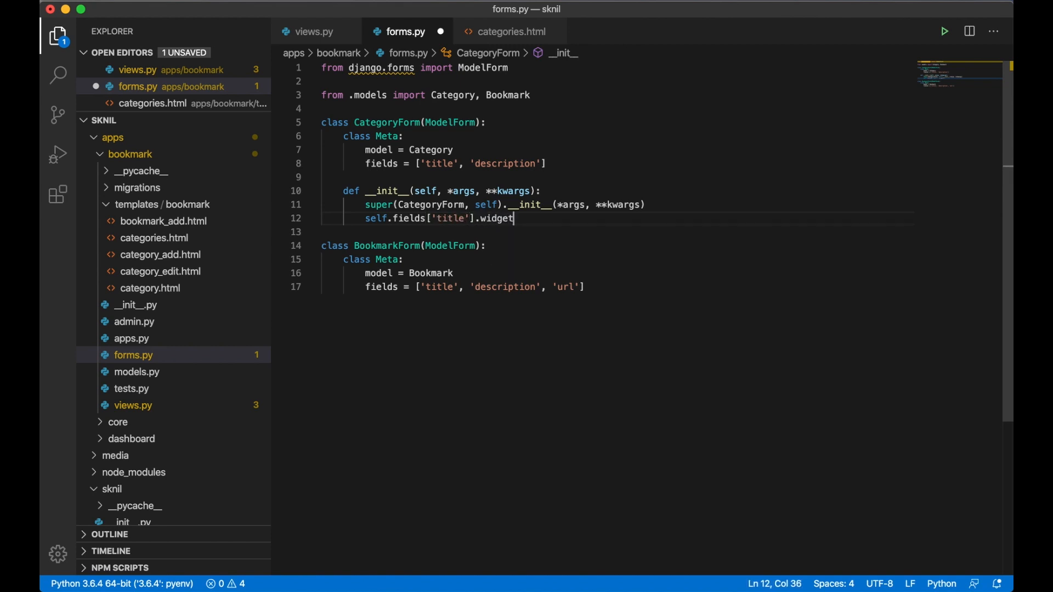
type(".attr('')")
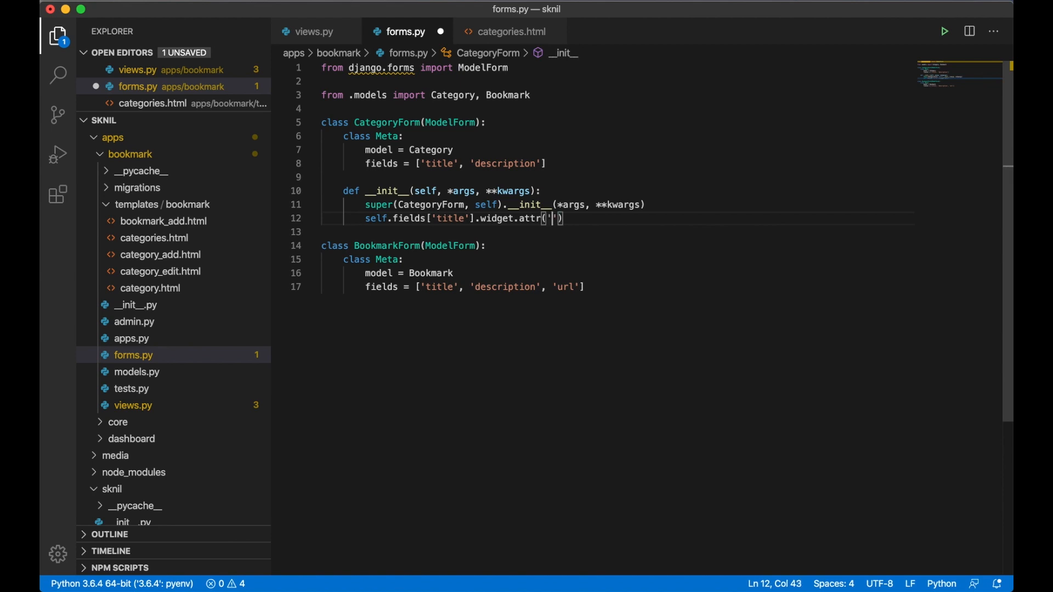
type("class")
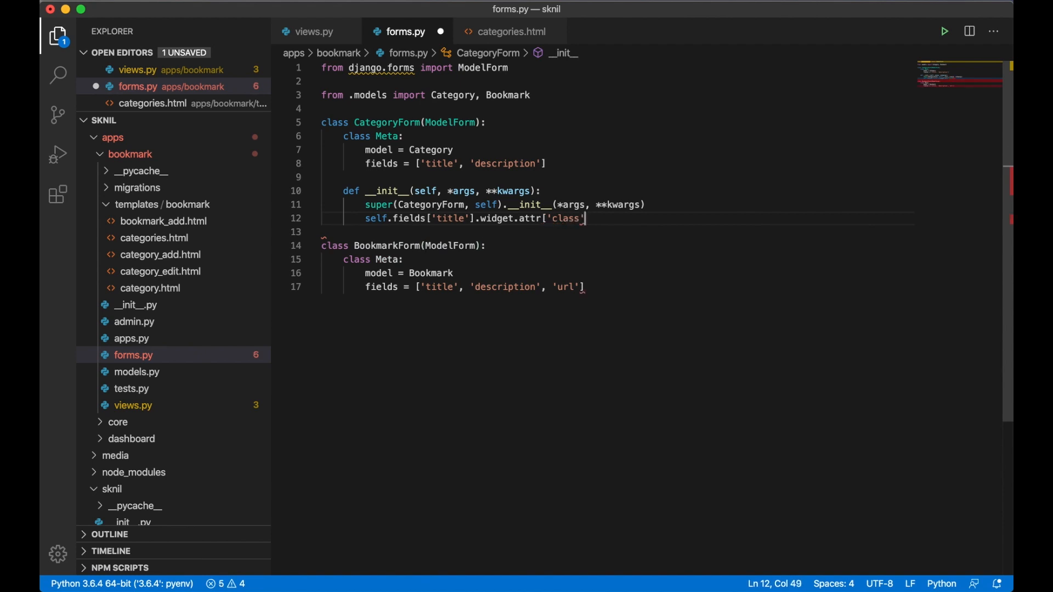
type("] = 'input")
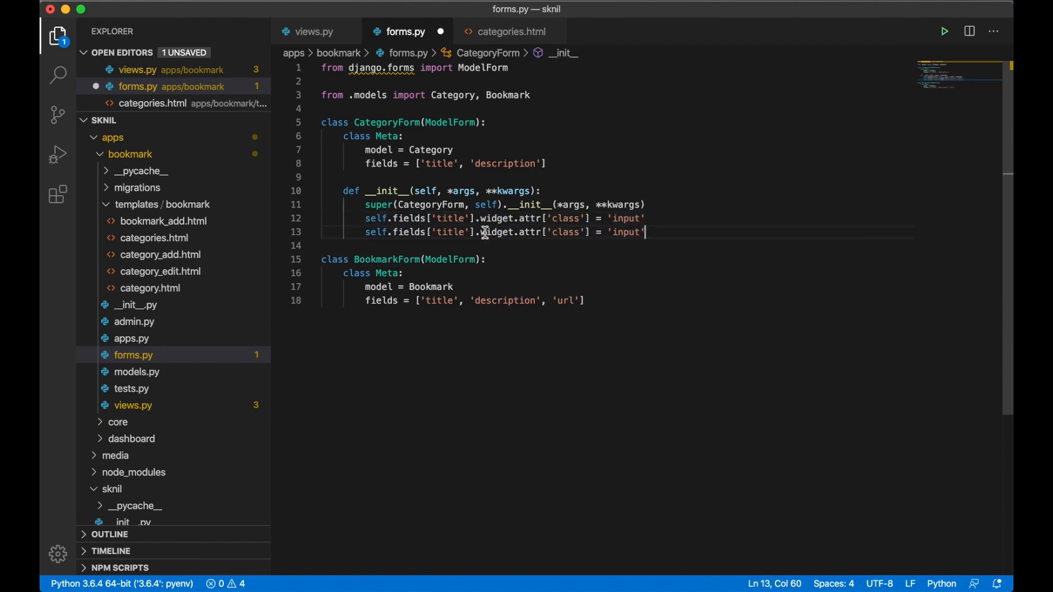
type("desc")
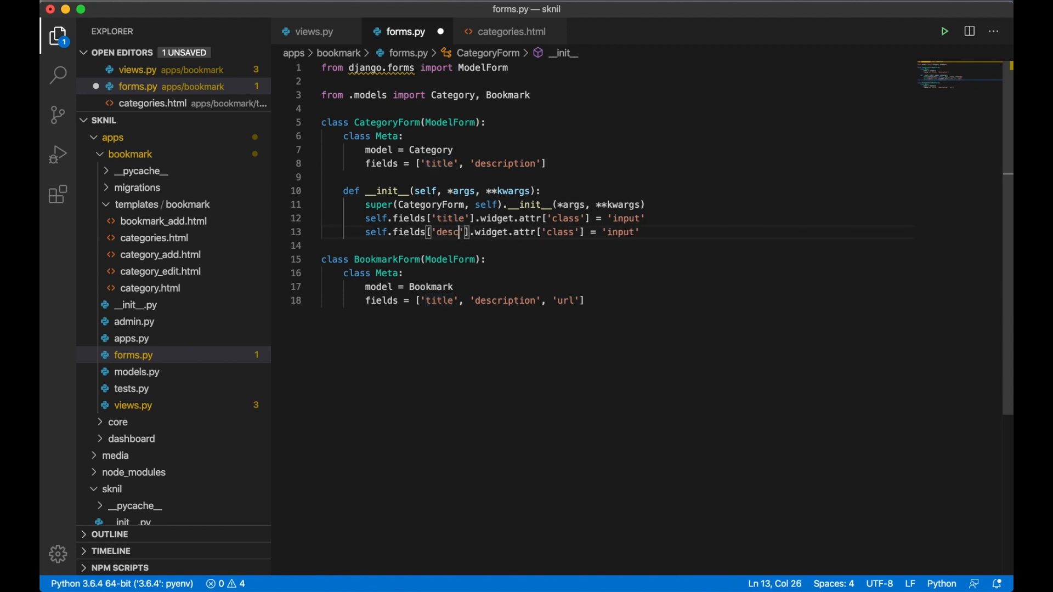
type("ription")
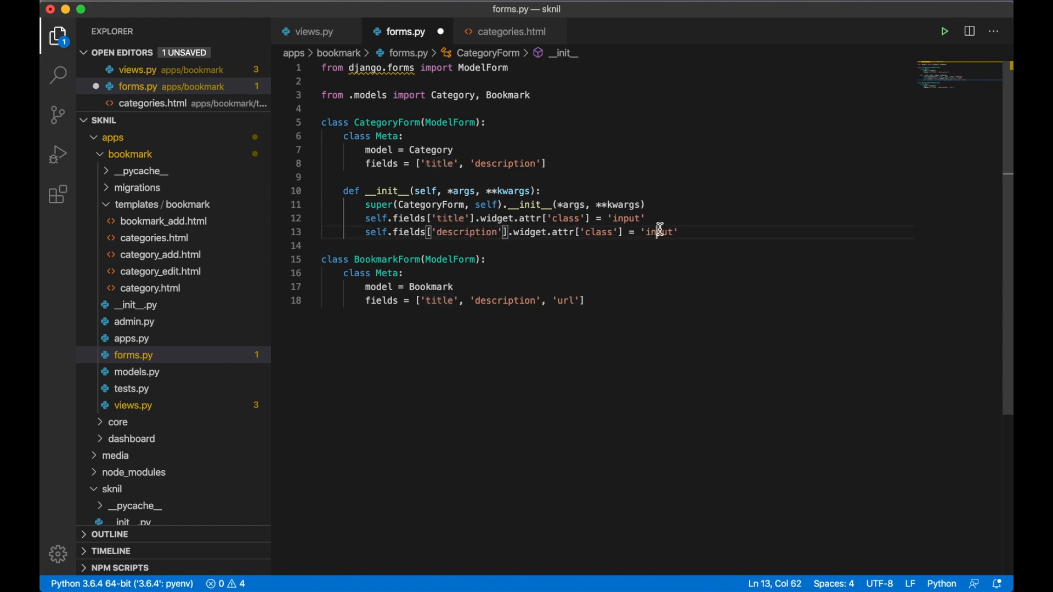
type("textarea")
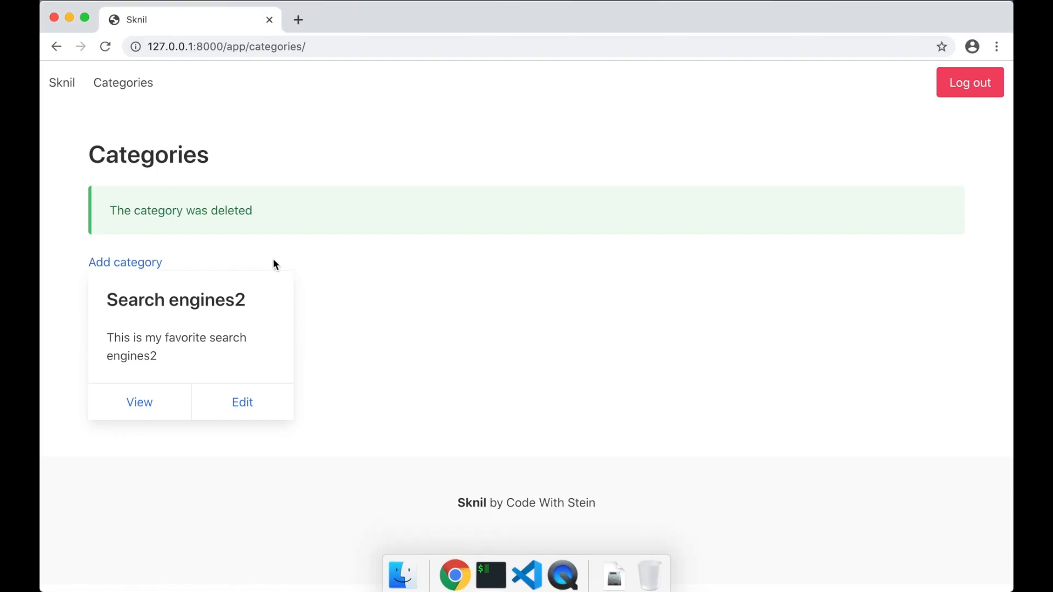
left_click(241, 403)
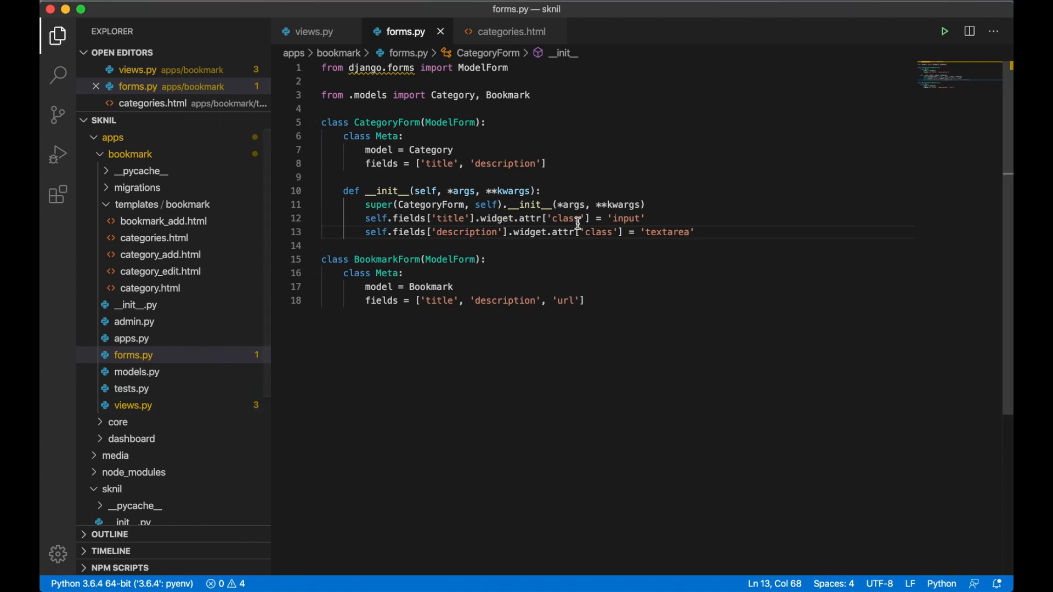
type("s")
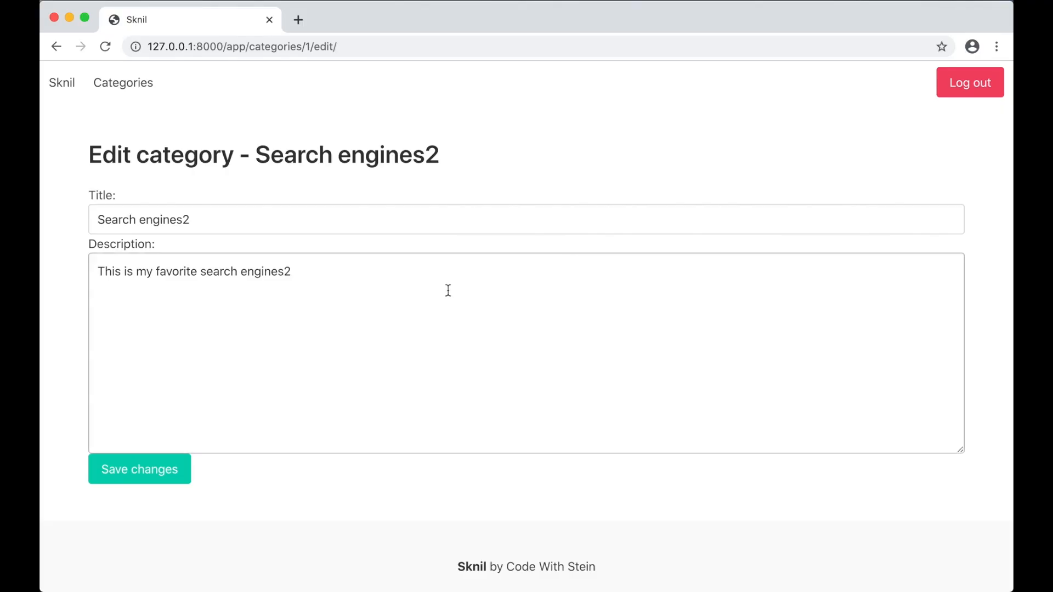
mouse_move(430, 277)
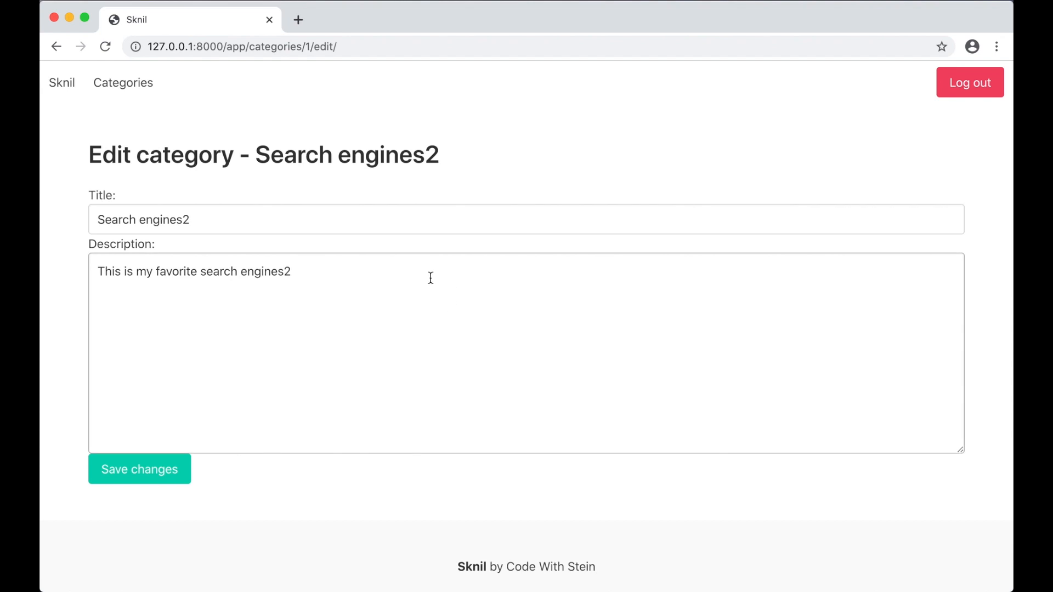
mouse_move(594, 248)
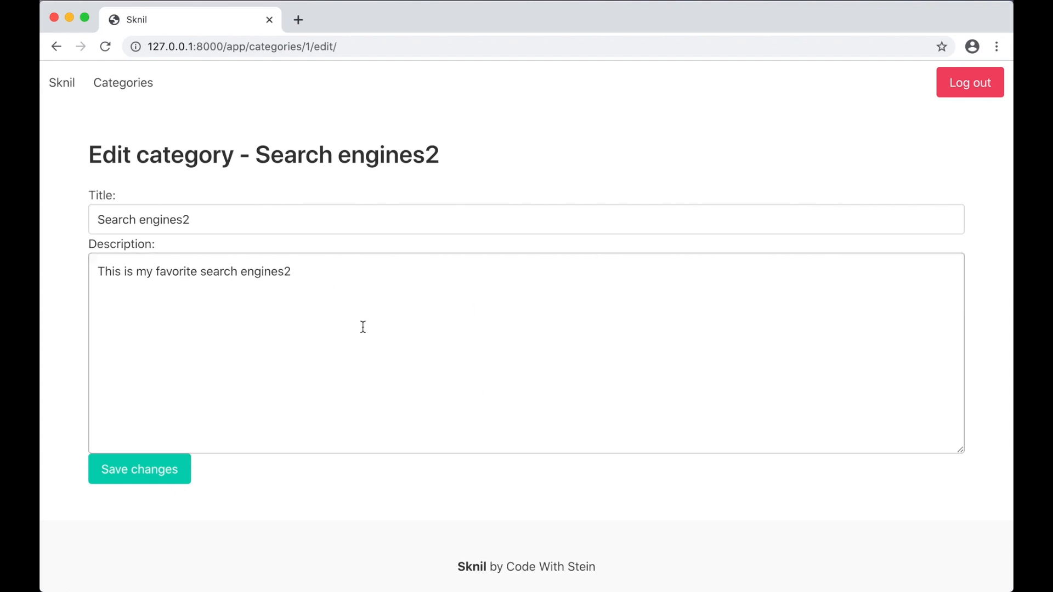
mouse_move(212, 340)
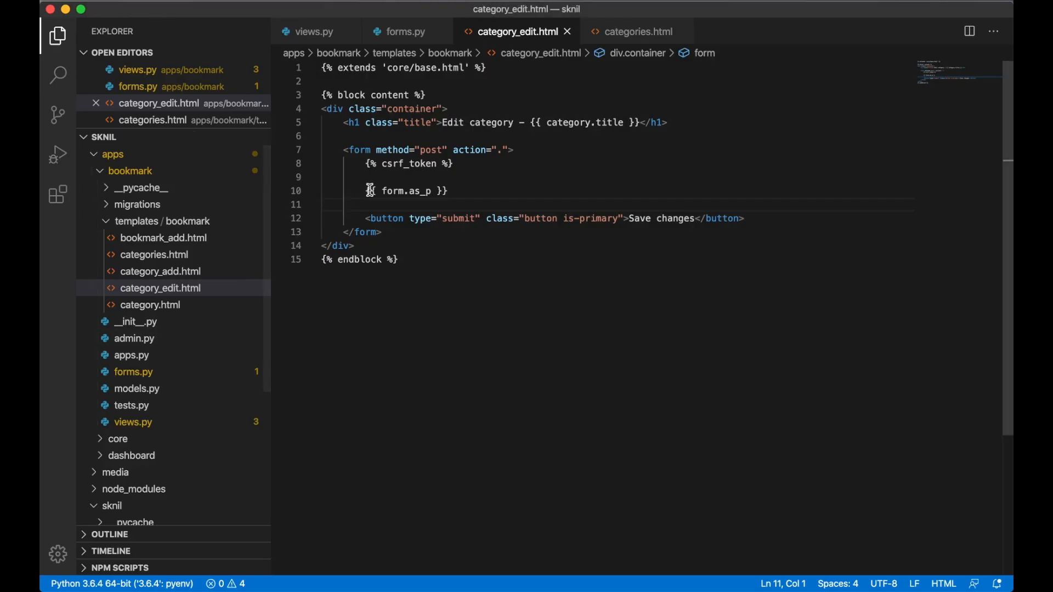
- Replace the whole-form rendering with a Bulma field showing form.title.label and a control div
key("Backspace")
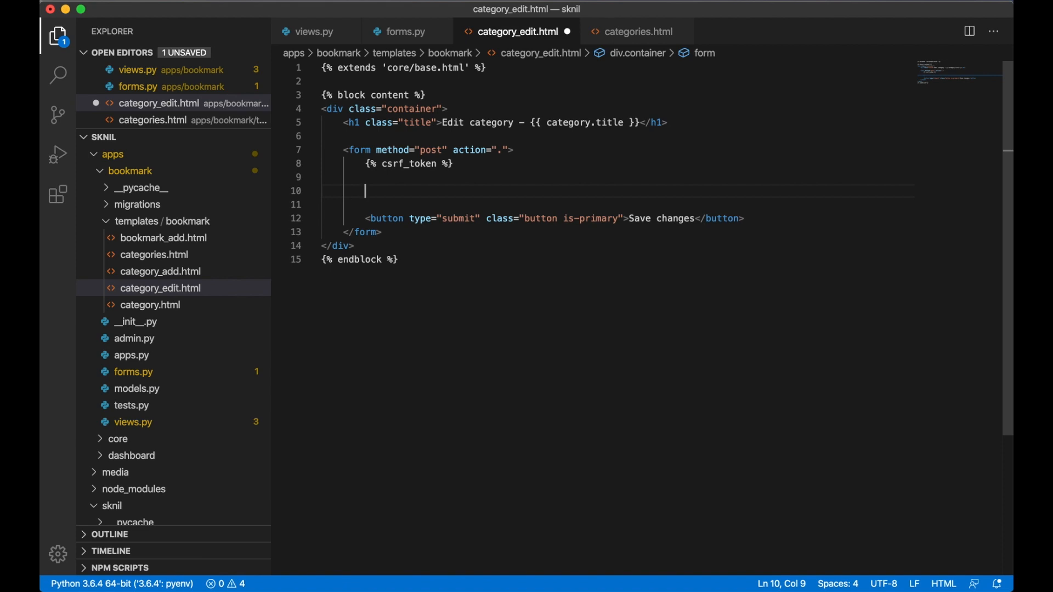
type("<div class=\"")
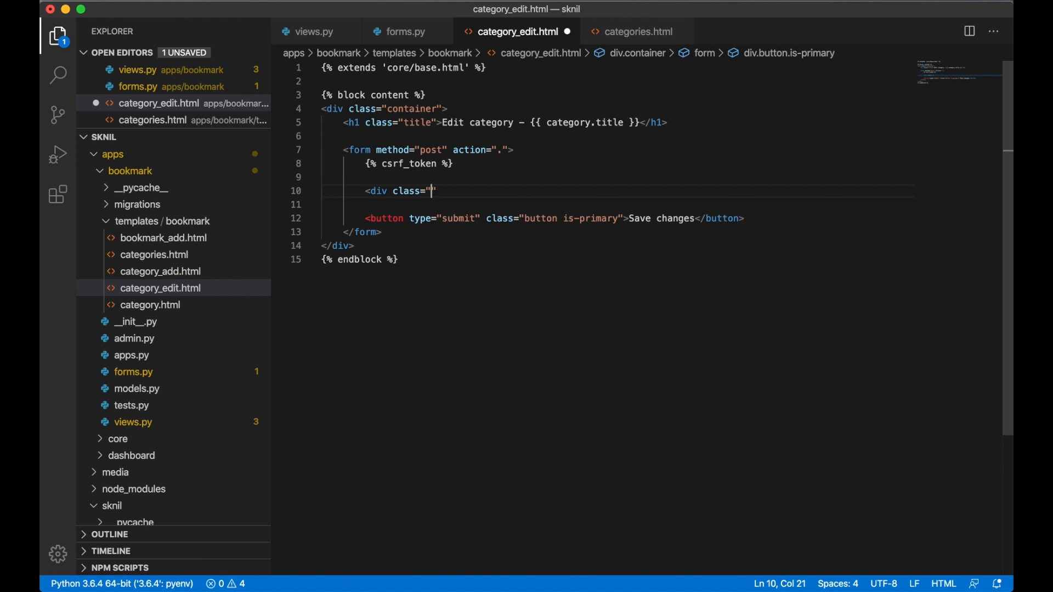
type("field\"")
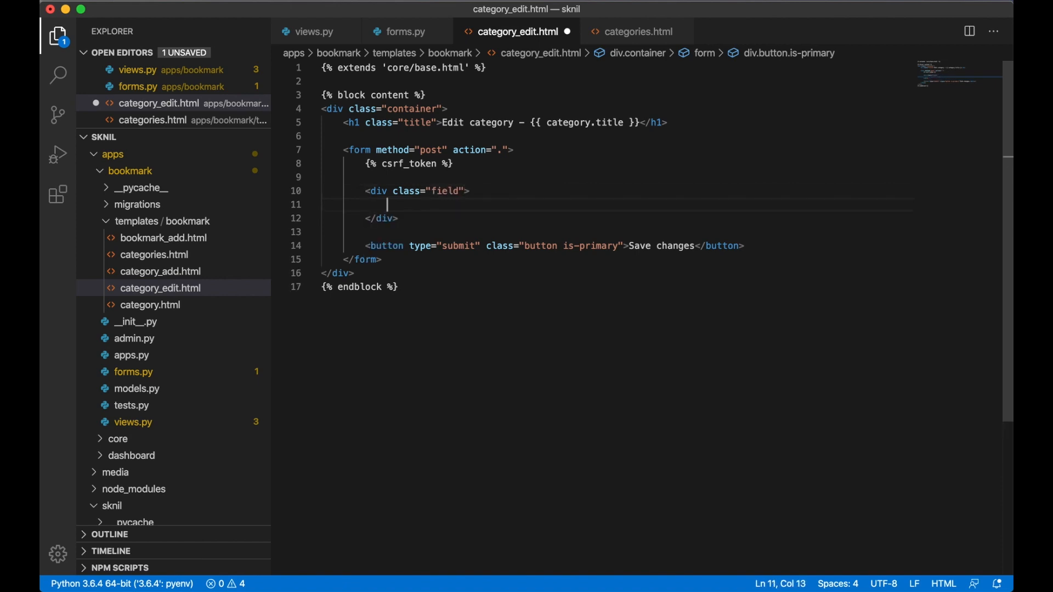
type("<label class=\"label\"></label>")
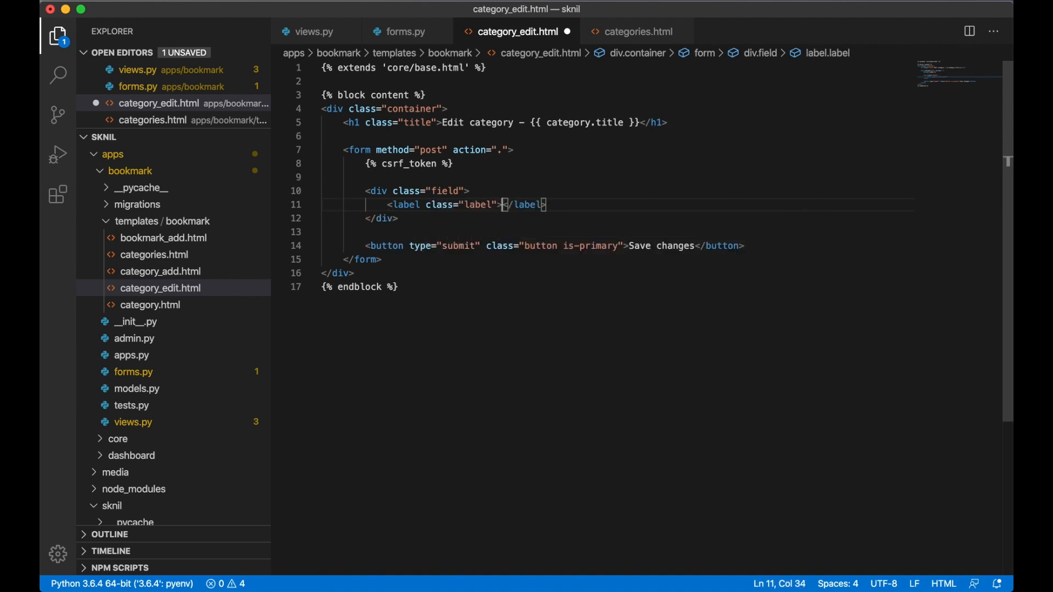
type("{{ form")
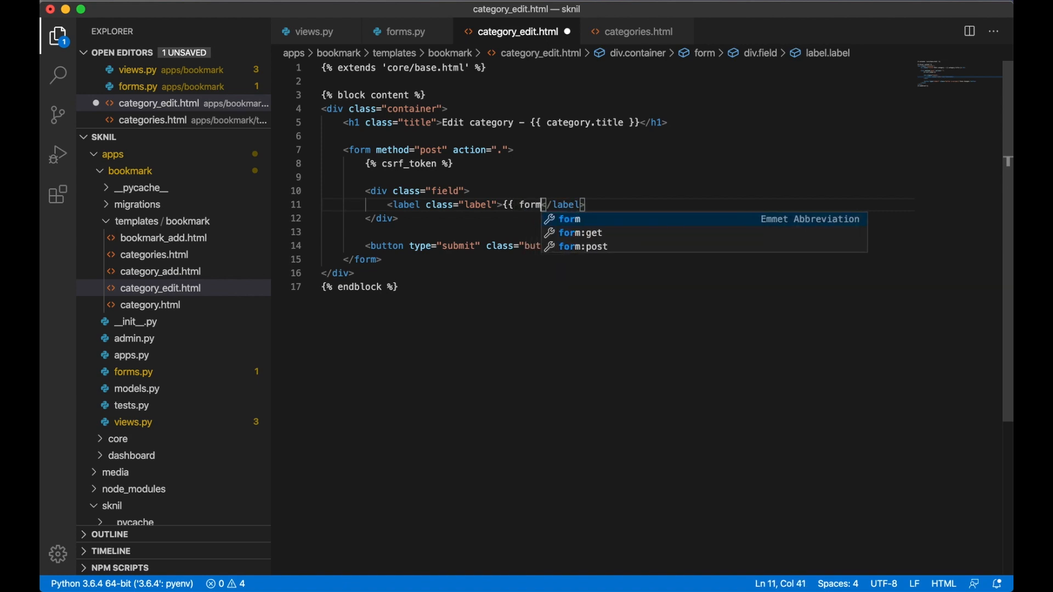
type(".title.label_tag")
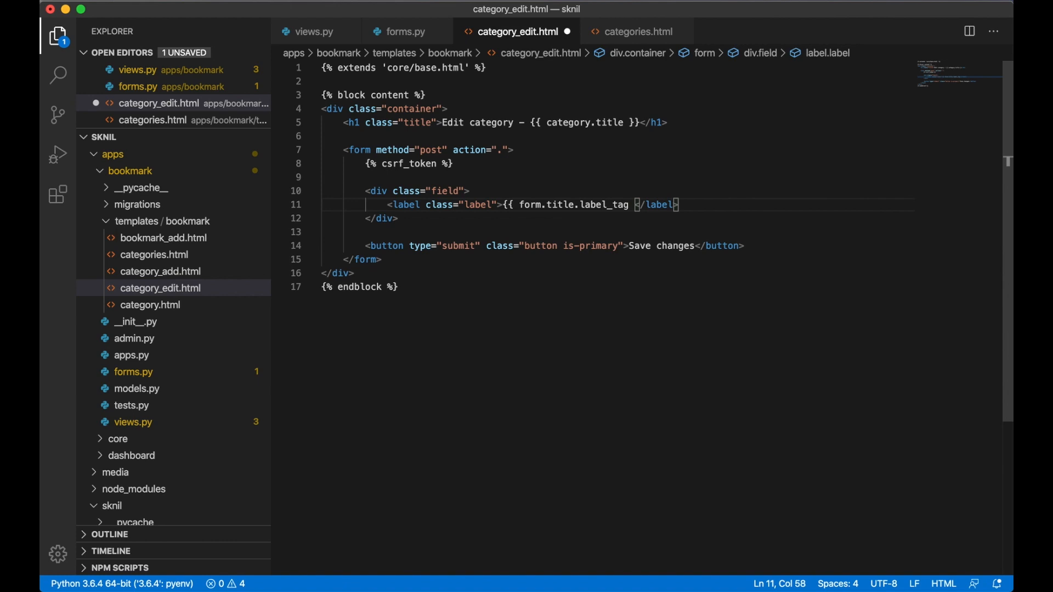
type("}}")
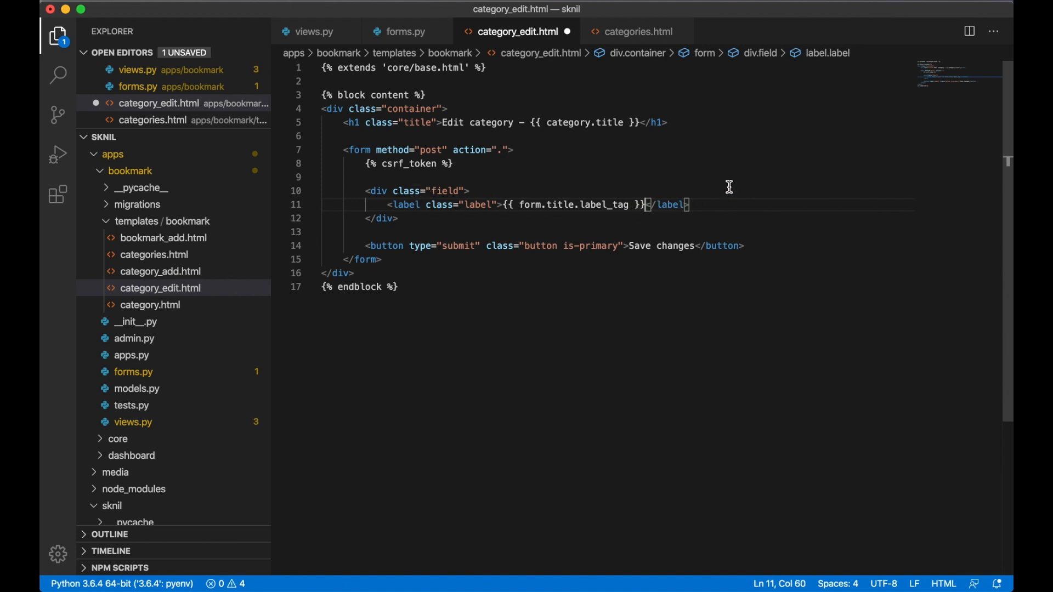
type("<div cla")
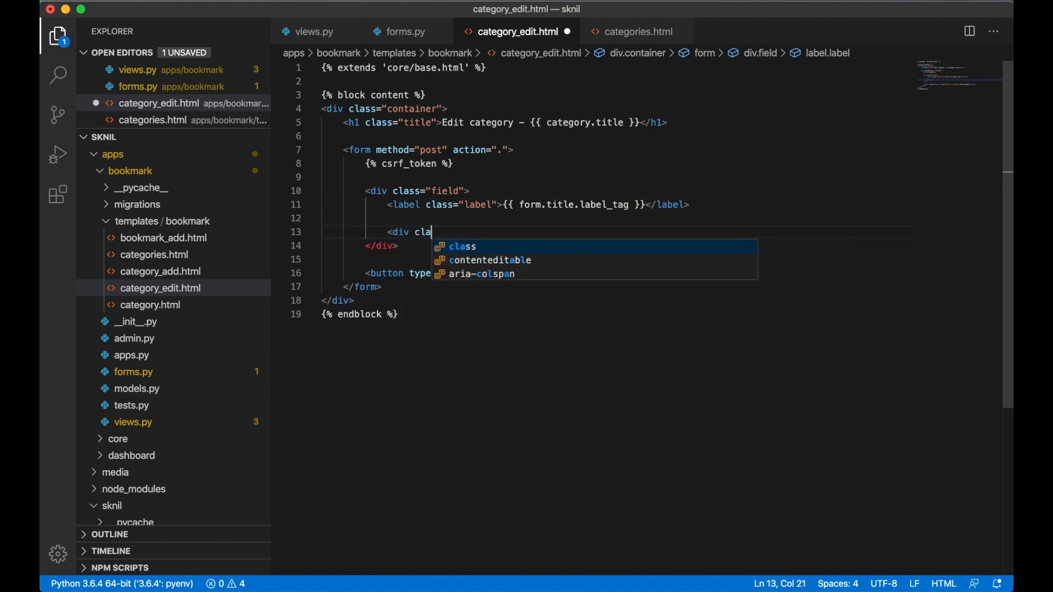
type("ss=\"control\">")
type("{{ form.title }}")
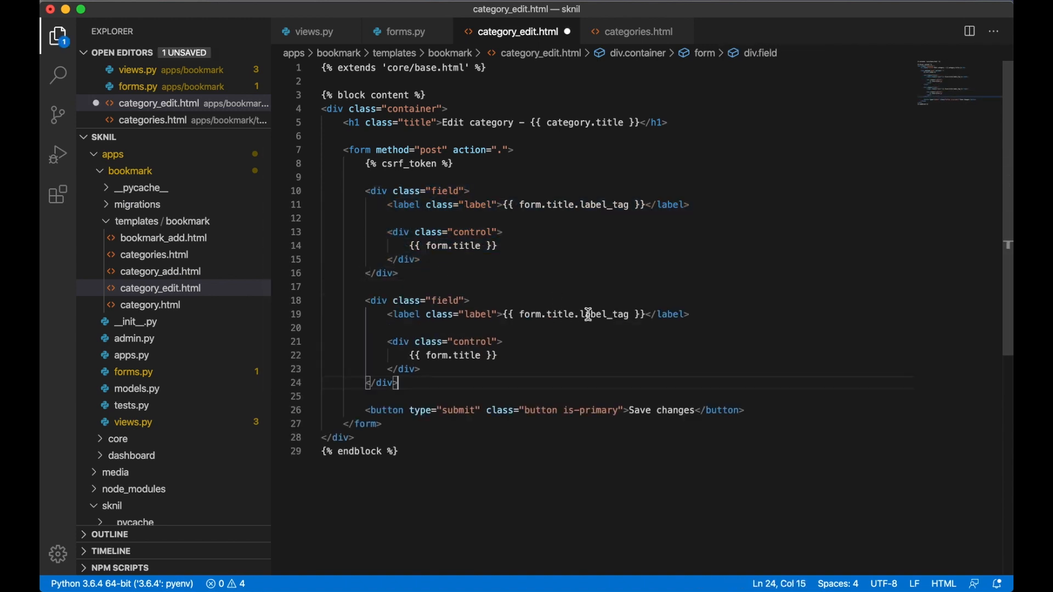
- Render form.description in the second field and wrap the Save changes button in its own field/control
double_click(560, 314)
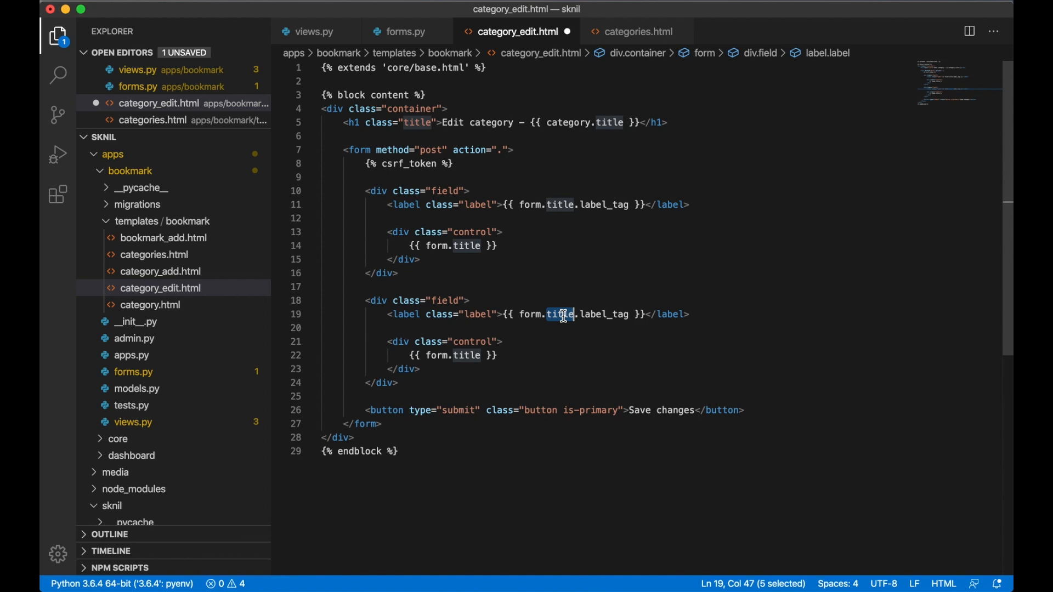
type("description")
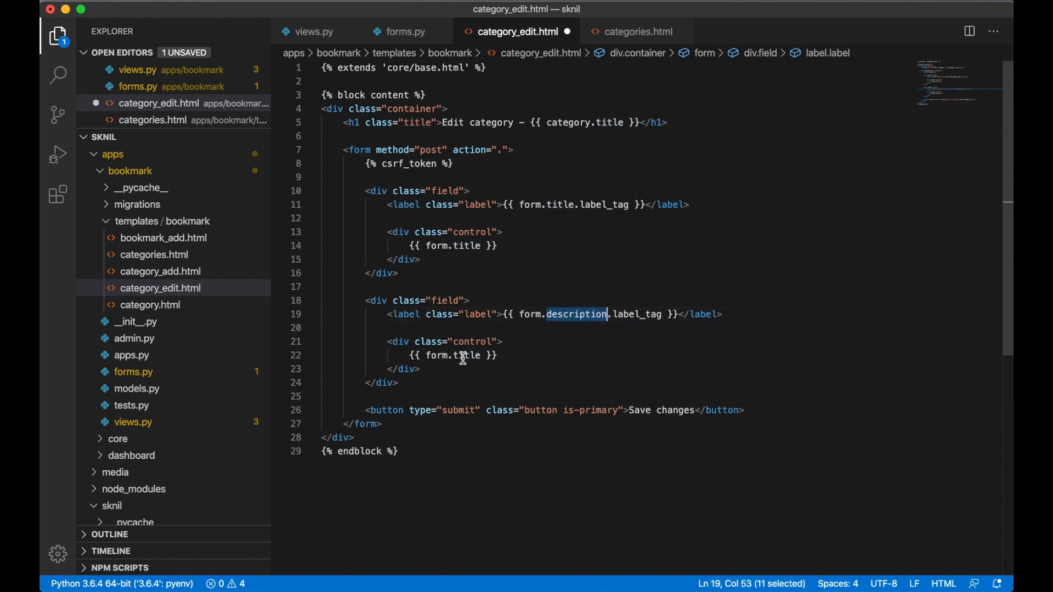
type("description")
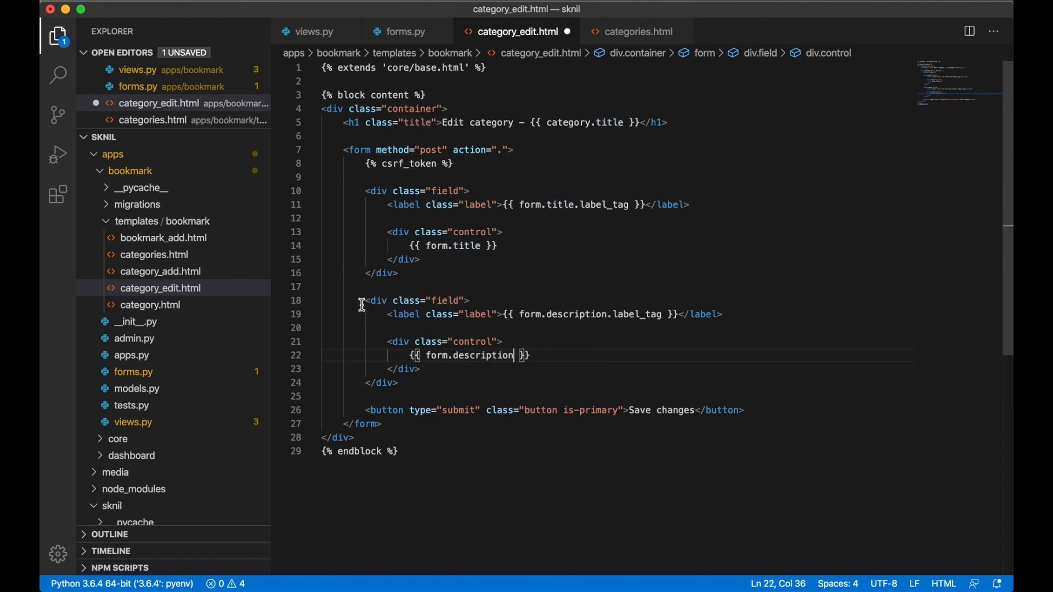
left_click(435, 396)
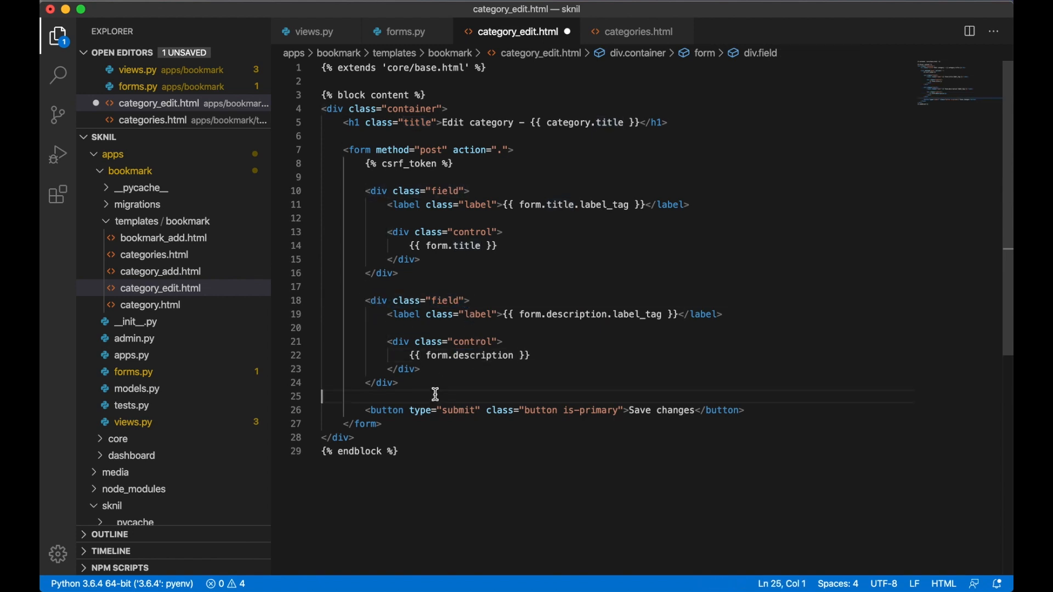
type("<div class=\"field\"></div>")
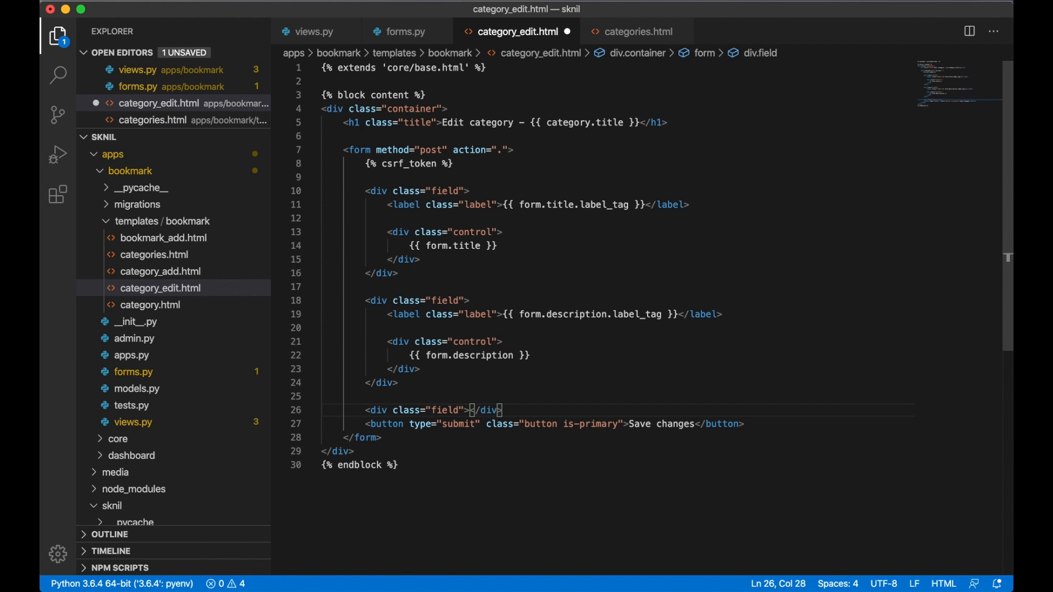
type("<div class=\"control\">")
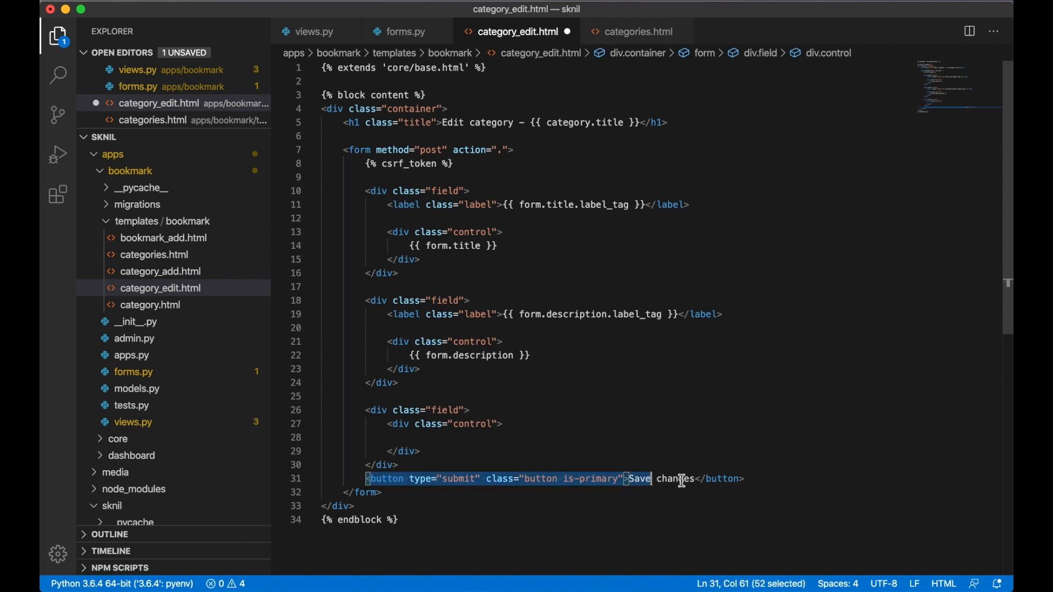
key("Backspace")
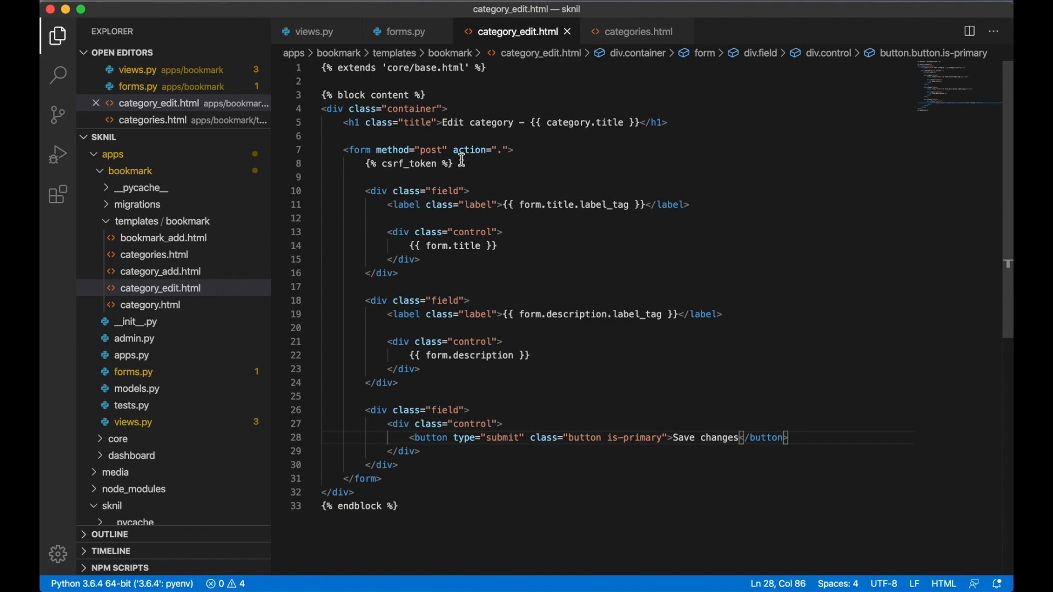
- Label the category_add.html button Submit and save
left_click(343, 150)
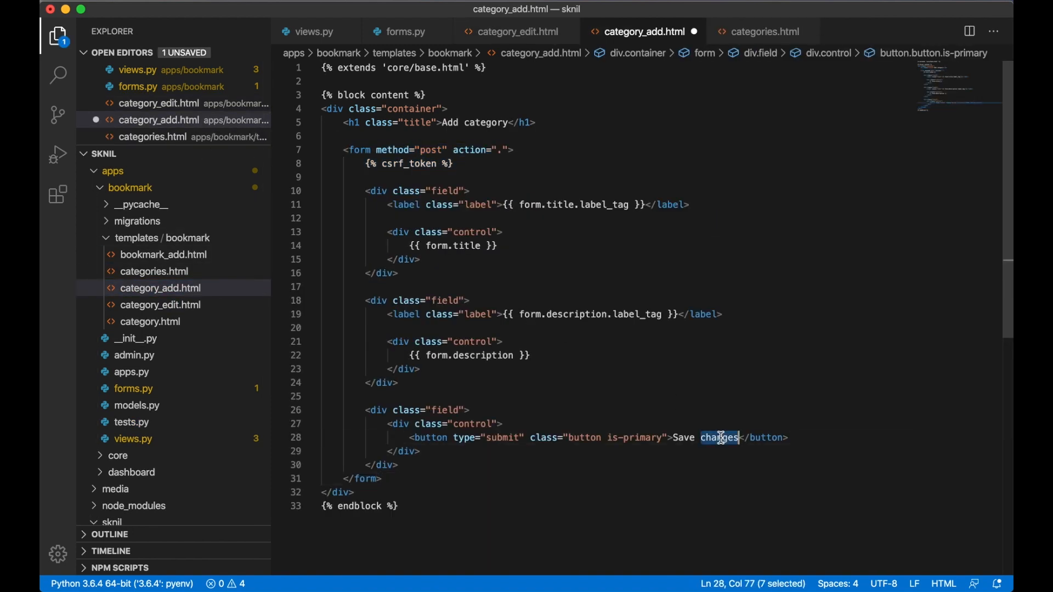
type("Submit")
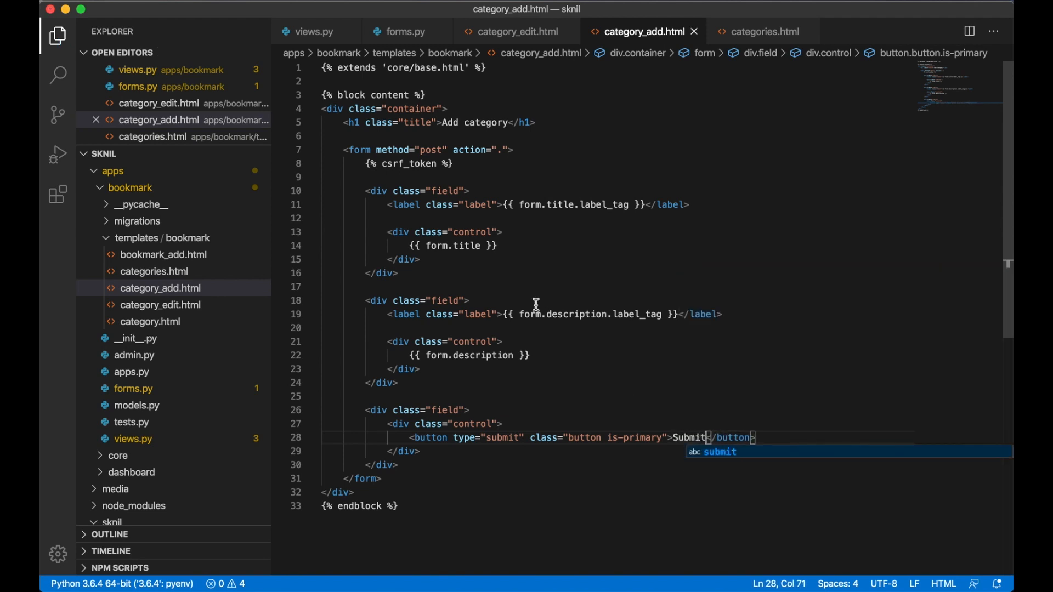
left_click(163, 271)
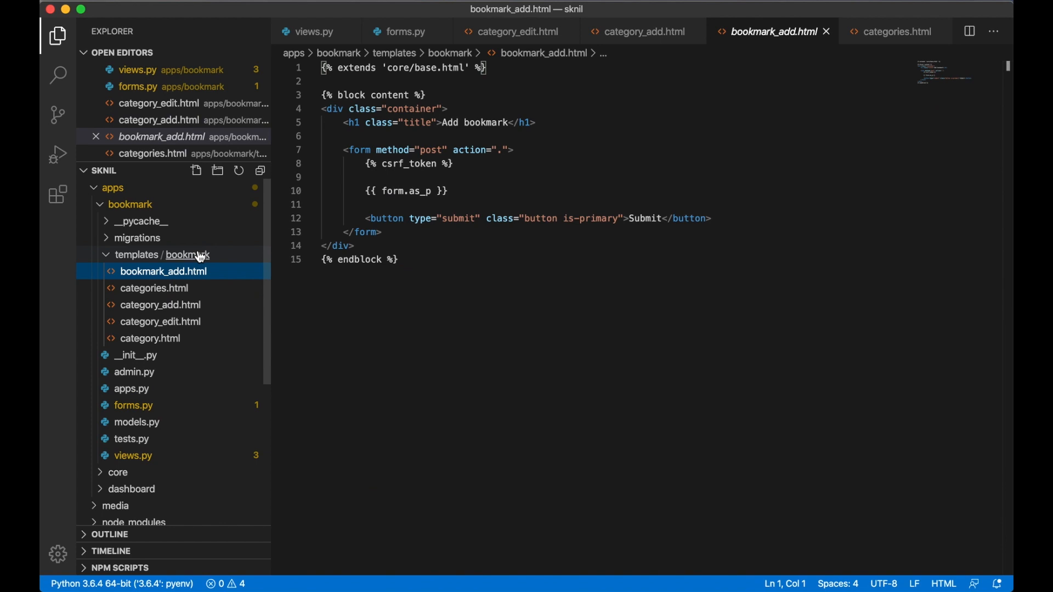
mouse_move(343, 149)
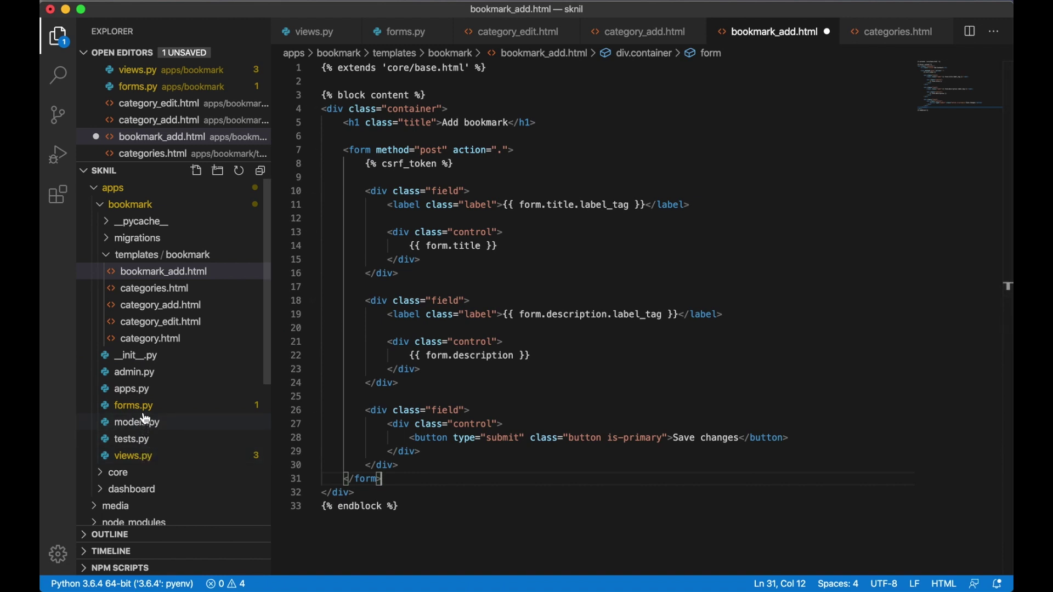
- Rebuild bookmark_add.html with title, url and description field blocks and a Submit button
left_click(133, 405)
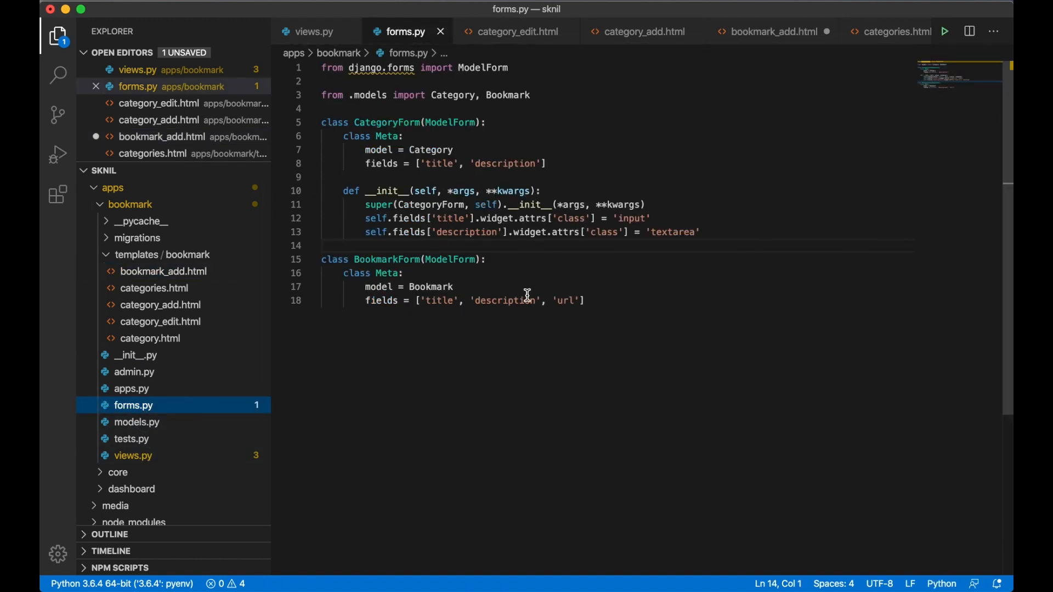
mouse_move(164, 302)
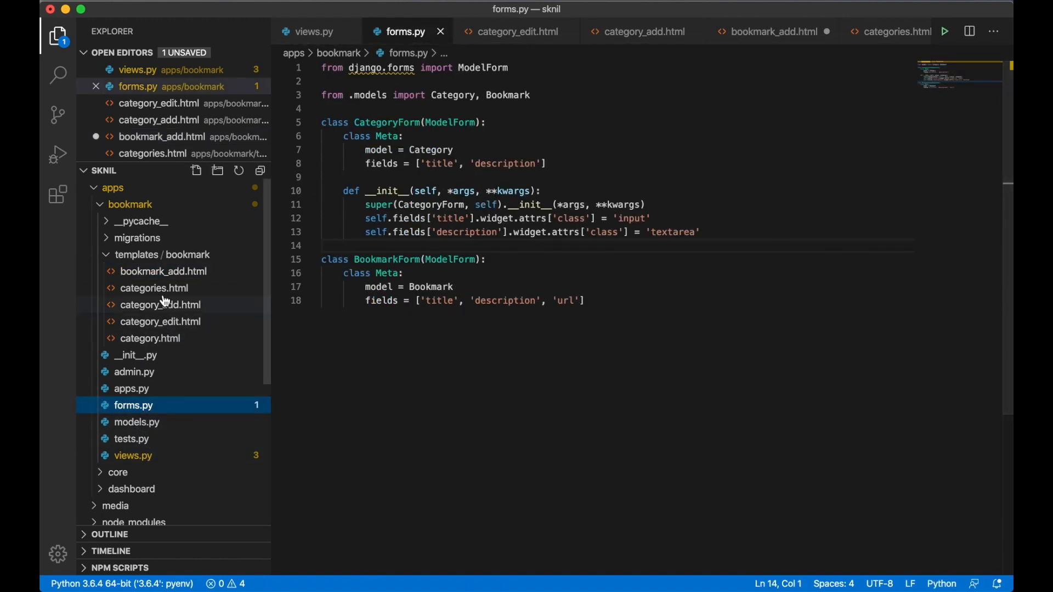
left_click(163, 271)
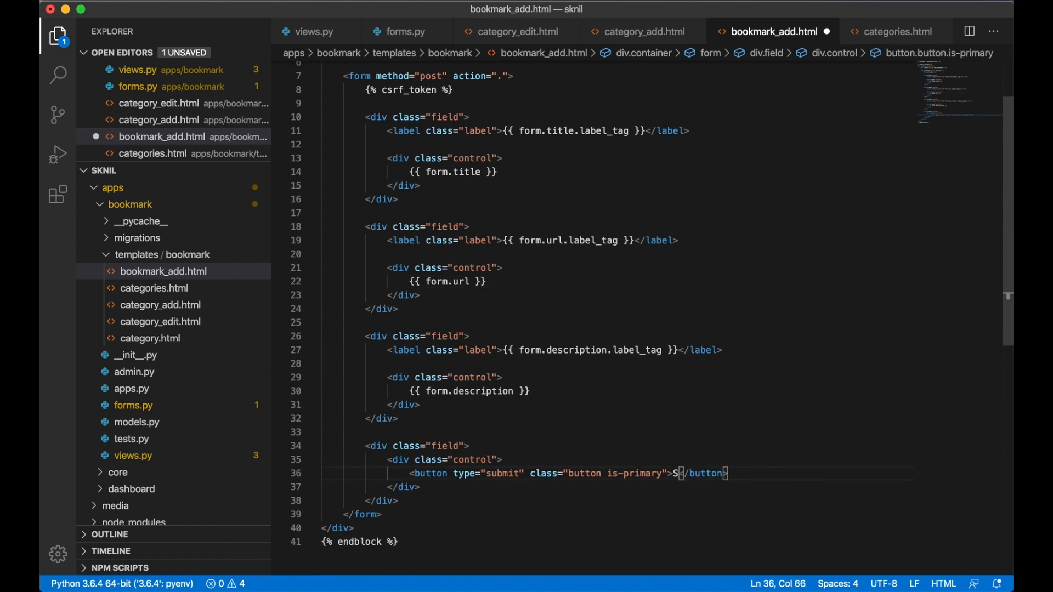
type("ubmit")
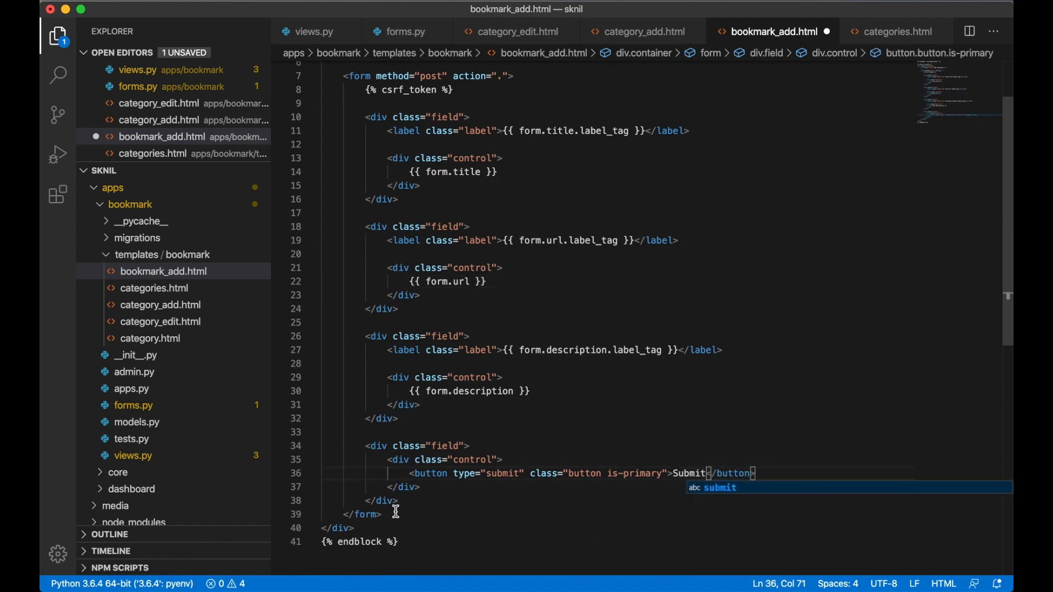
scroll("up", 3)
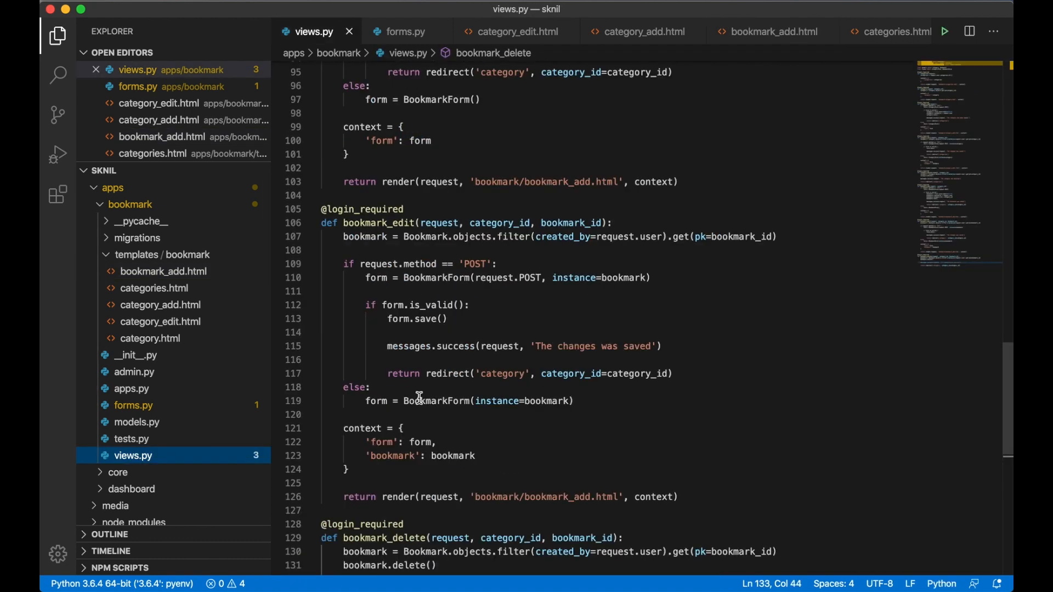
- Point the edit view at bookmark/bookmark_edit.html and create it from the add template with a Save changes button
double_click(378, 222)
type("edit")
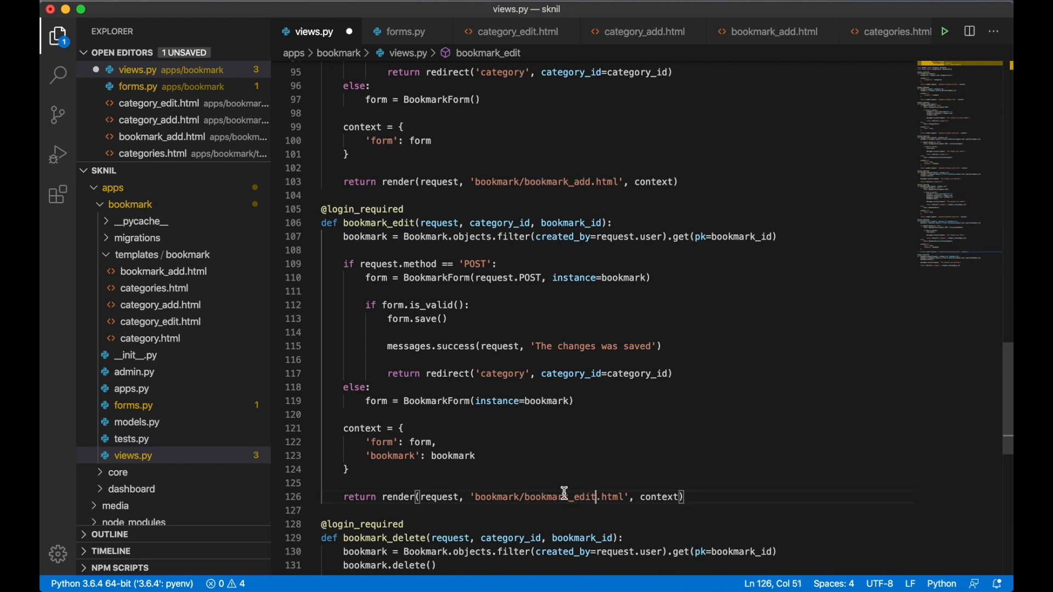
double_click(561, 497)
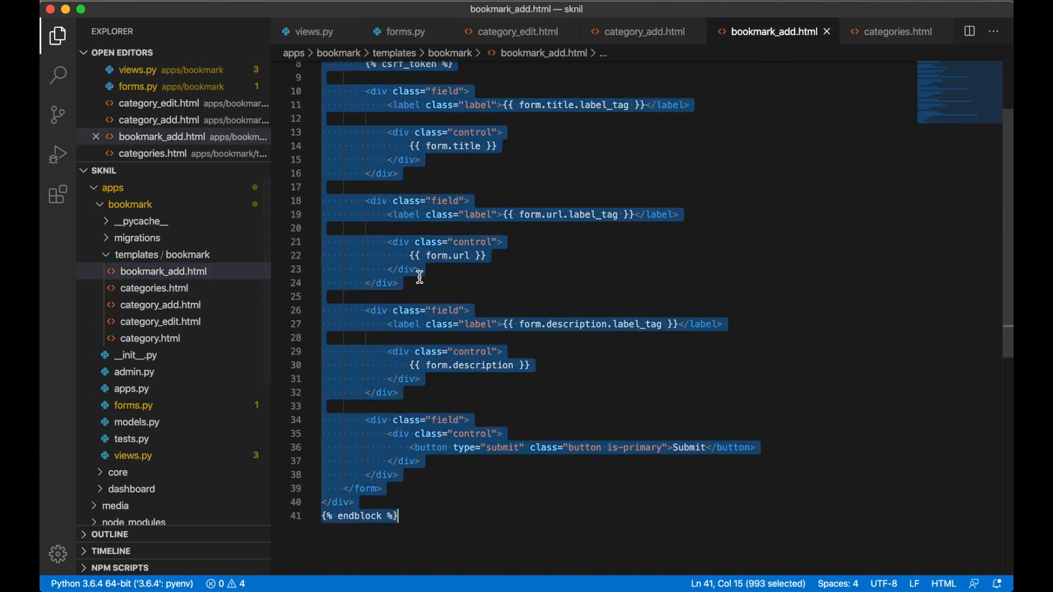
right_click(188, 254)
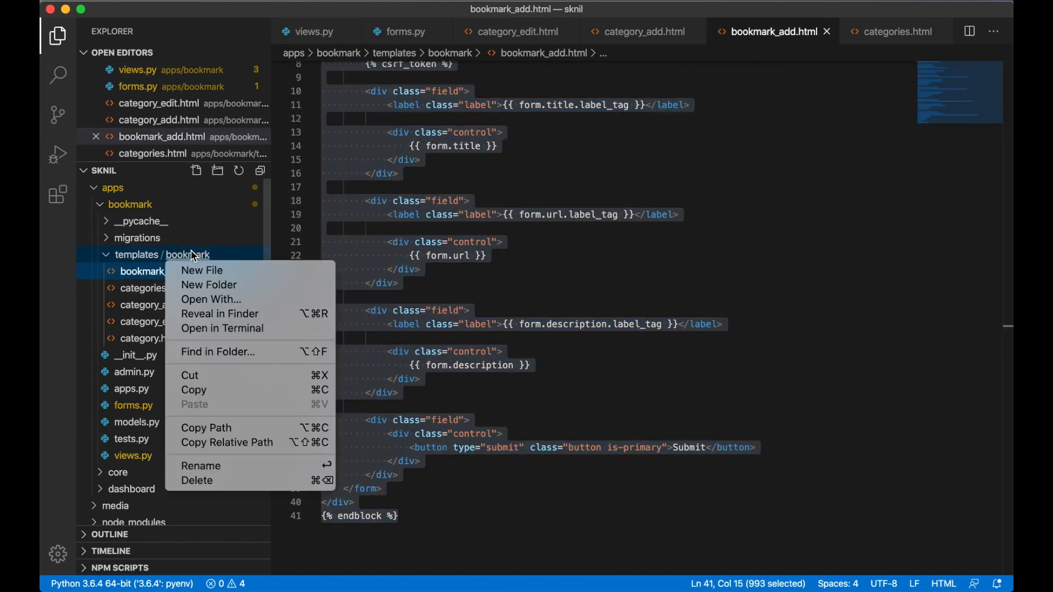
left_click(201, 270)
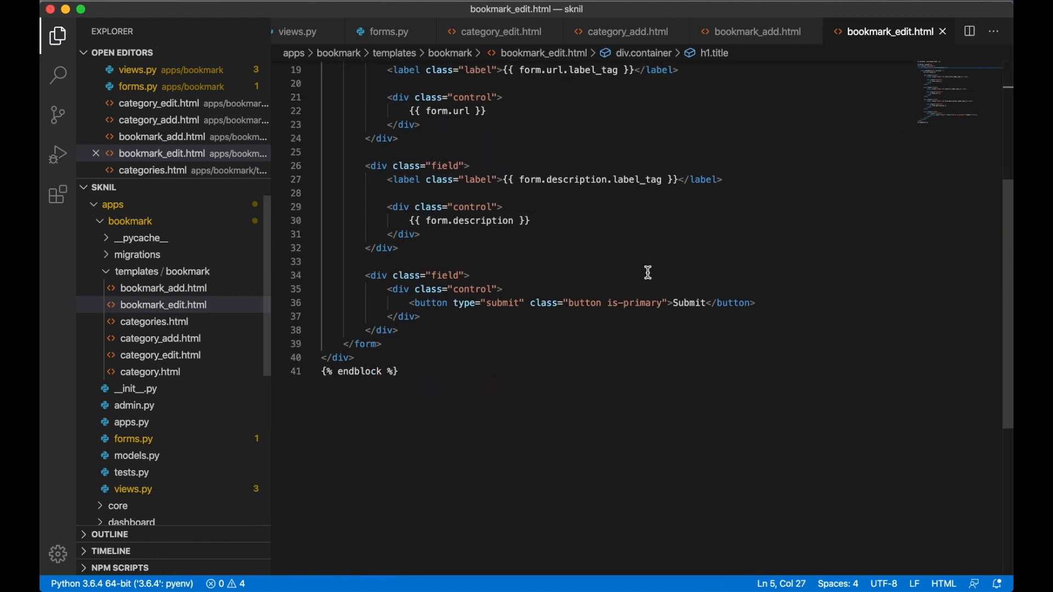
type("Save changes")
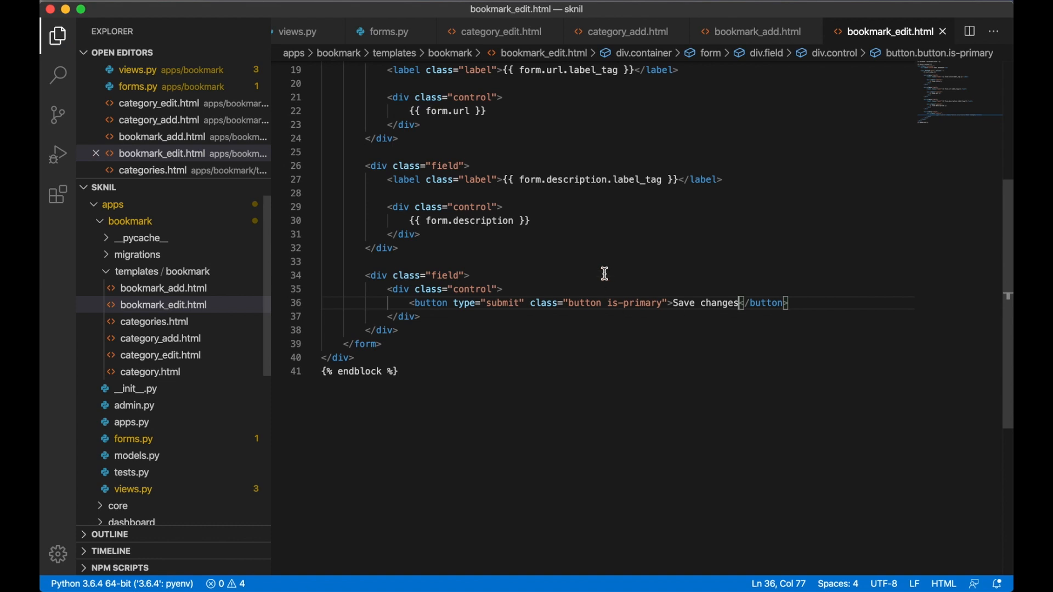
mouse_move(512, 226)
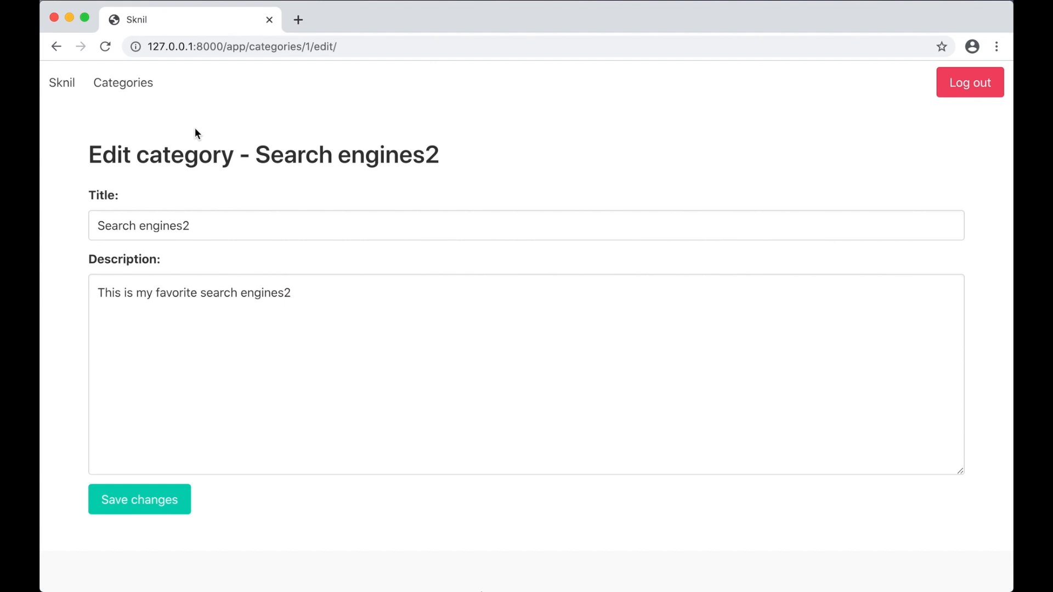
- Give BookmarkForm's title and description the input and textarea classes and check Google2's Edit page
left_click(139, 500)
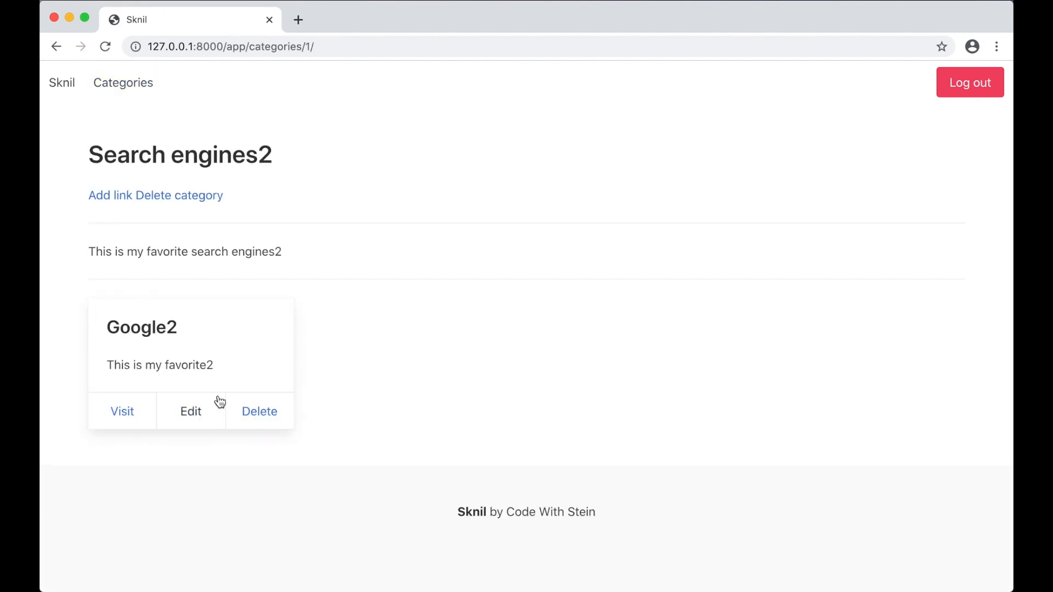
left_click(191, 412)
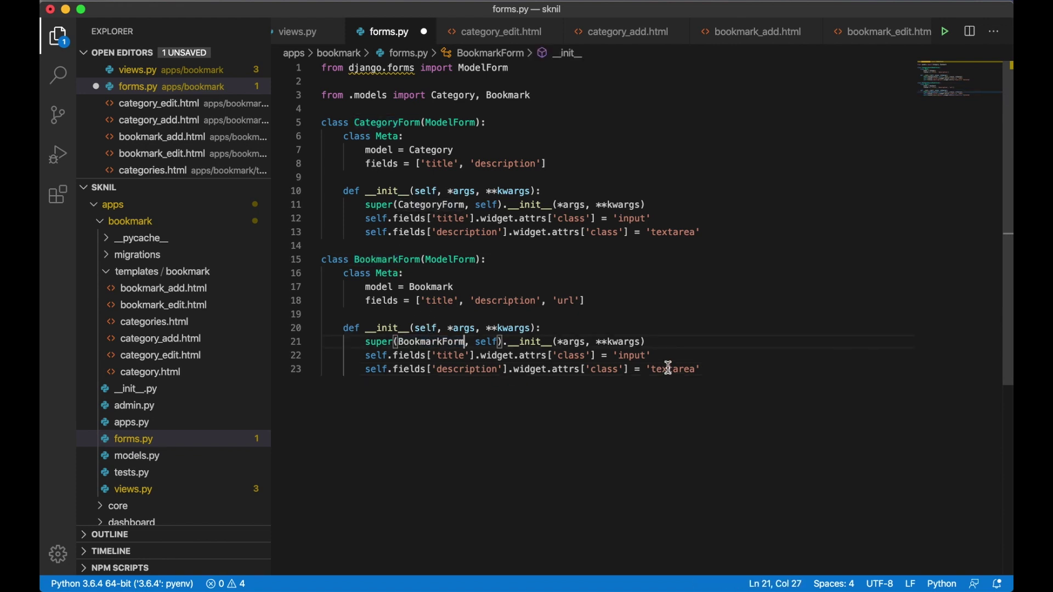
key("Enter")
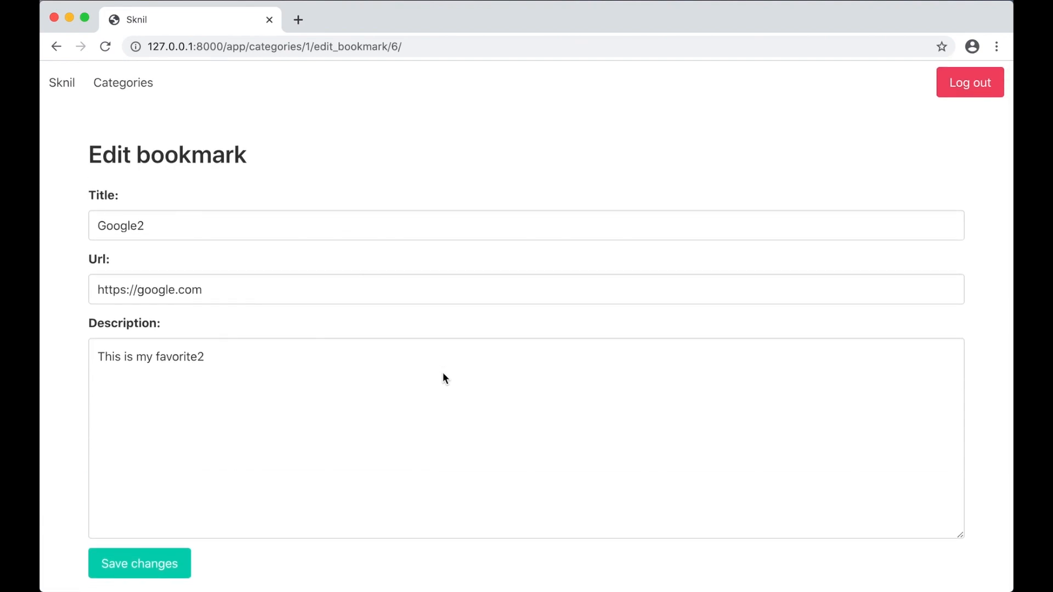
scroll("down", 3)
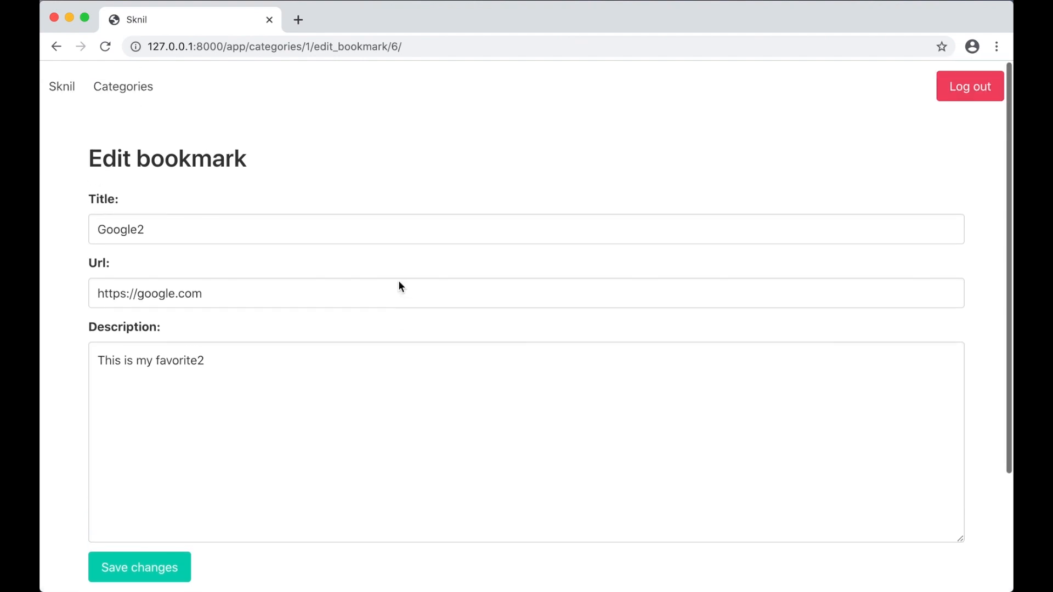
left_click(139, 567)
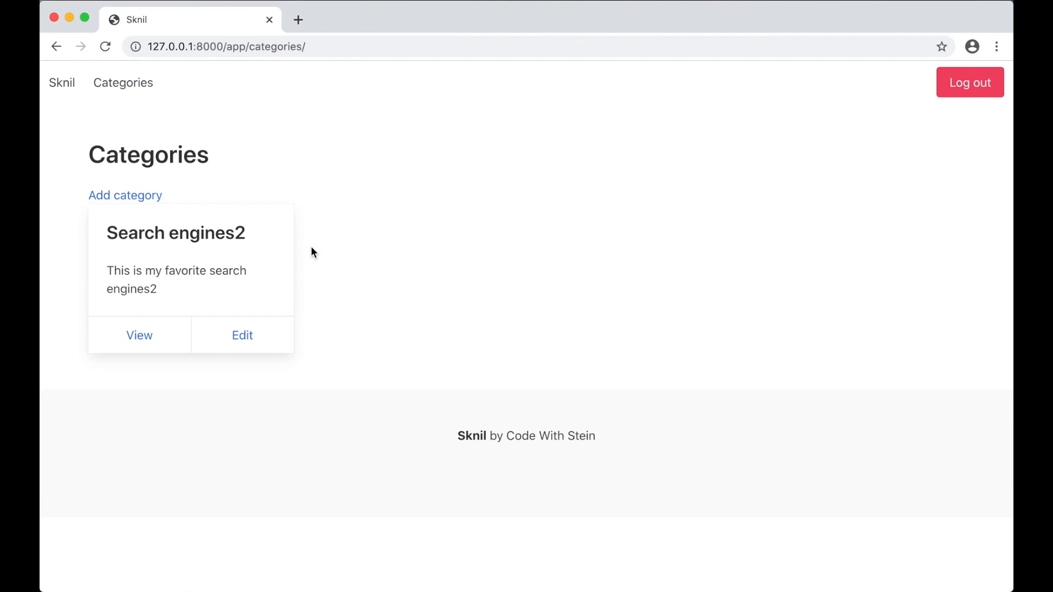